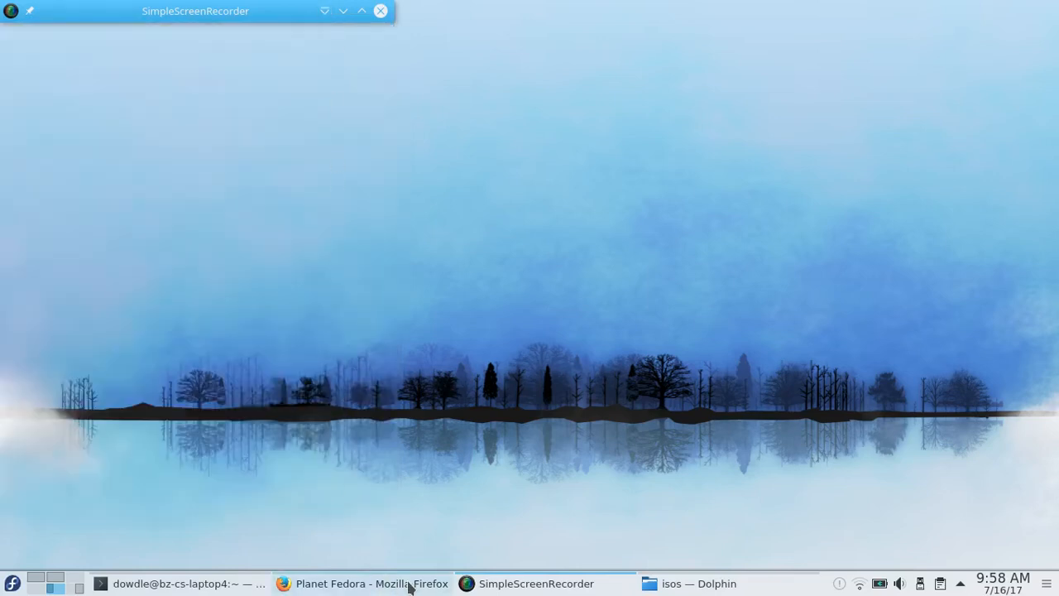
# - Raise the rolled-up Planet Fedora Firefox window from the KDE taskbar
pyautogui.click(368, 583)
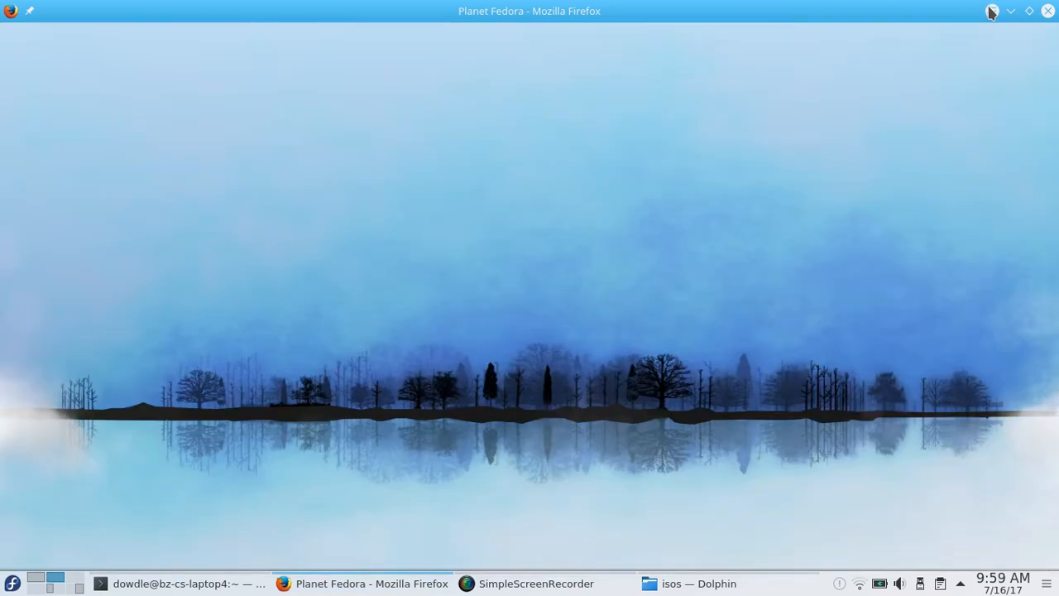
# - In Konsole, show host CPU details with lscpu and memory usage with free -m
pyautogui.click(186, 582)
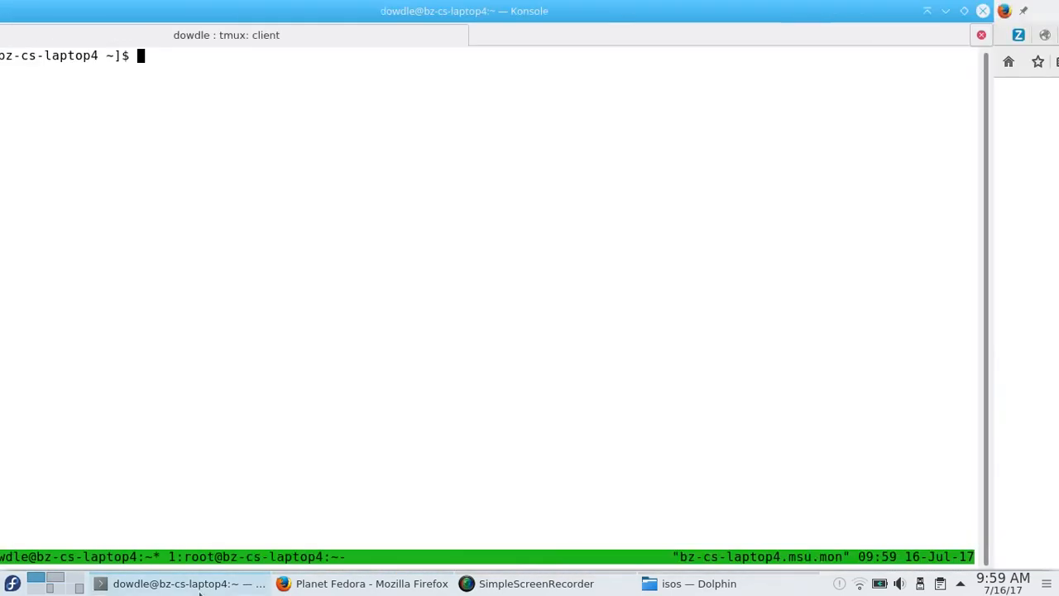
pyautogui.write('lsc')
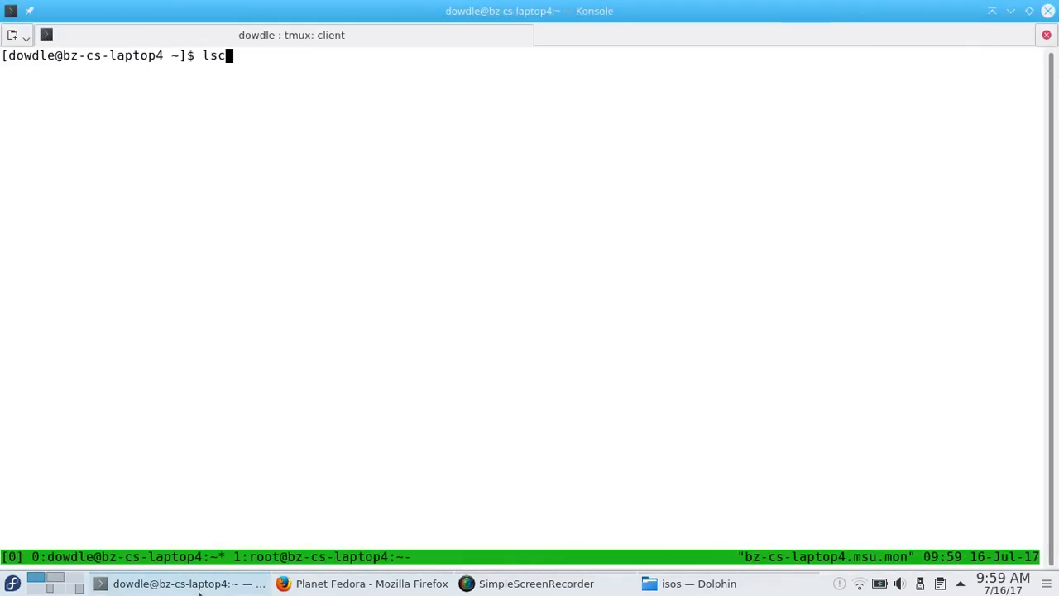
pyautogui.press('Return')
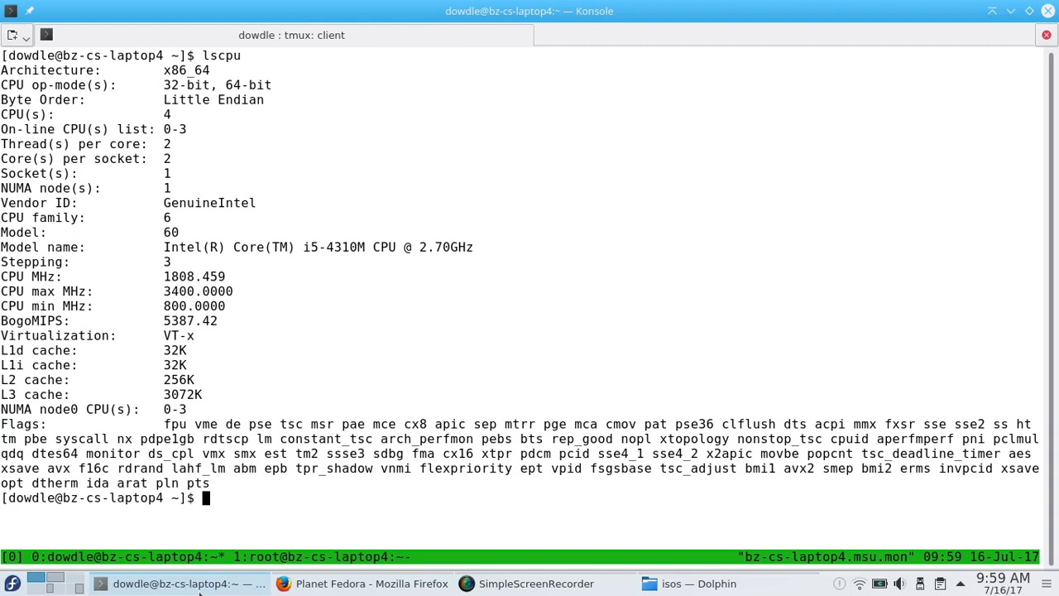
pyautogui.write('free -m')
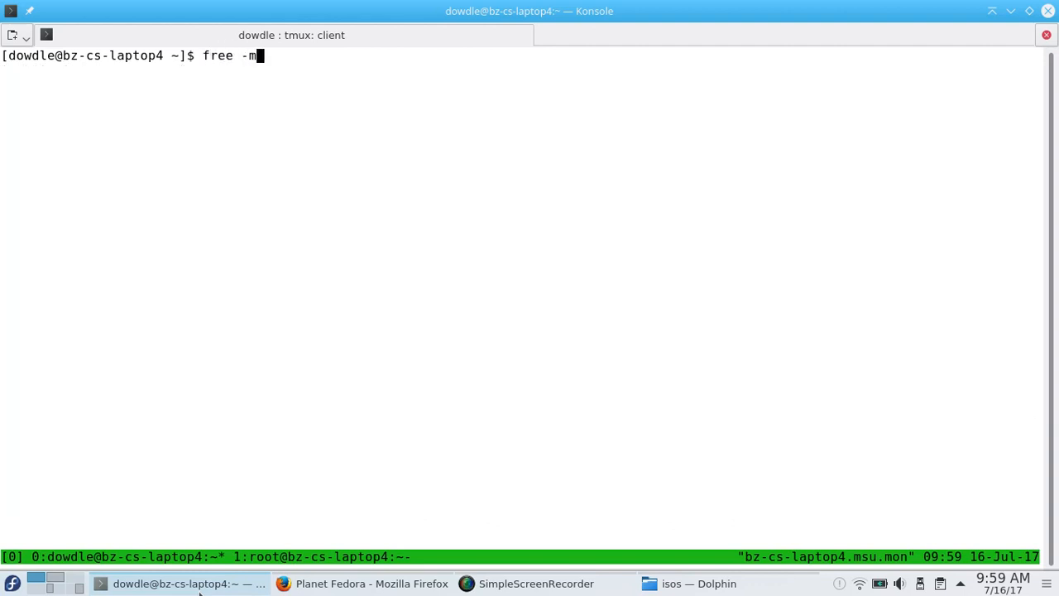
pyautogui.press('Return')
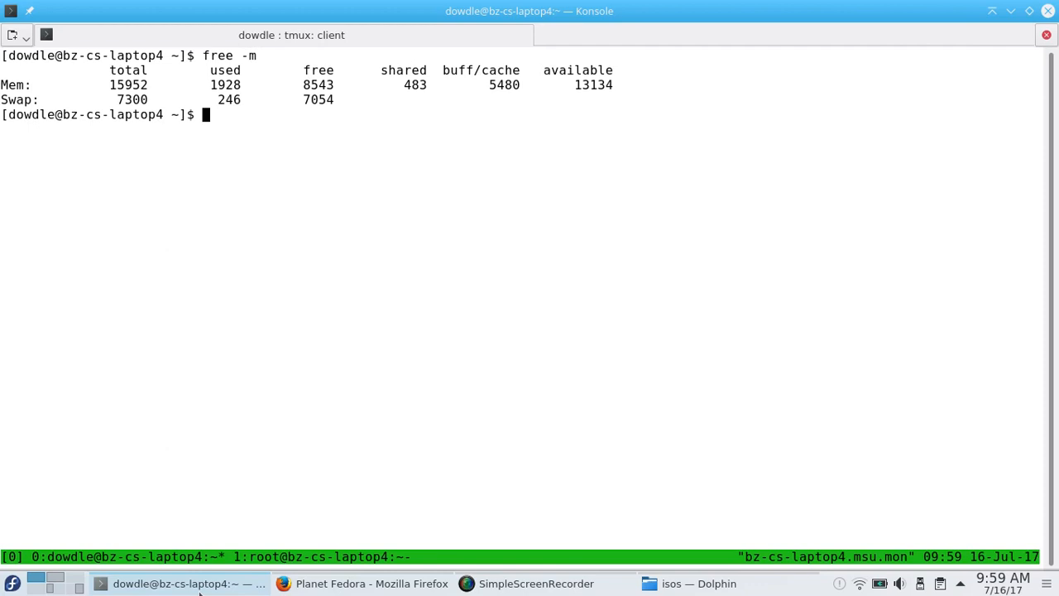
pyautogui.moveTo(132, 592)
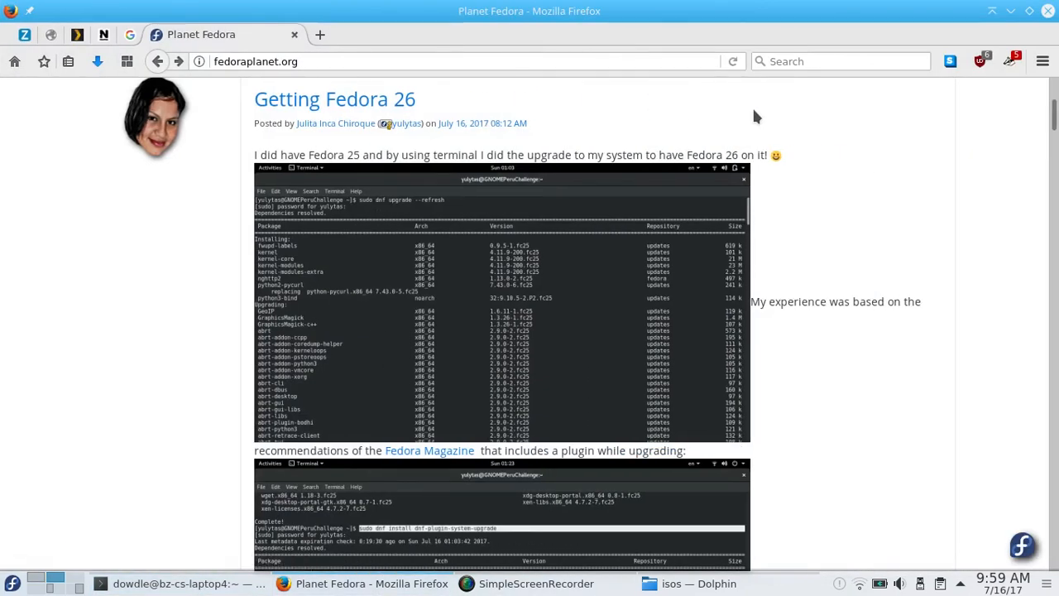
pyautogui.moveTo(917, 101)
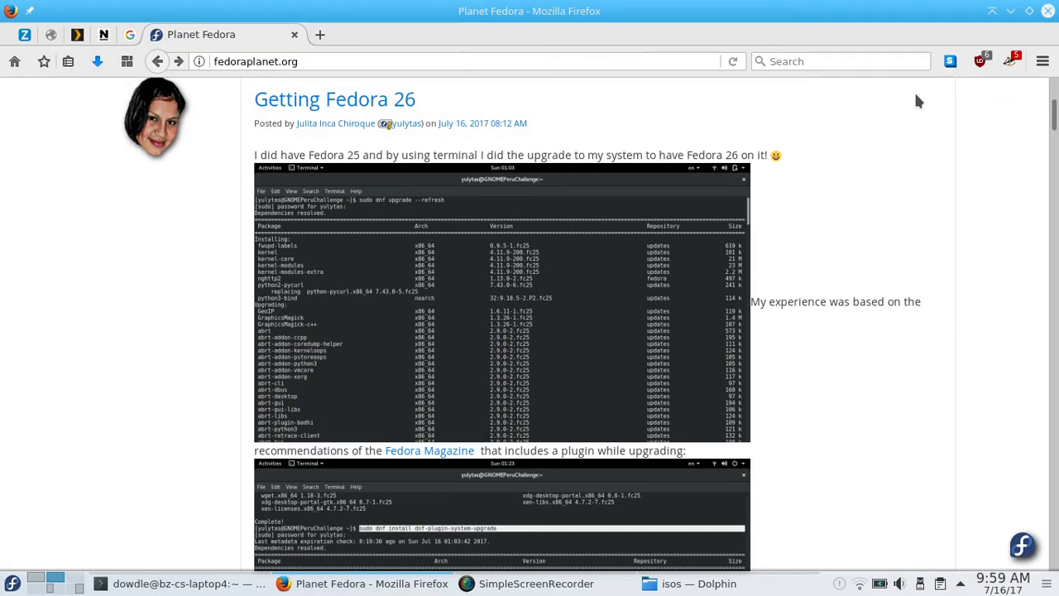
pyautogui.moveTo(709, 7)
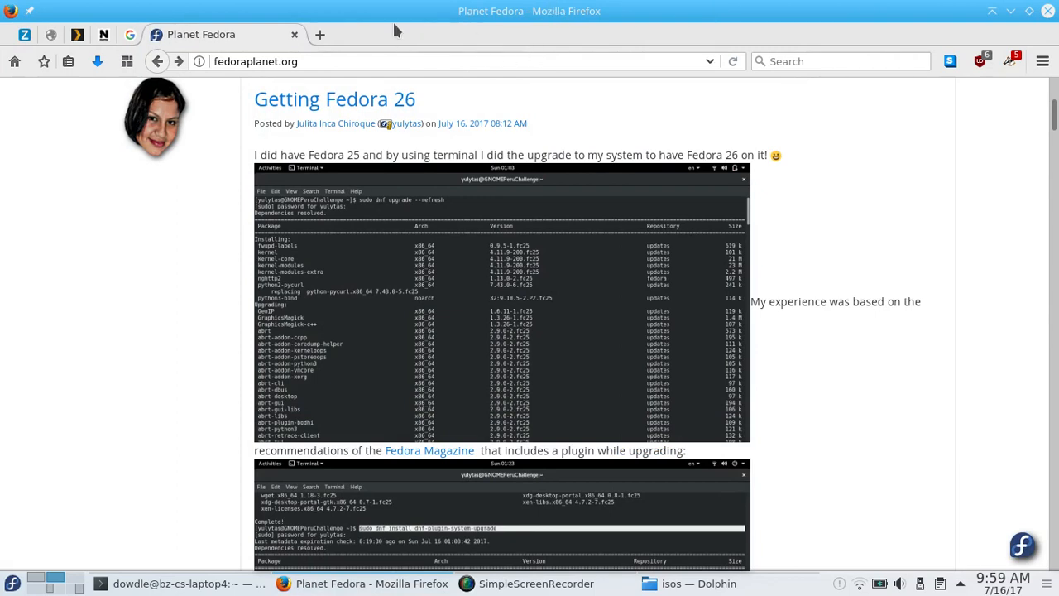
pyautogui.moveTo(322, 34)
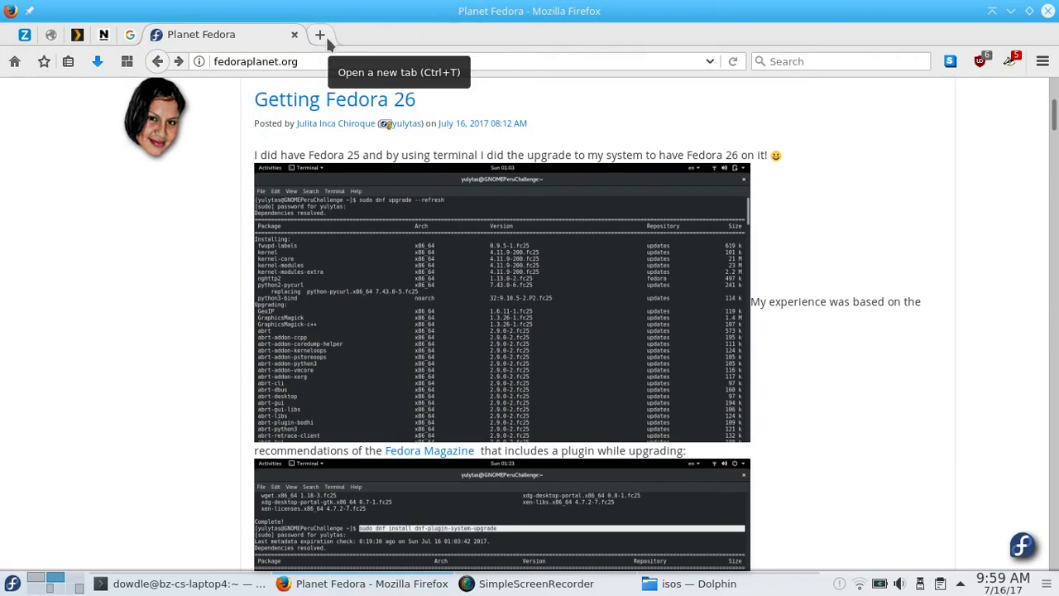
# - Search 'how to make nested kvm in fedora' in a new tab and open the FedoraProject result
pyautogui.click(320, 35)
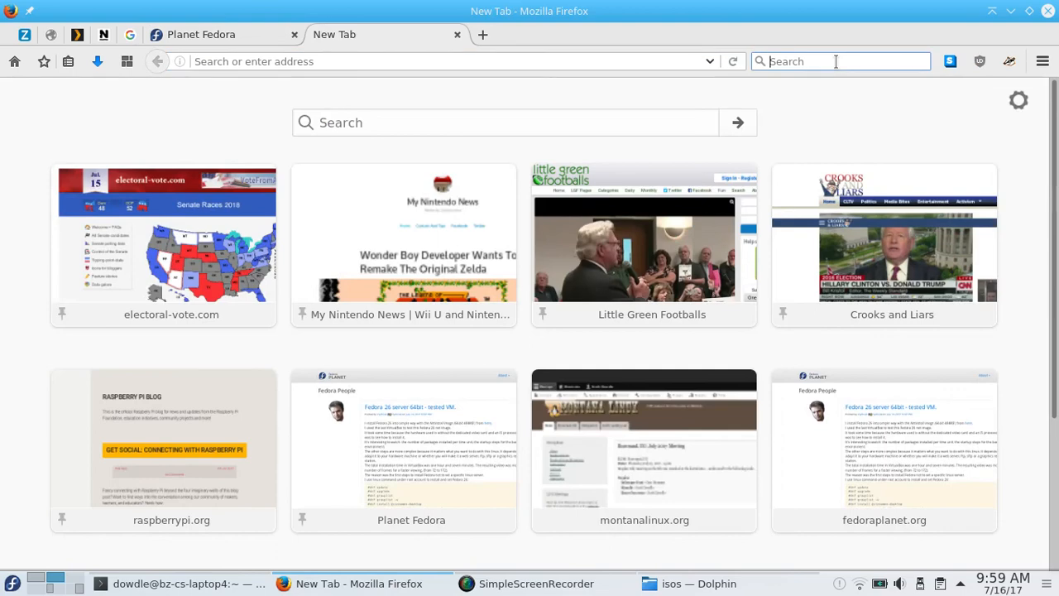
pyautogui.write('how to make n')
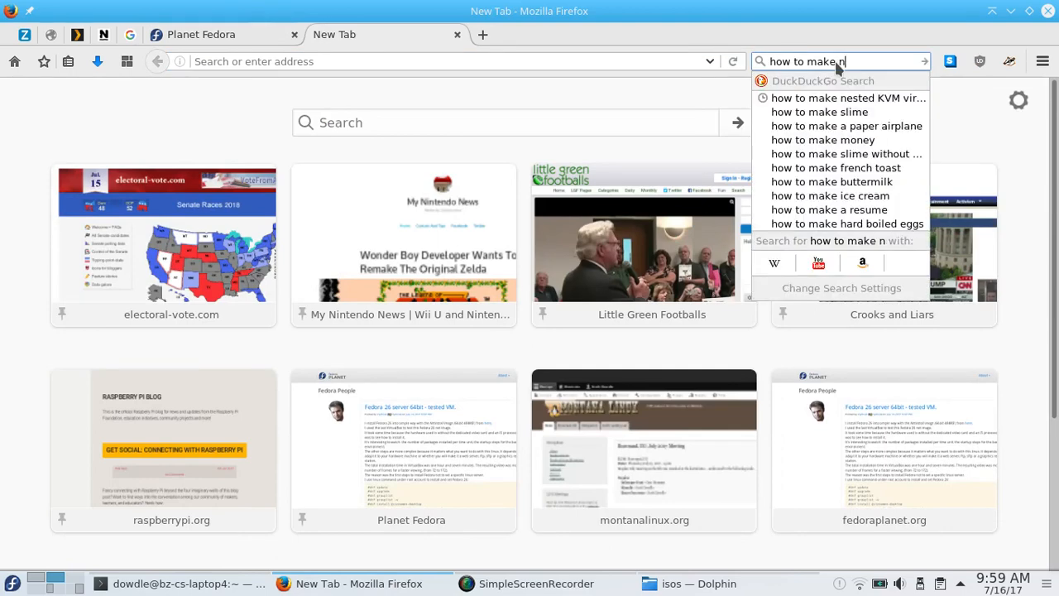
pyautogui.write('ets')
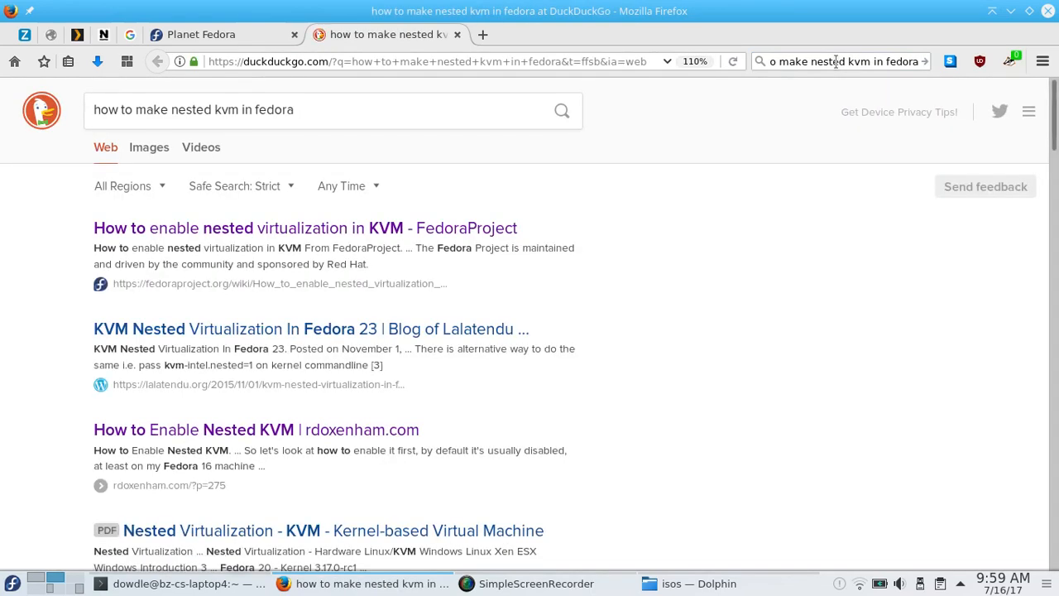
pyautogui.click(302, 228)
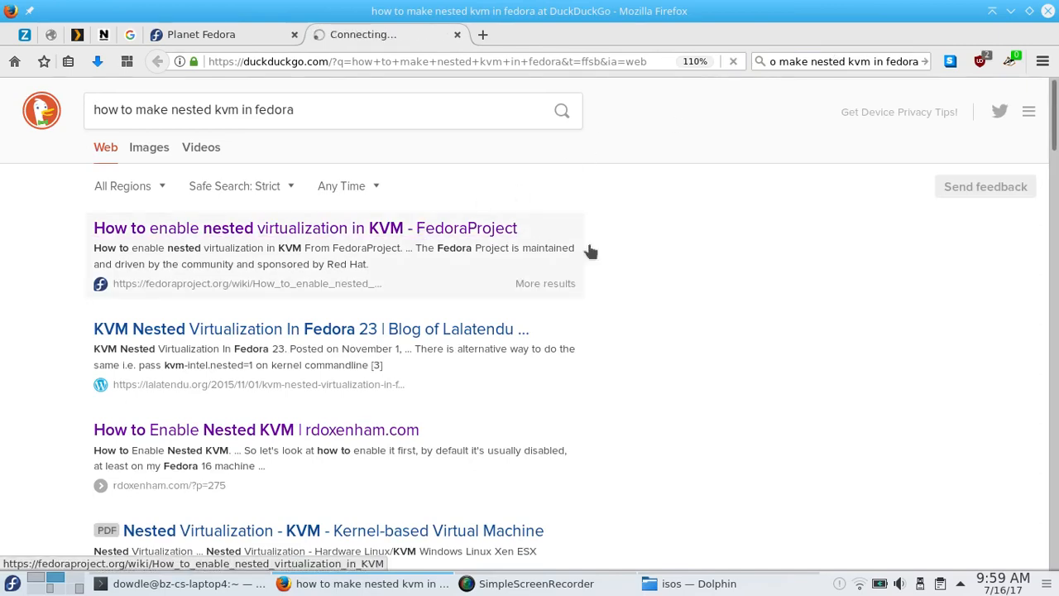
# - Read the FedoraProject nested KVM guide down to its Test nested virt section
pyautogui.click(305, 227)
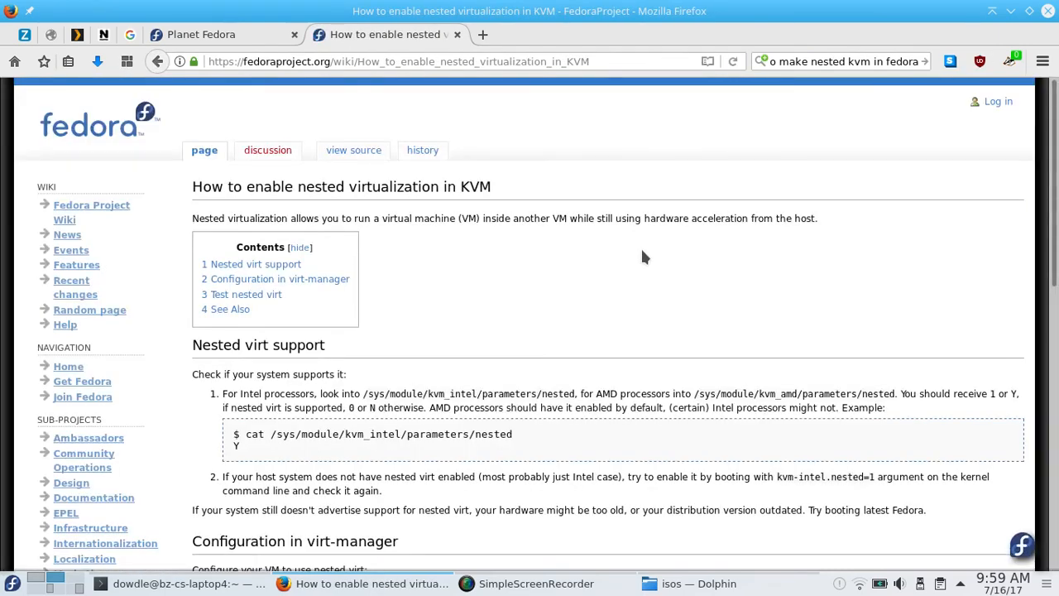
pyautogui.moveTo(991, 188)
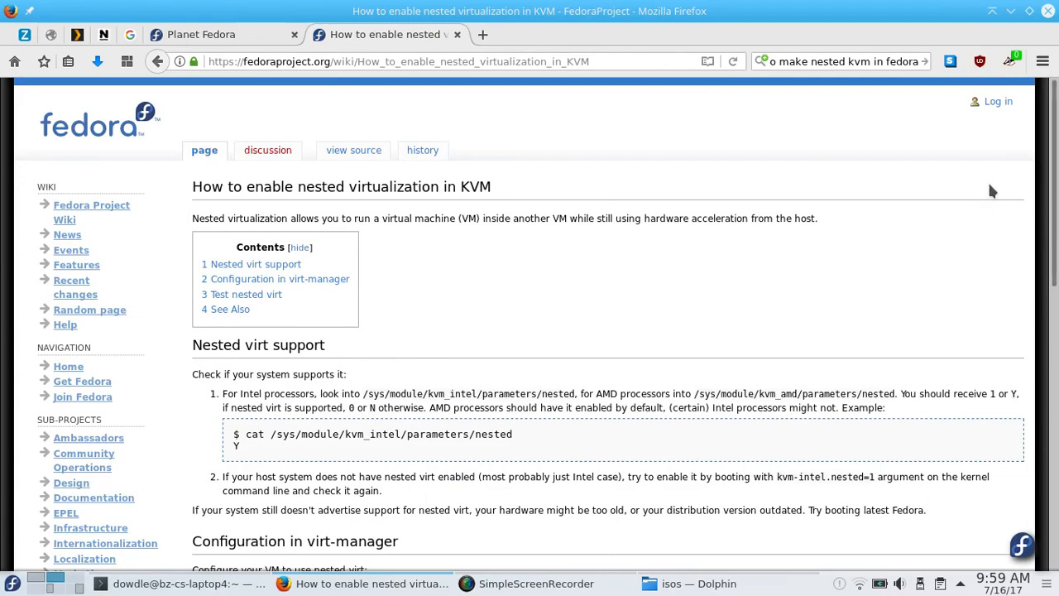
pyautogui.scroll(-3)
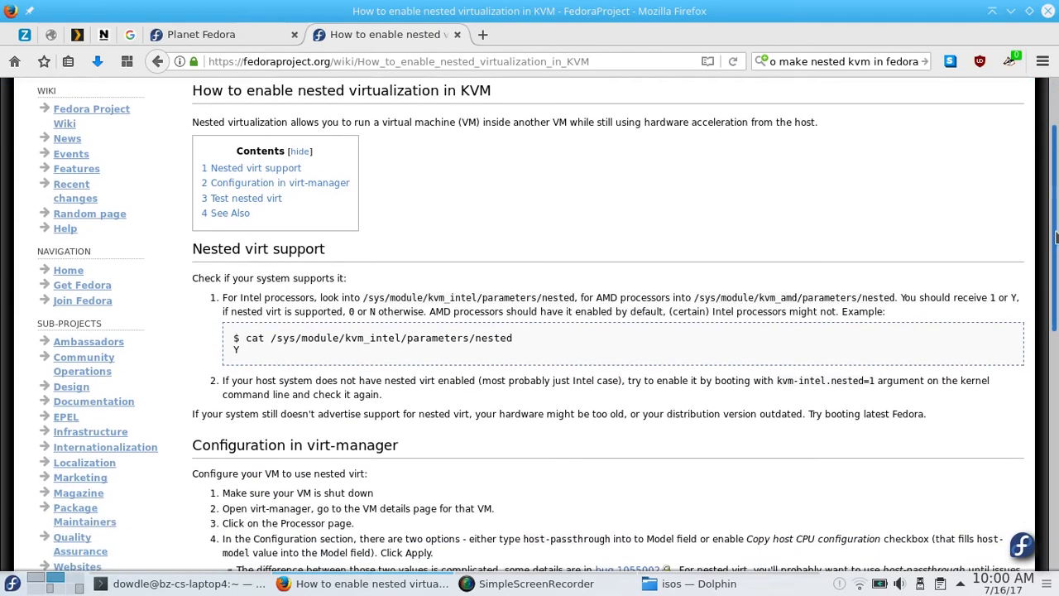
pyautogui.scroll(-3)
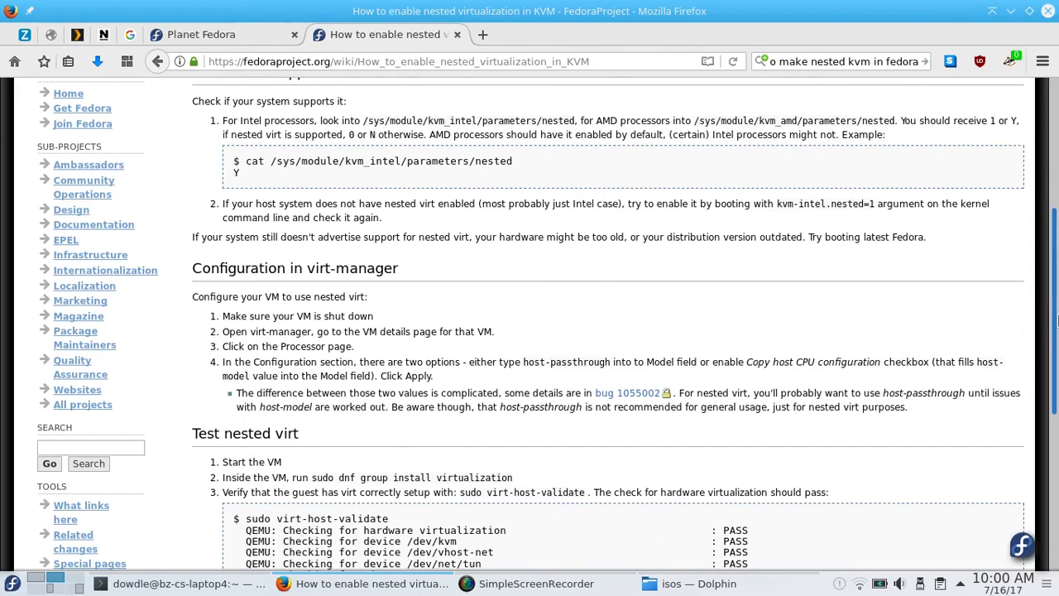
pyautogui.scroll(-3)
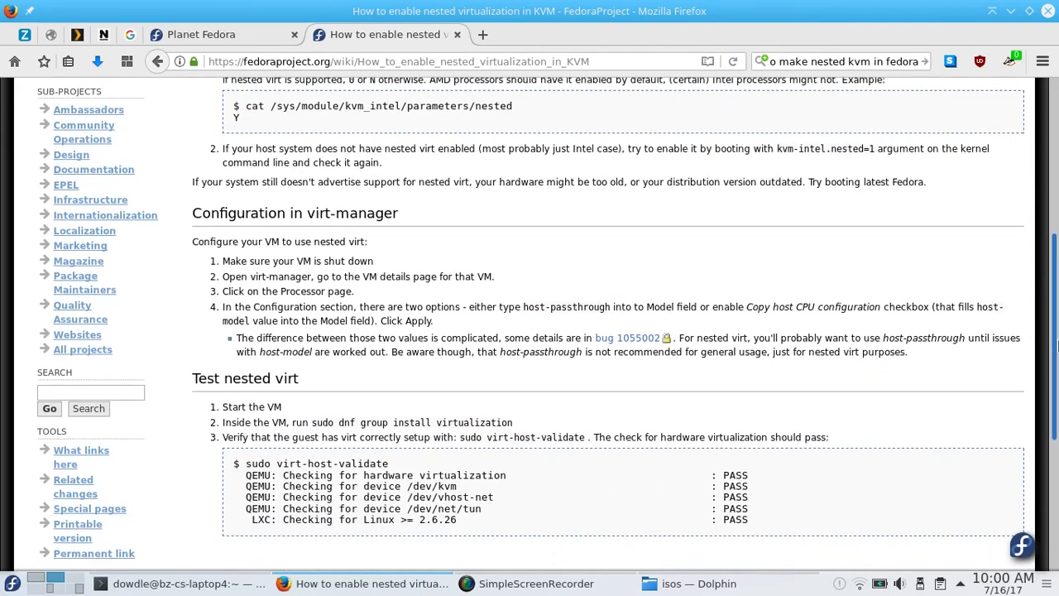
pyautogui.scroll(3)
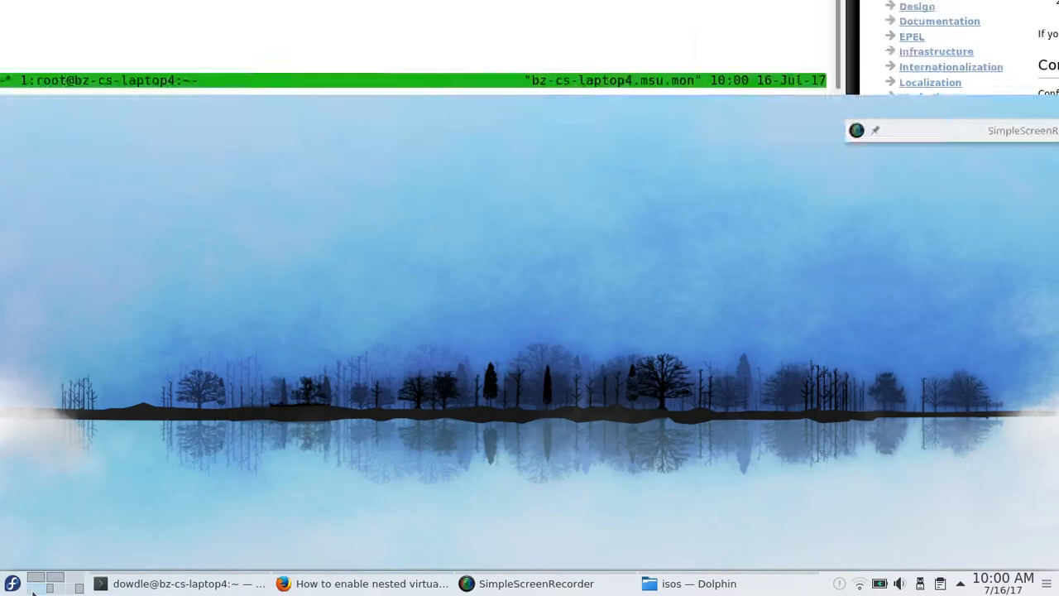
# - Launch Virtual Machine Manager and bring up the Fedora-26-XFCE guest's console window
pyautogui.click(10, 579)
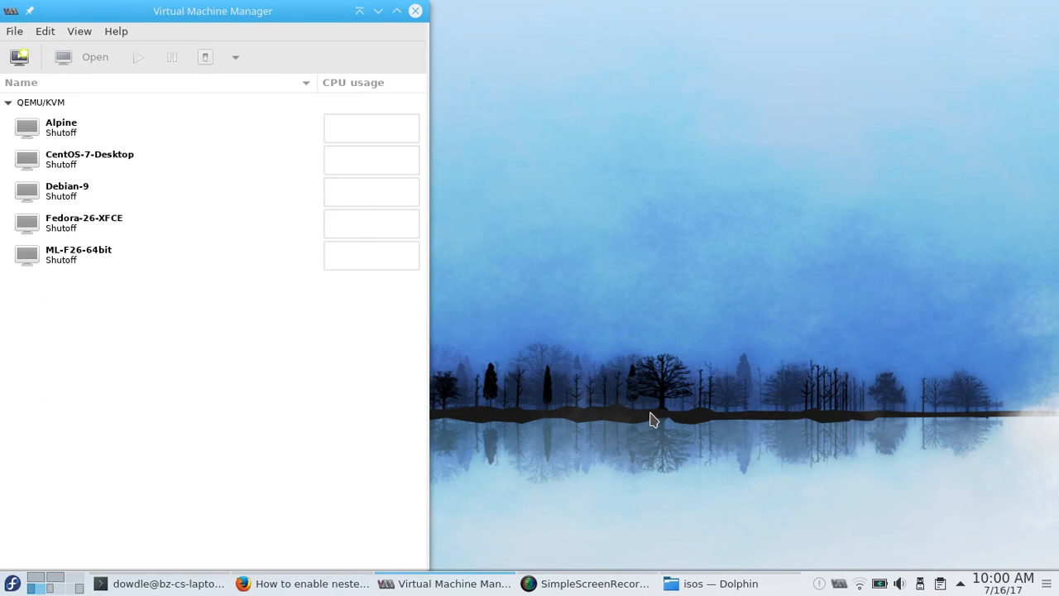
pyautogui.click(82, 223)
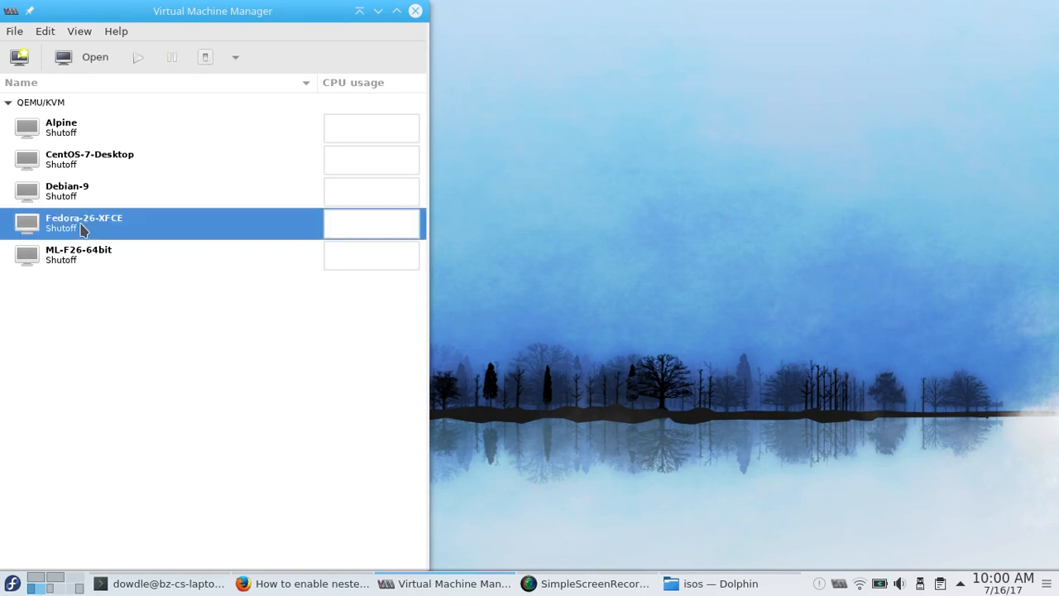
pyautogui.doubleClick(82, 222)
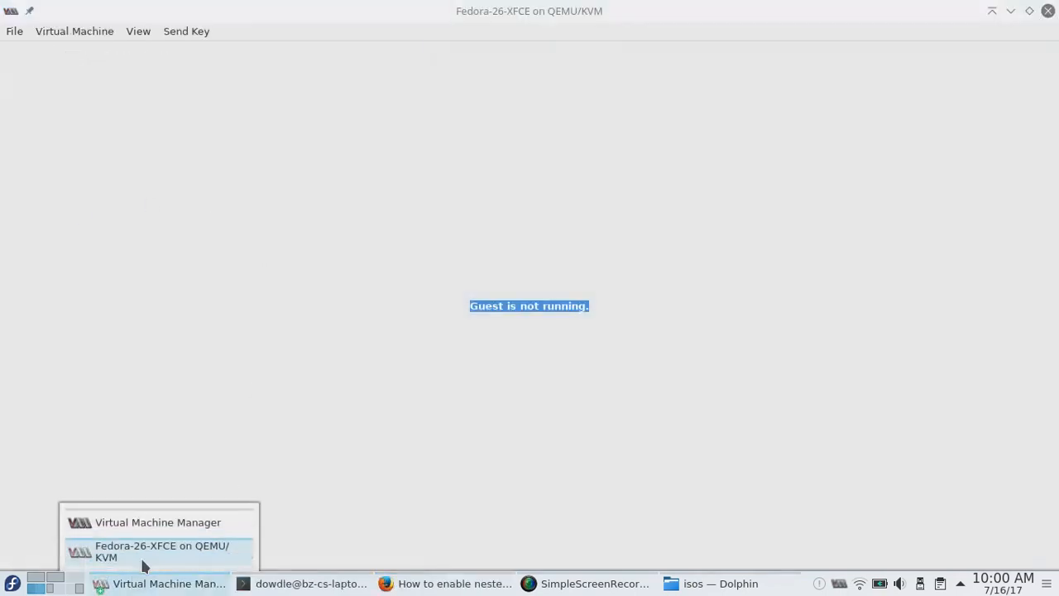
pyautogui.click(157, 522)
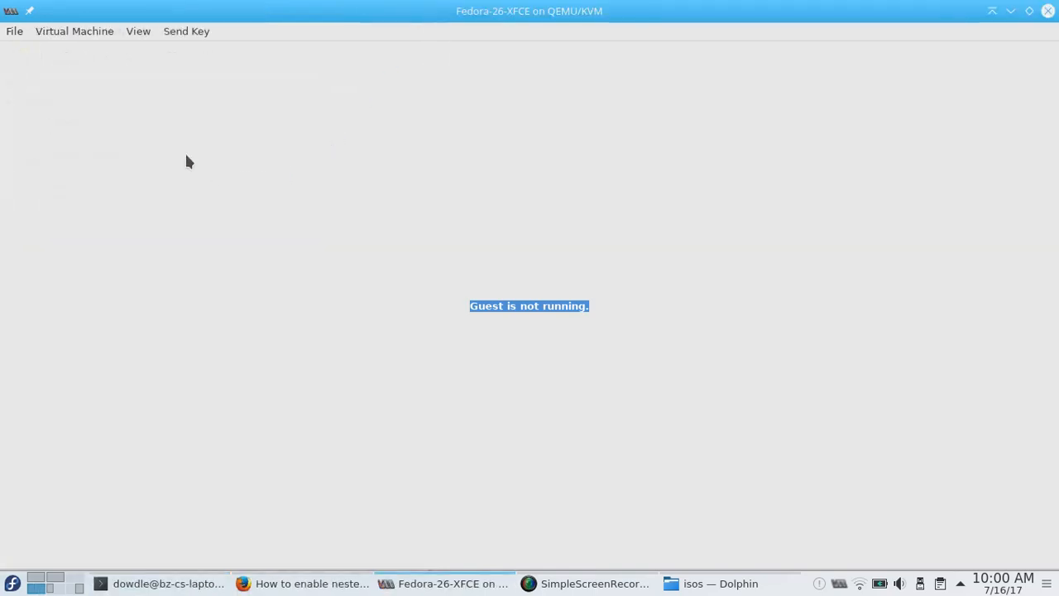
# - Browse the guest window's menus, show the toolbar, and switch to hardware details
pyautogui.click(75, 31)
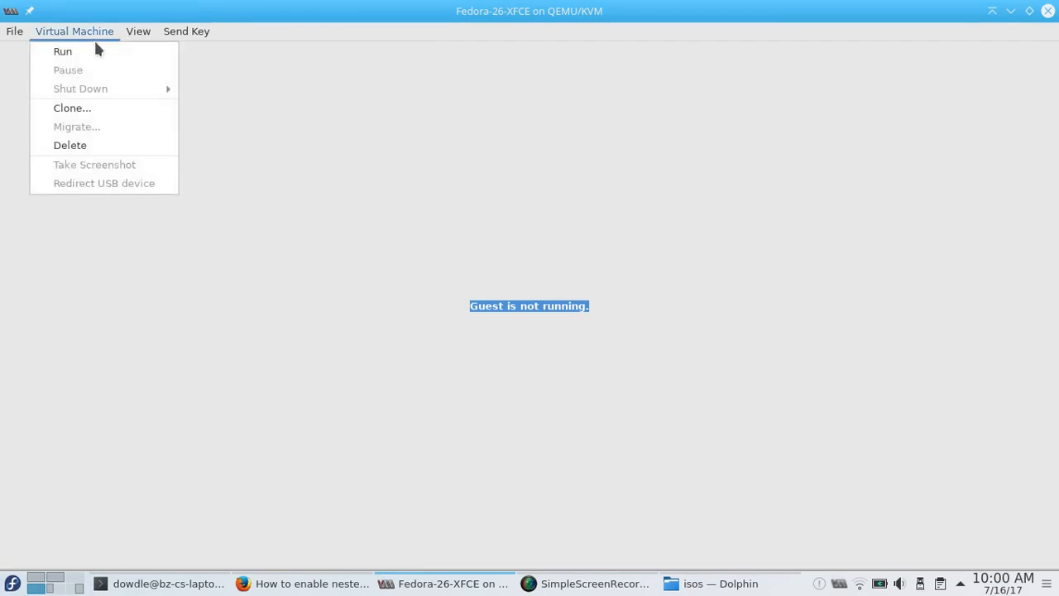
pyautogui.click(138, 31)
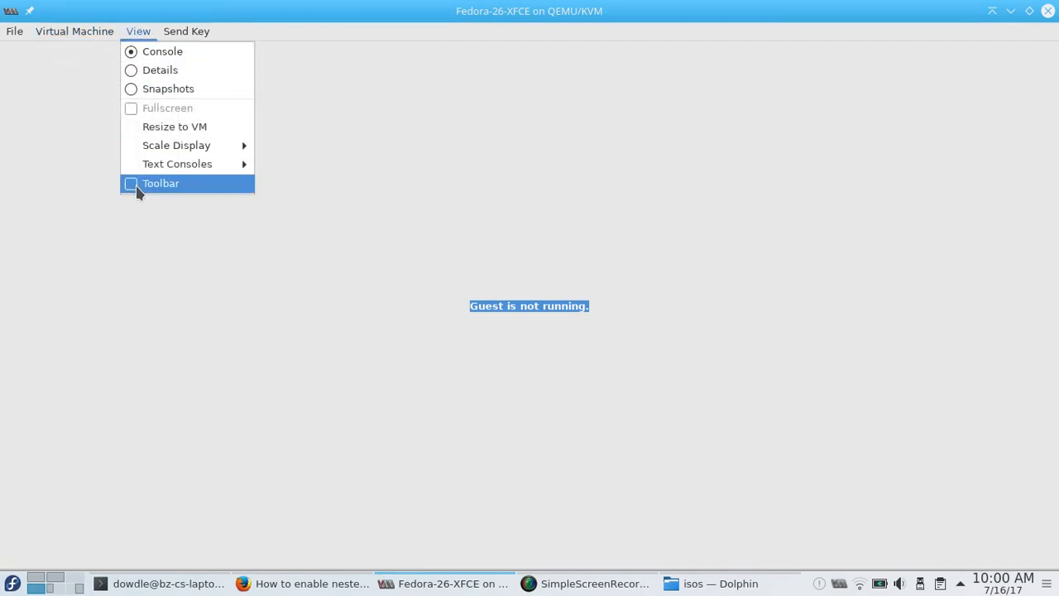
pyautogui.click(160, 183)
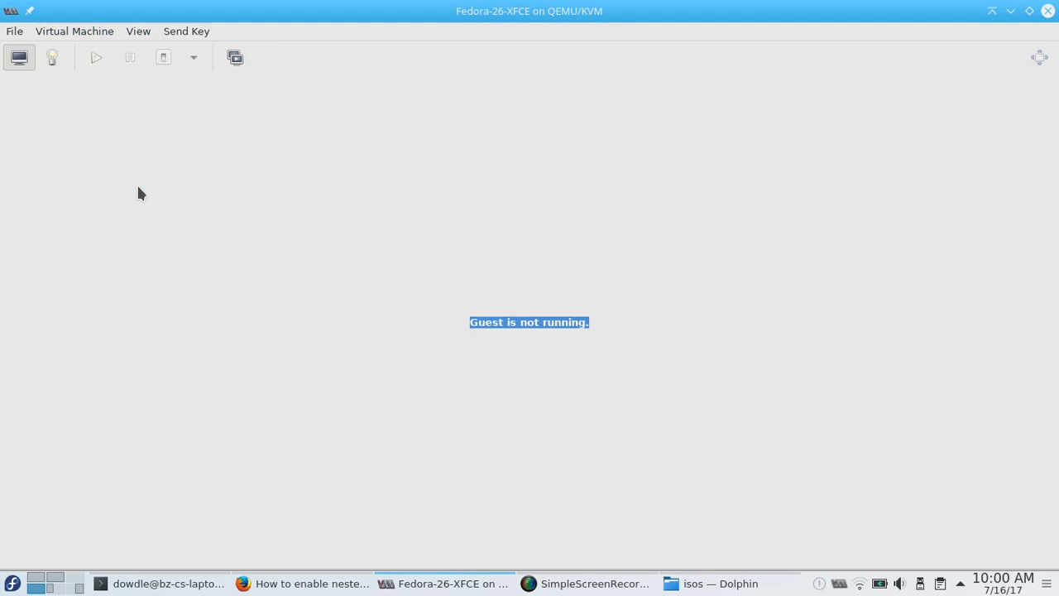
pyautogui.click(138, 31)
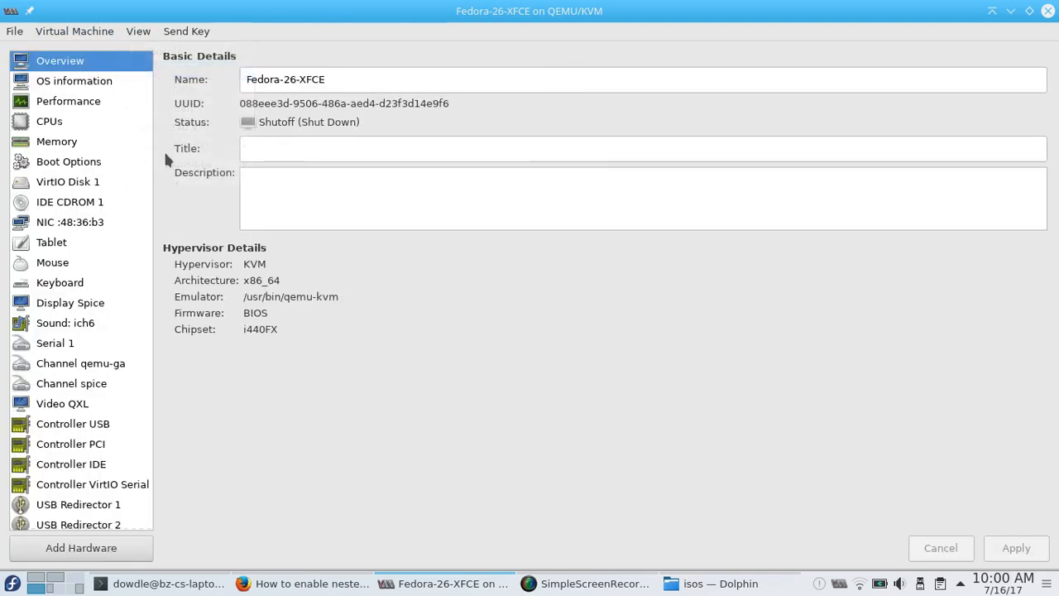
# - Inspect CPUs, 8192 MiB memory and the 100 GiB VirtIO disk, then return to Overview
pyautogui.click(49, 120)
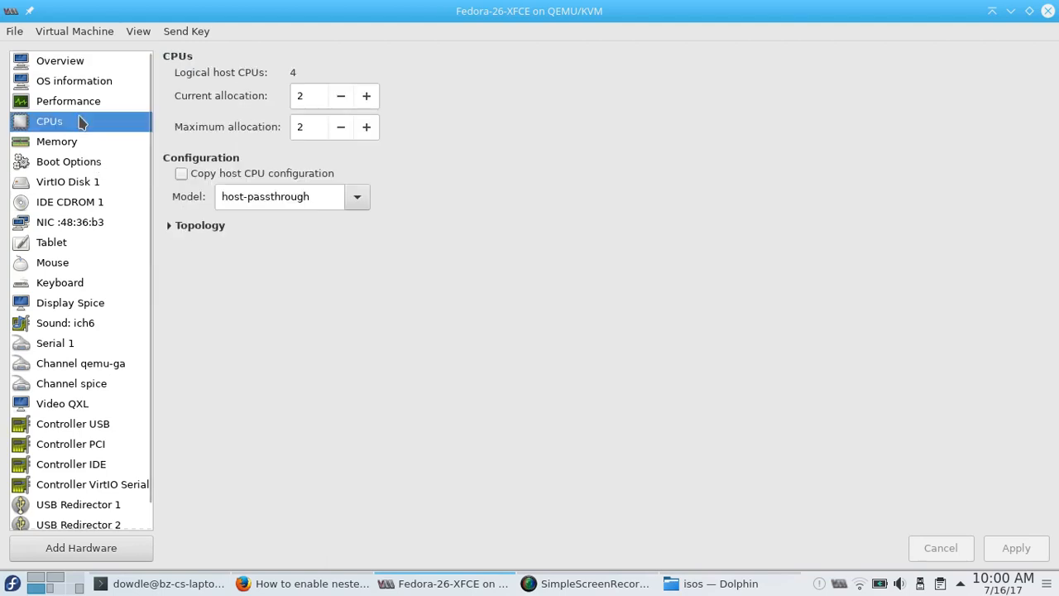
pyautogui.click(56, 140)
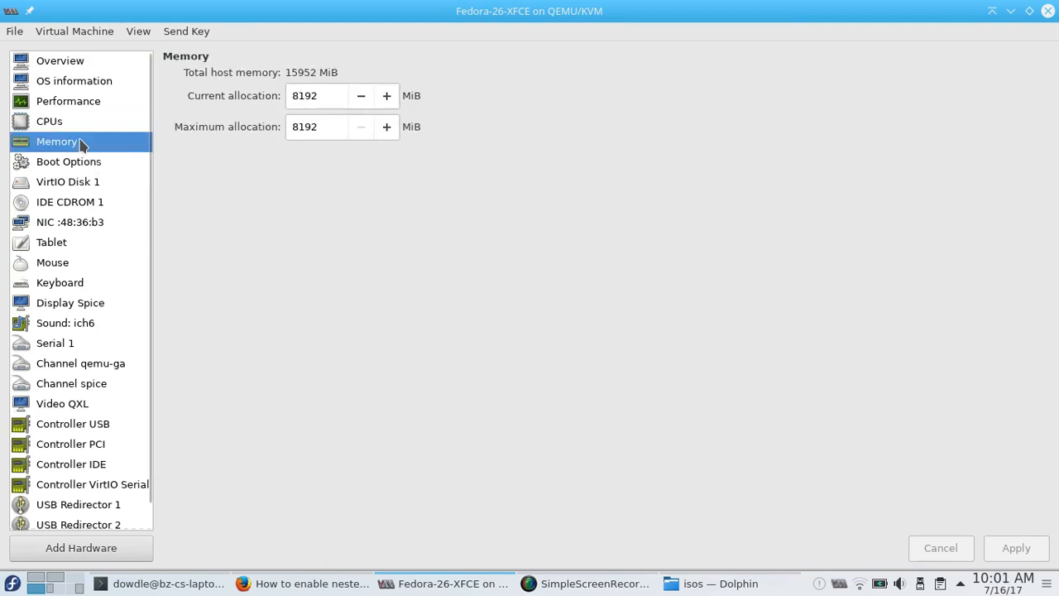
pyautogui.moveTo(89, 210)
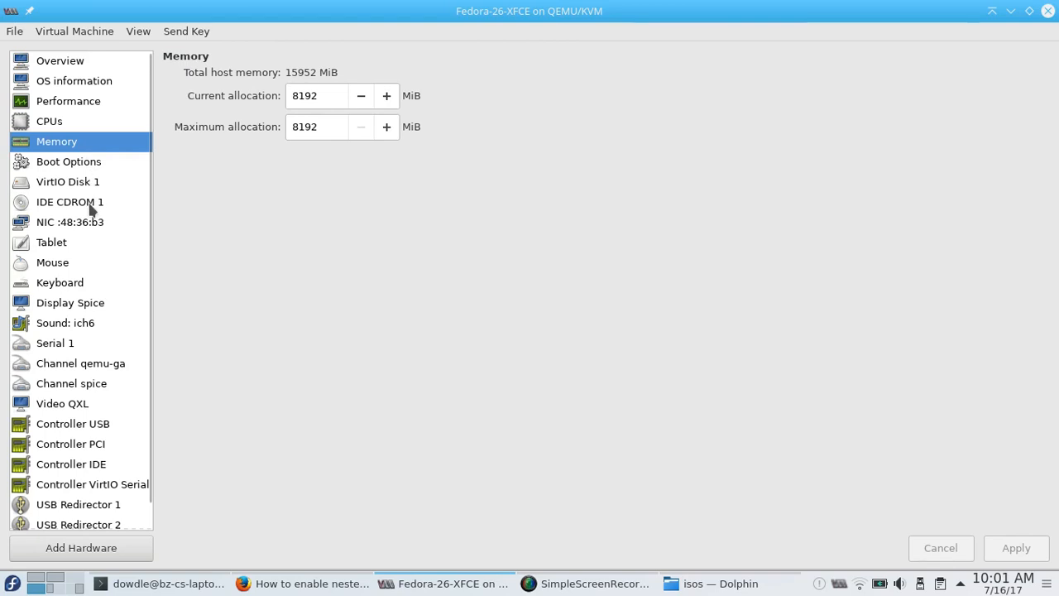
pyautogui.click(67, 182)
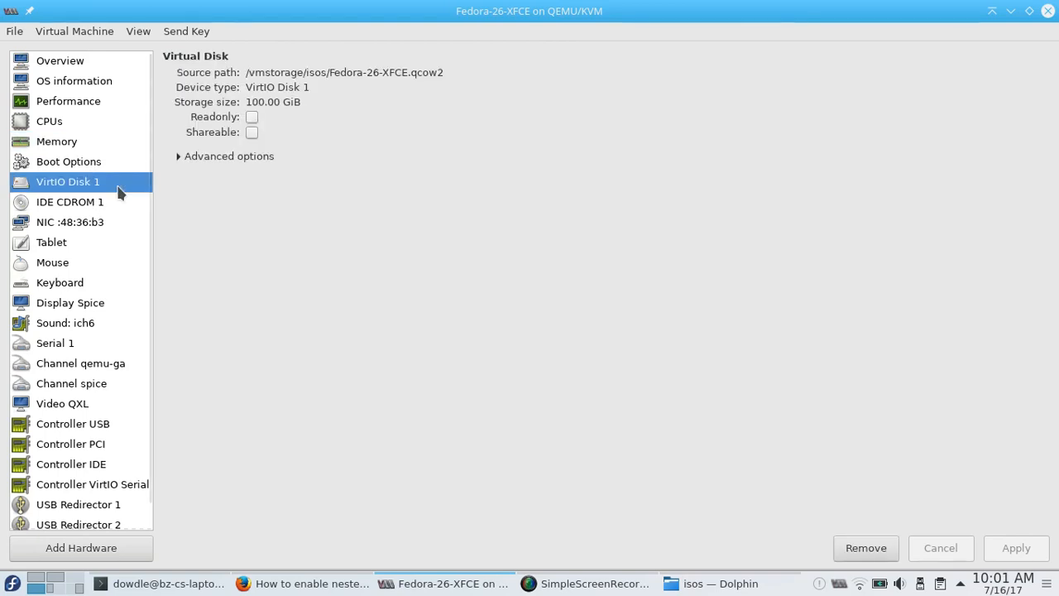
pyautogui.click(59, 60)
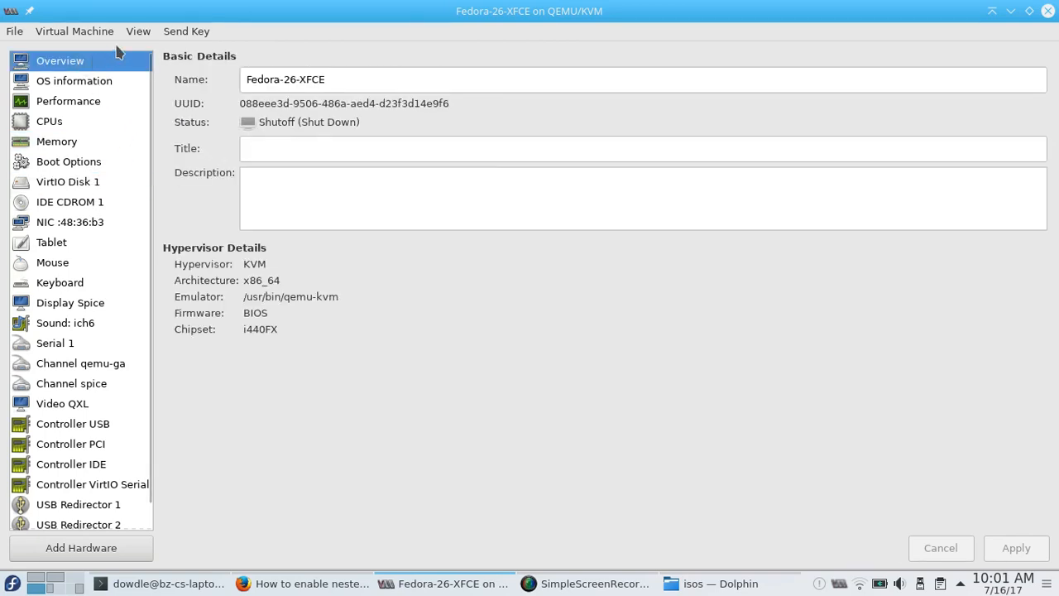
# - Run Fedora-26-XFCE and let it boot to the graphical login screen
pyautogui.click(137, 31)
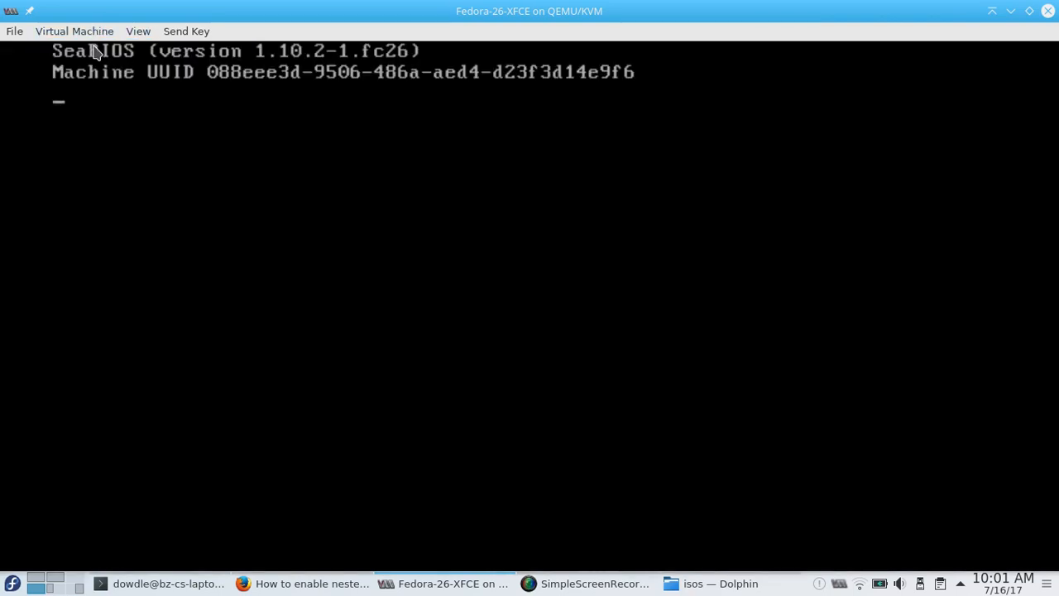
pyautogui.click(137, 31)
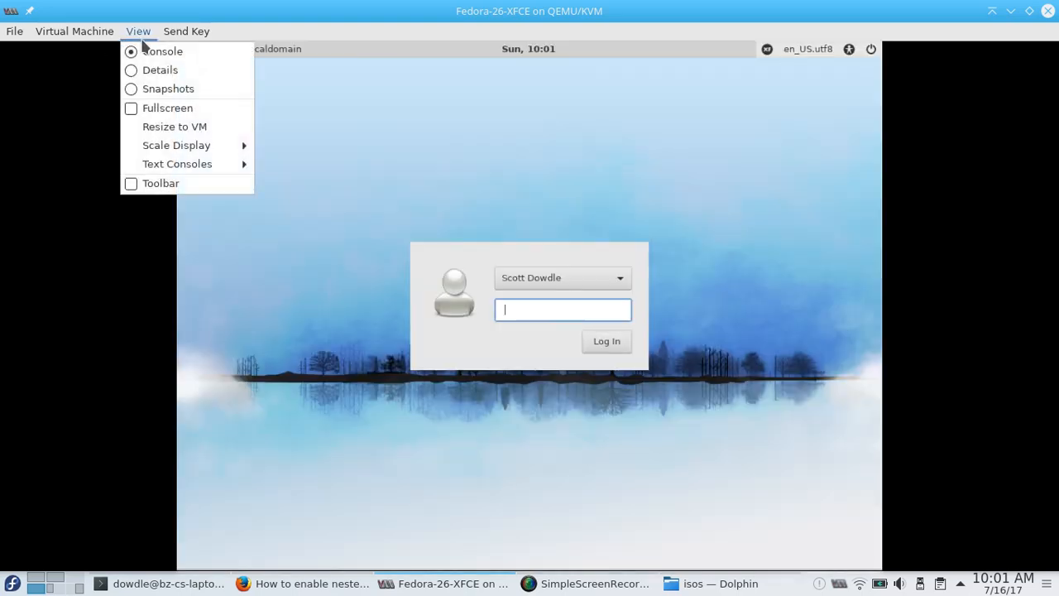
# - View the running guest's CPU details: 2 vCPUs with host-passthrough model
pyautogui.click(160, 69)
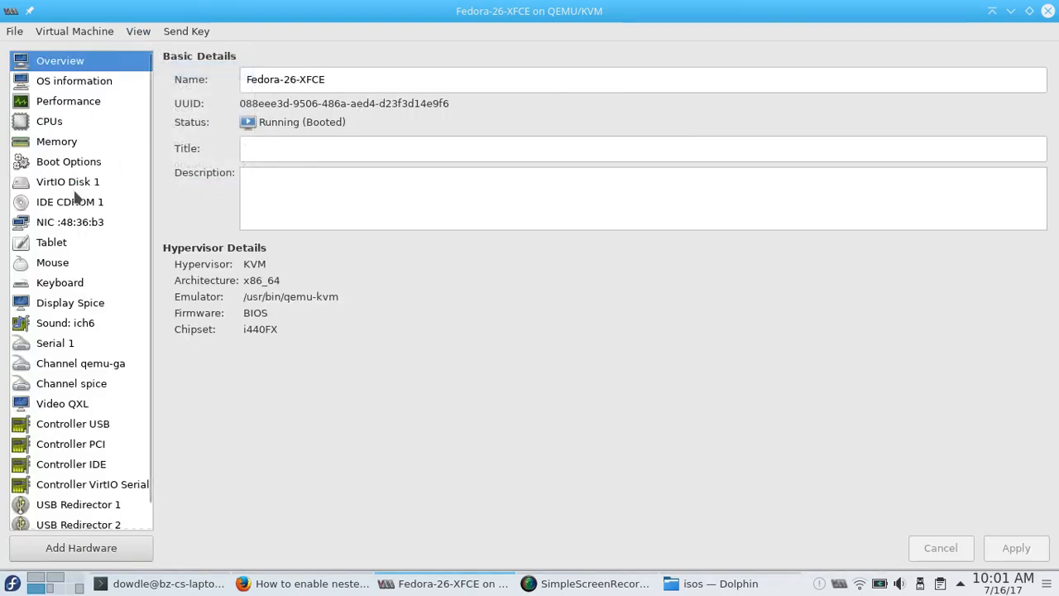
pyautogui.click(49, 121)
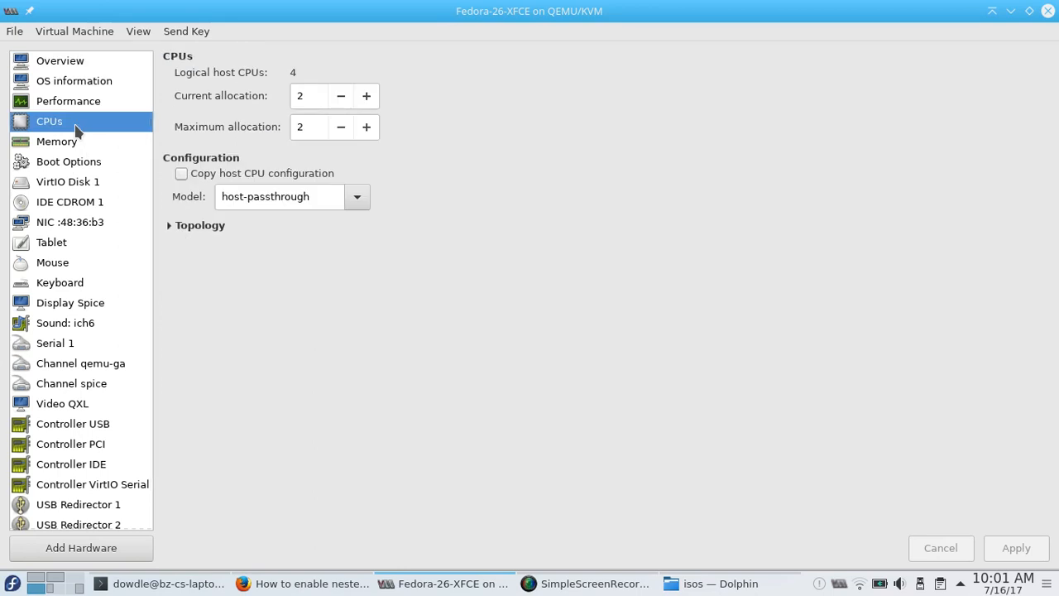
pyautogui.moveTo(250, 201)
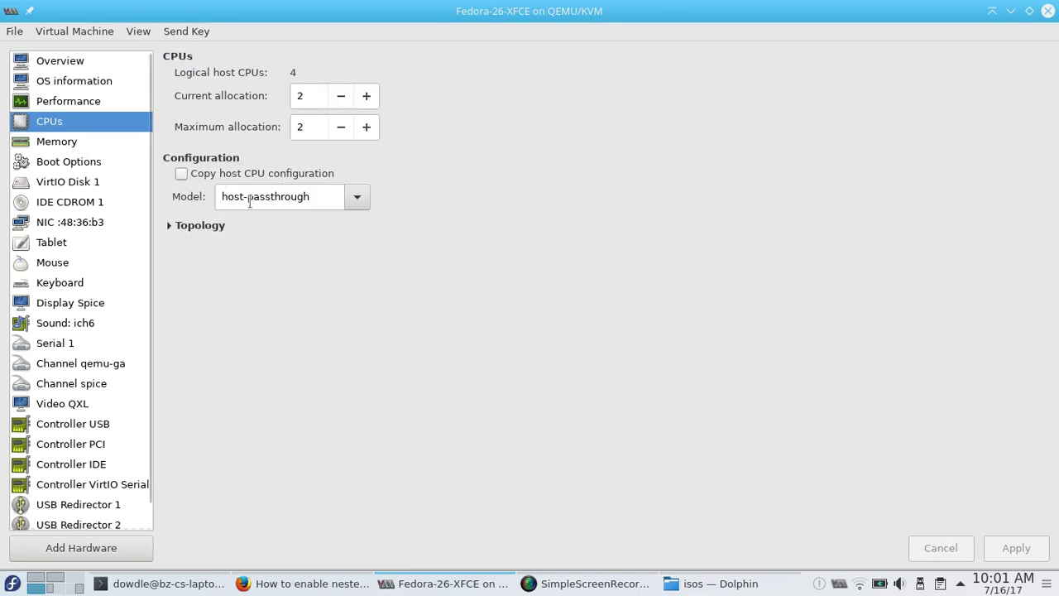
pyautogui.moveTo(317, 205)
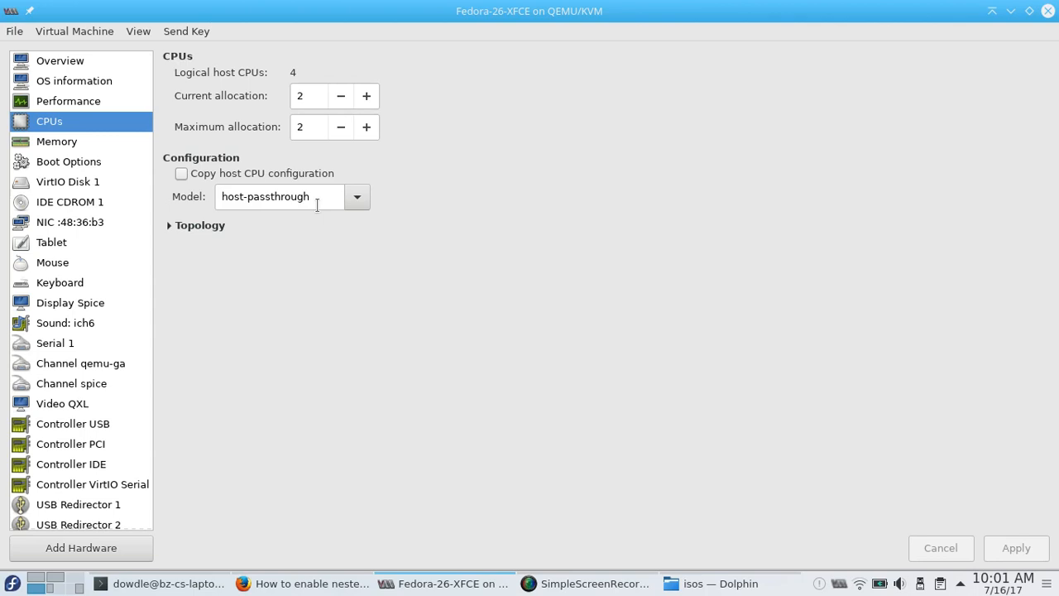
pyautogui.click(138, 31)
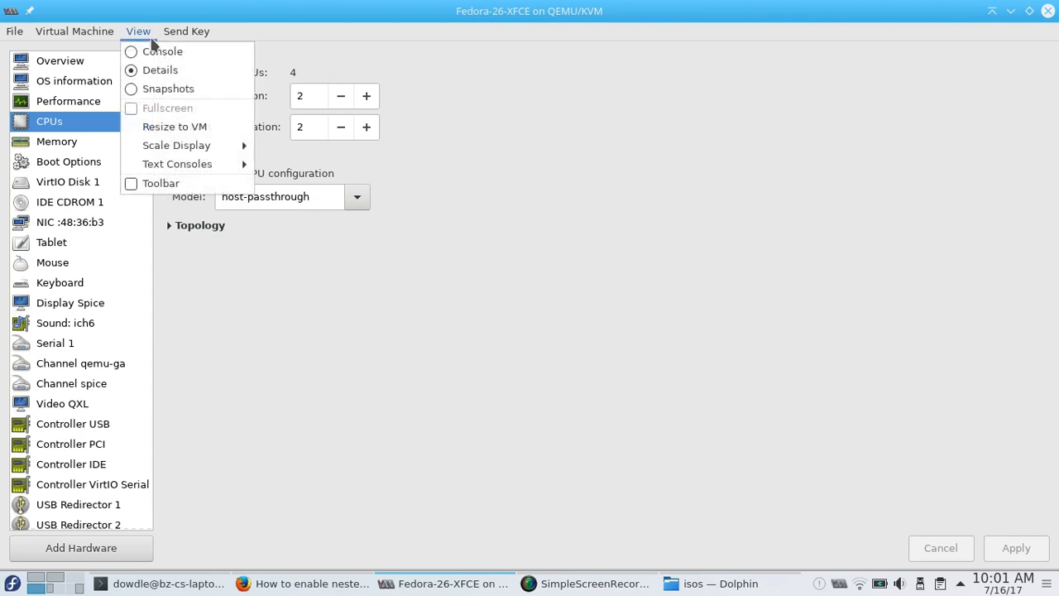
# - Switch to the console, log in to Fedora-26-XFCE, and open the XFCE applications menu
pyautogui.click(162, 50)
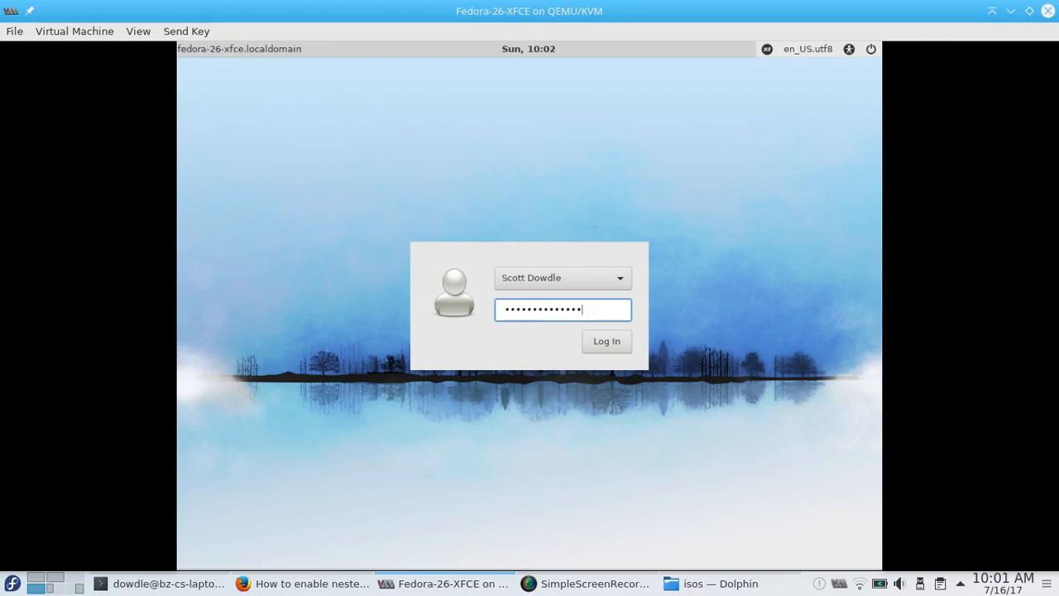
pyautogui.click(605, 341)
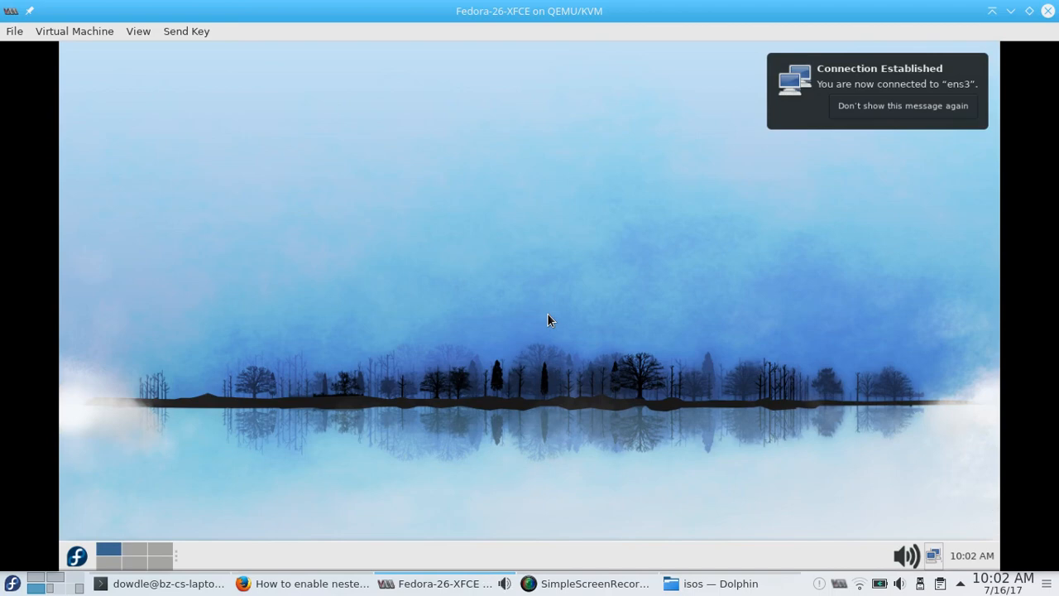
pyautogui.moveTo(373, 372)
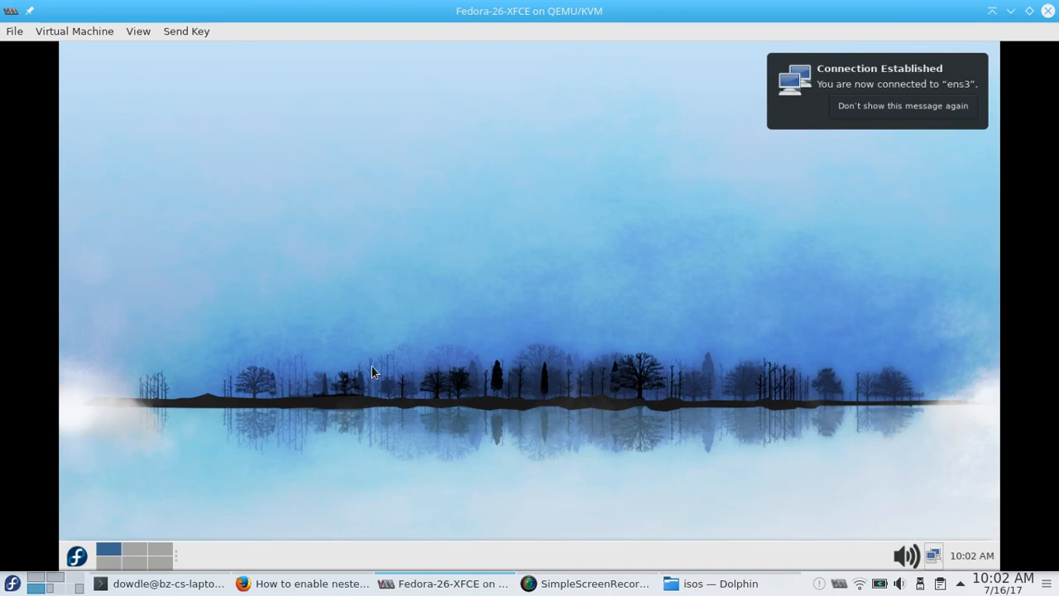
pyautogui.moveTo(324, 383)
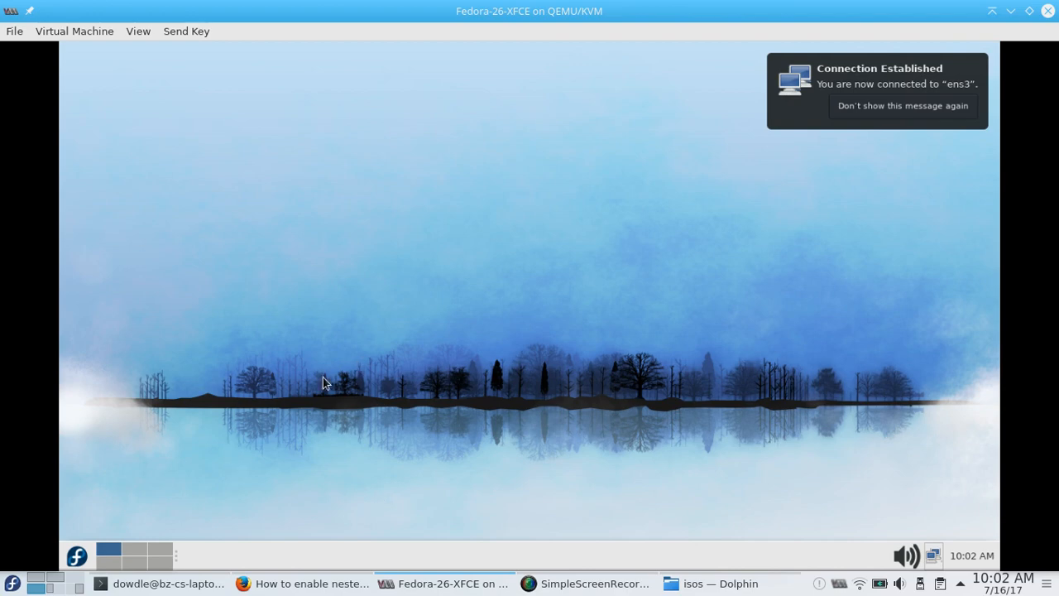
pyautogui.click(901, 106)
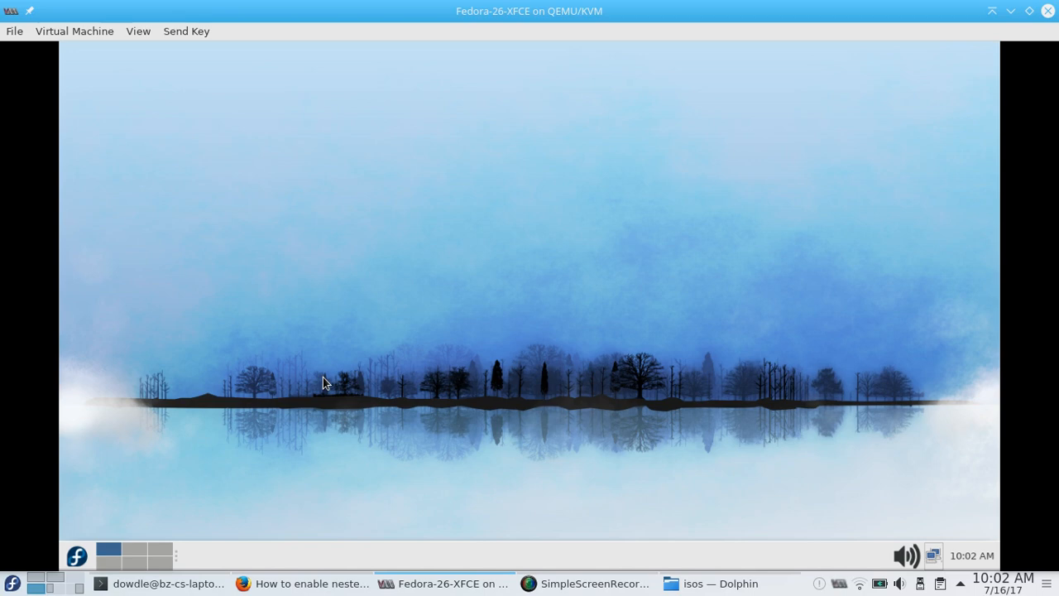
pyautogui.click(76, 557)
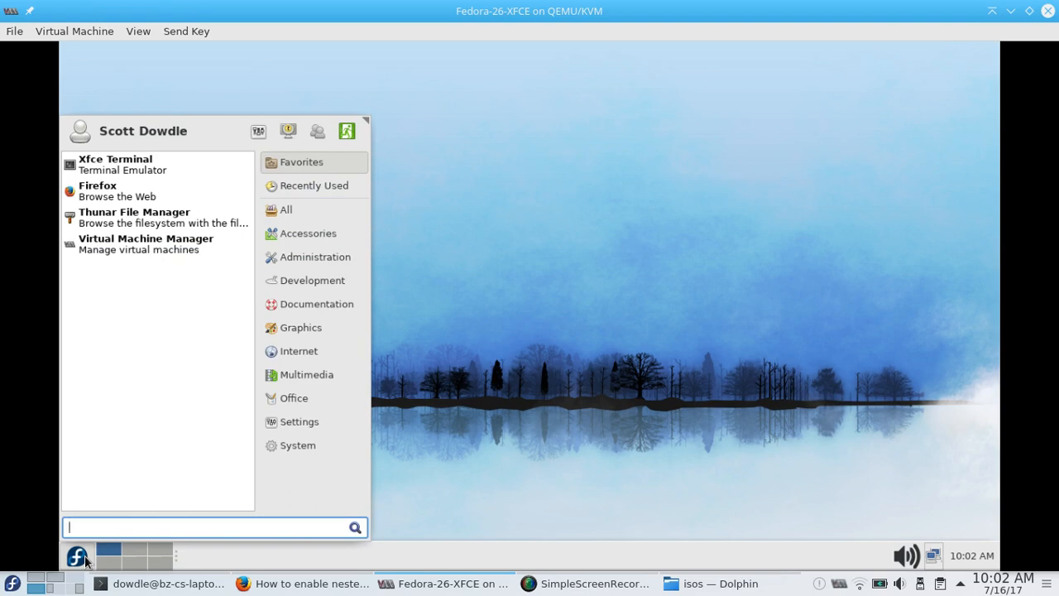
pyautogui.moveTo(149, 244)
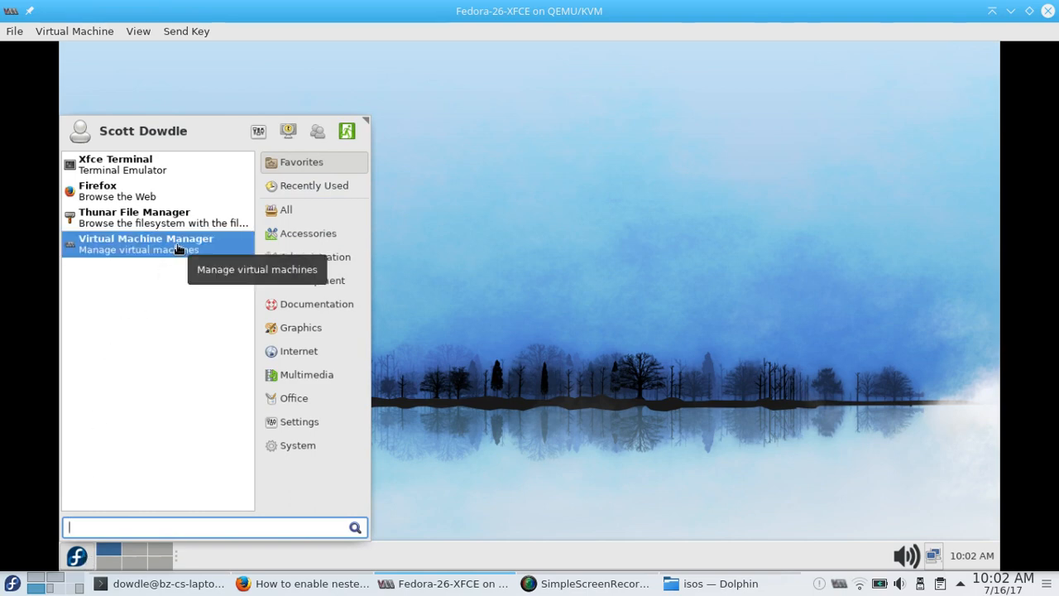
# - Launch the nested Virtual Machine Manager and bring up actions for the Fedora-26 machine
pyautogui.click(145, 243)
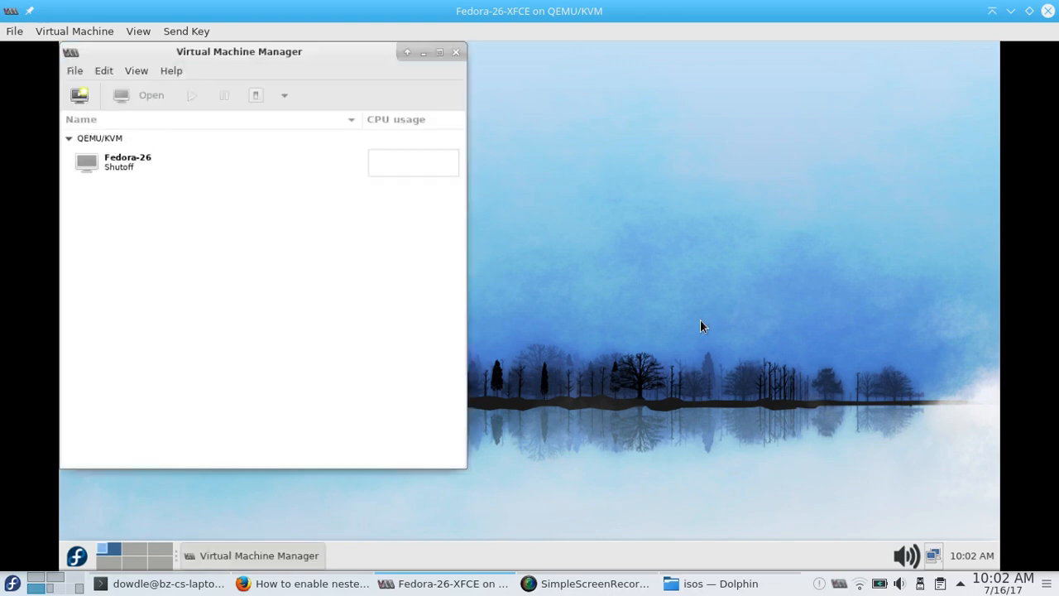
pyautogui.moveTo(159, 178)
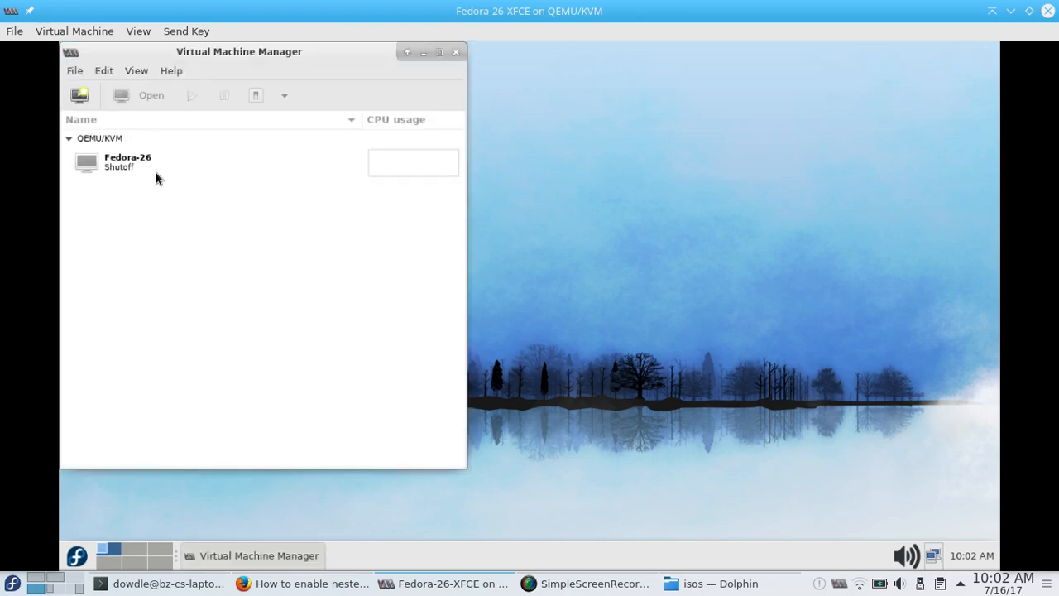
pyautogui.click(127, 162)
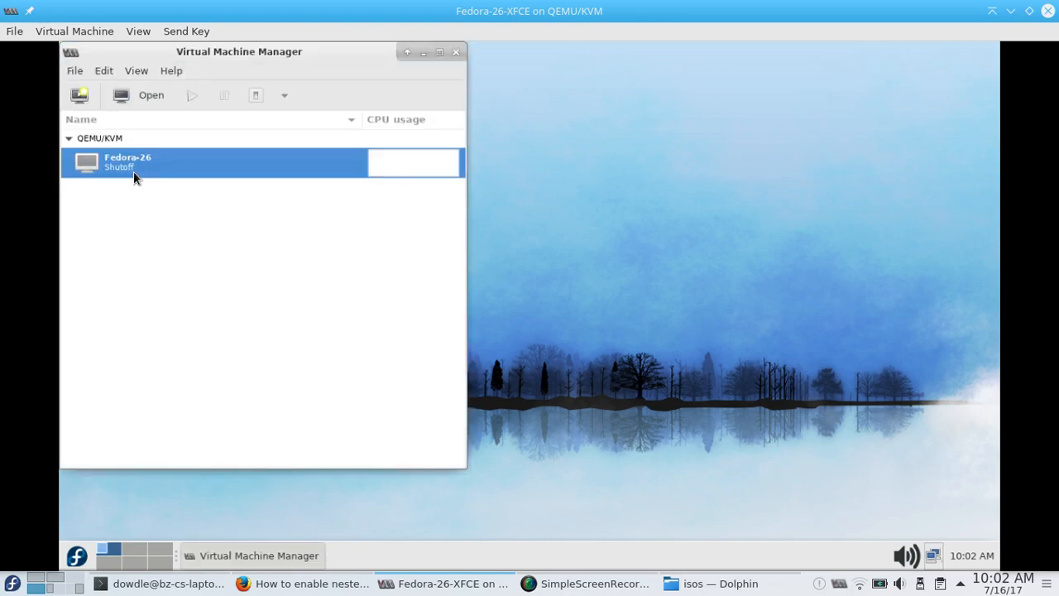
pyautogui.rightClick(136, 162)
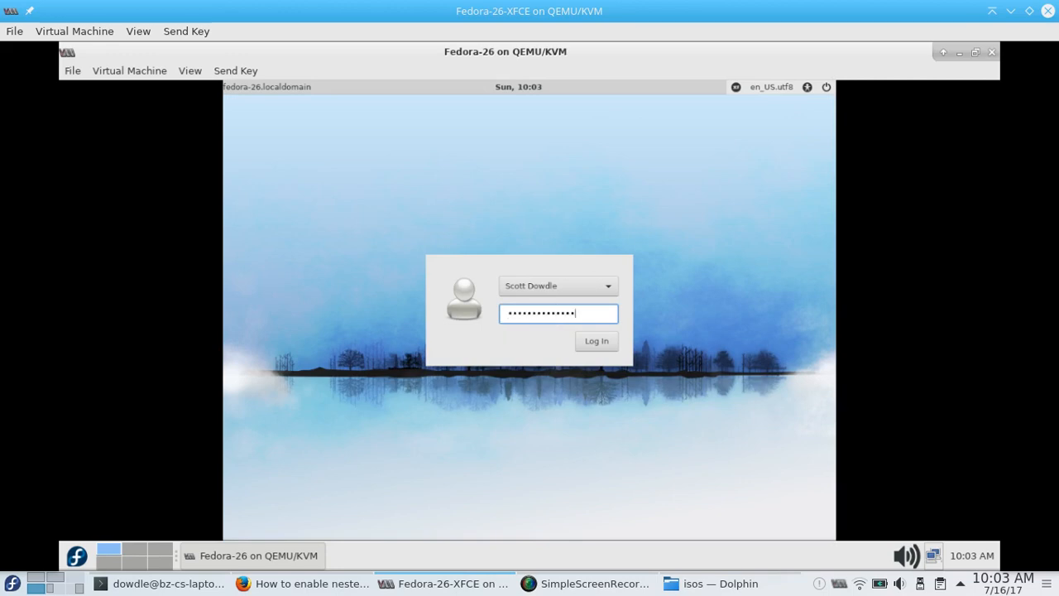
# - Log in to the nested Fedora-26 guest, launch its Virtual Machine Manager, and select Fedora-26
pyautogui.click(595, 341)
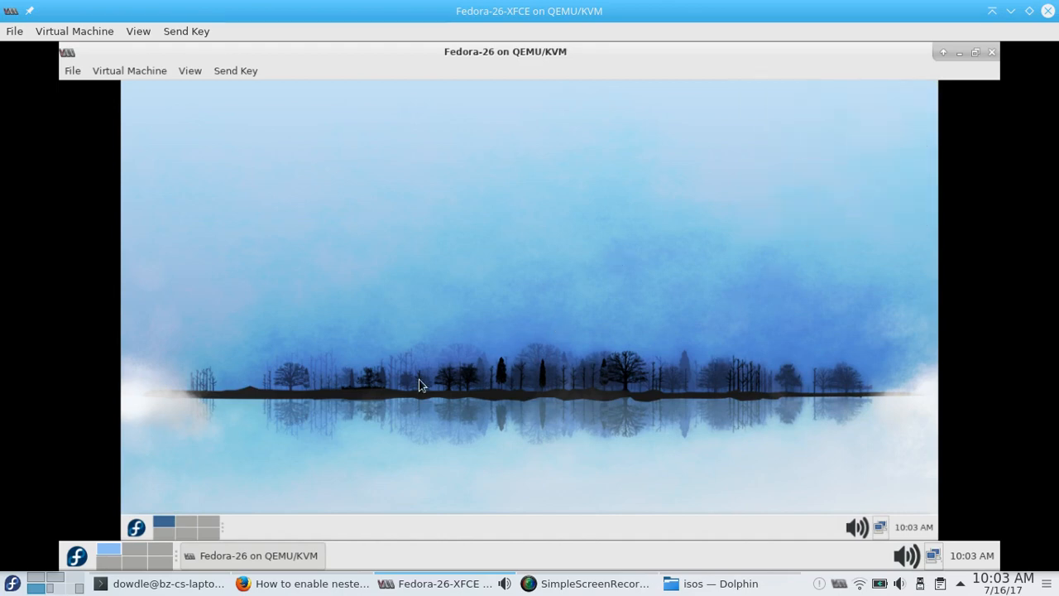
pyautogui.click(135, 525)
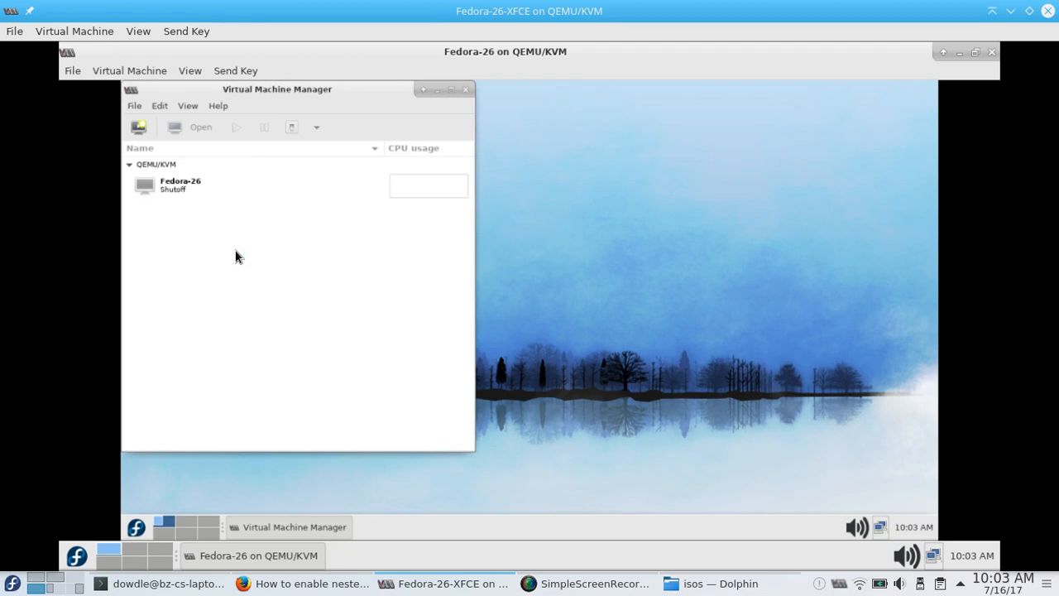
pyautogui.click(180, 185)
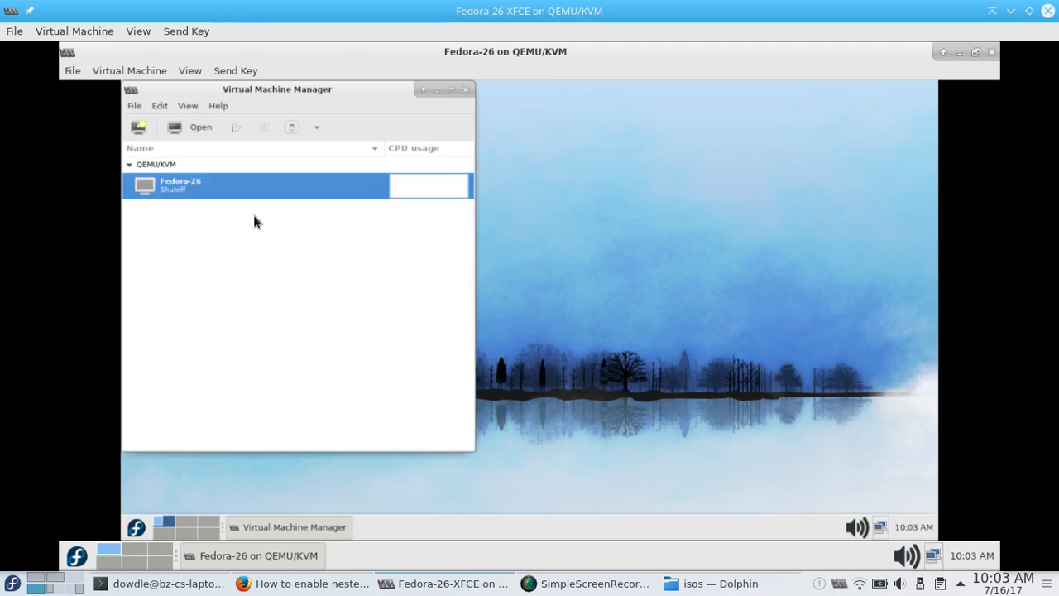
pyautogui.moveTo(292, 224)
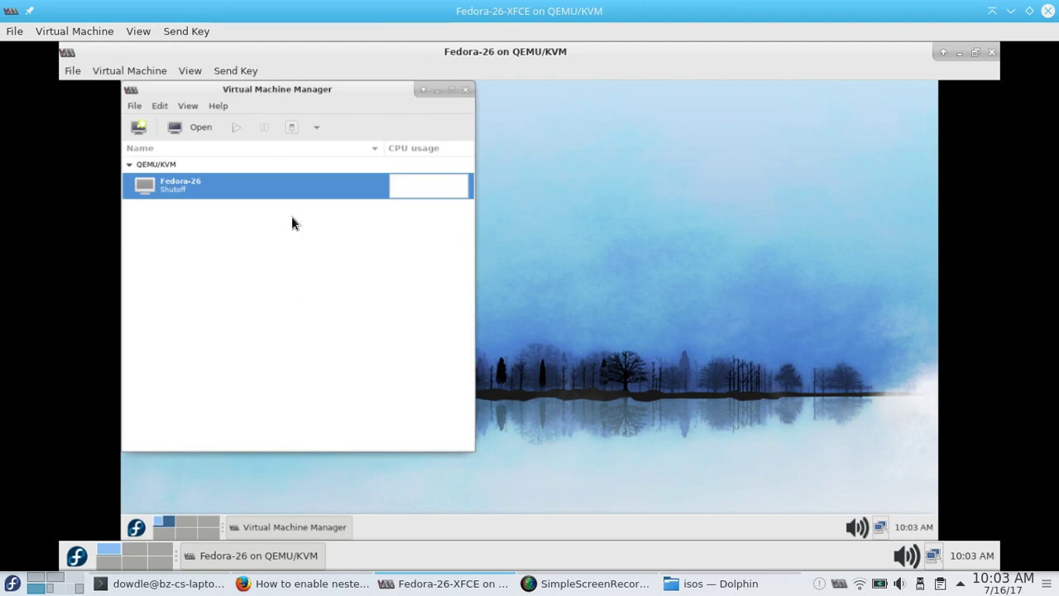
pyautogui.moveTo(252, 188)
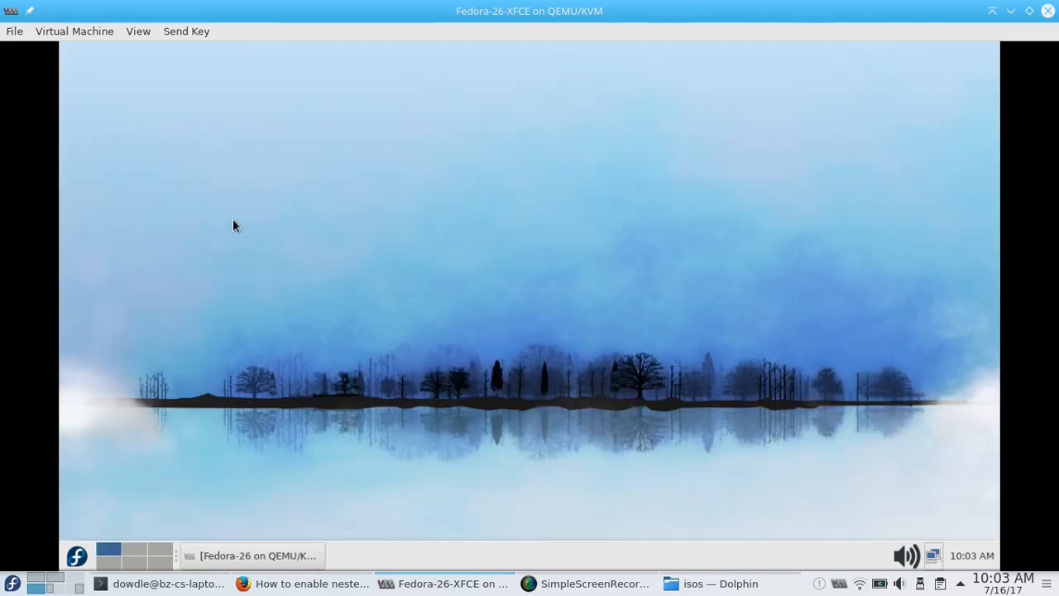
# - Check the outer guest's hardware details and memory allocation, then return to its console display
pyautogui.click(138, 31)
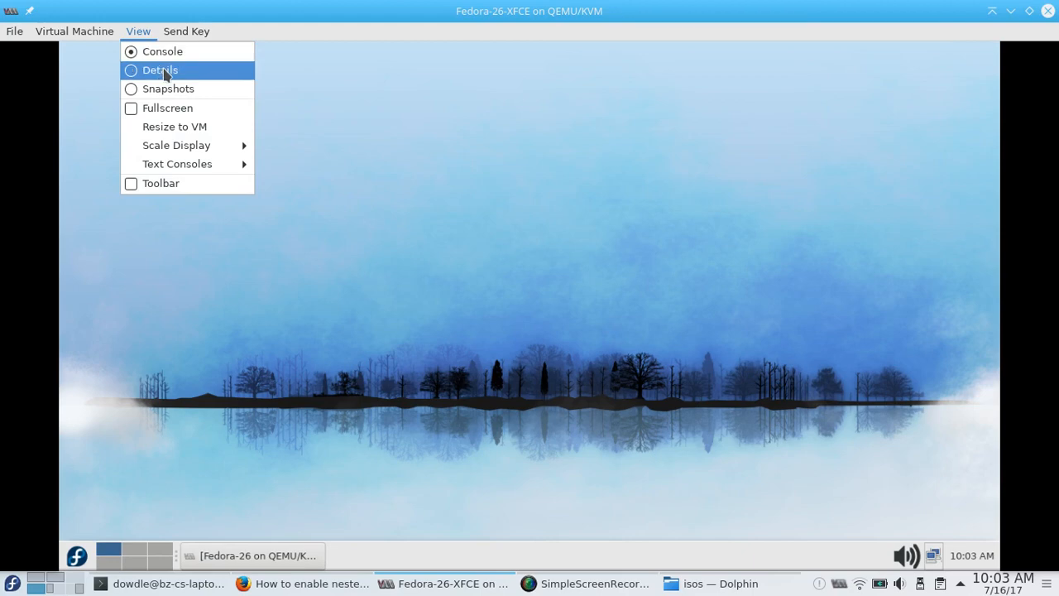
pyautogui.click(161, 70)
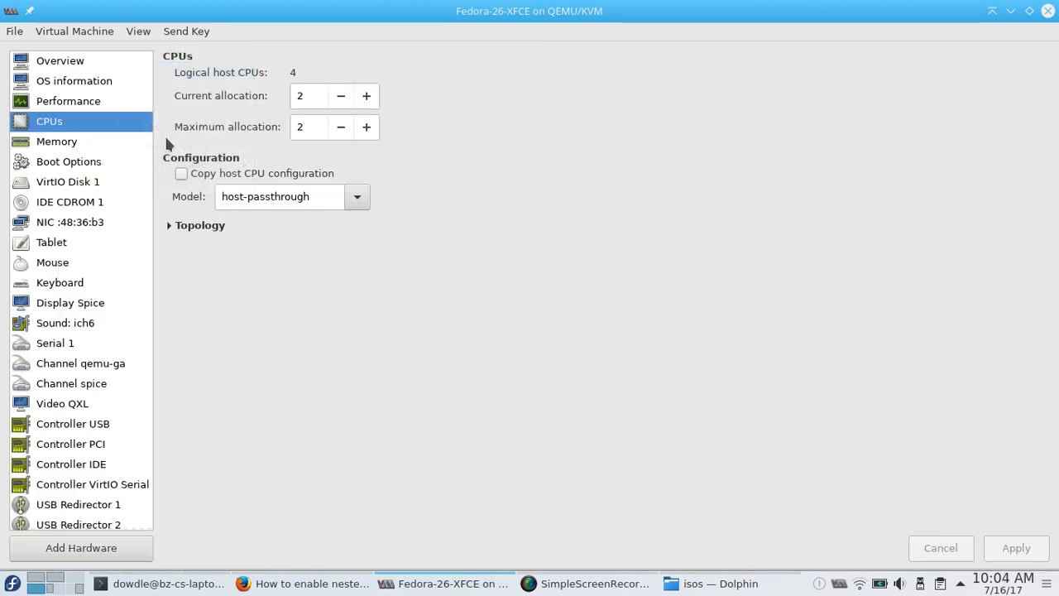
pyautogui.click(56, 140)
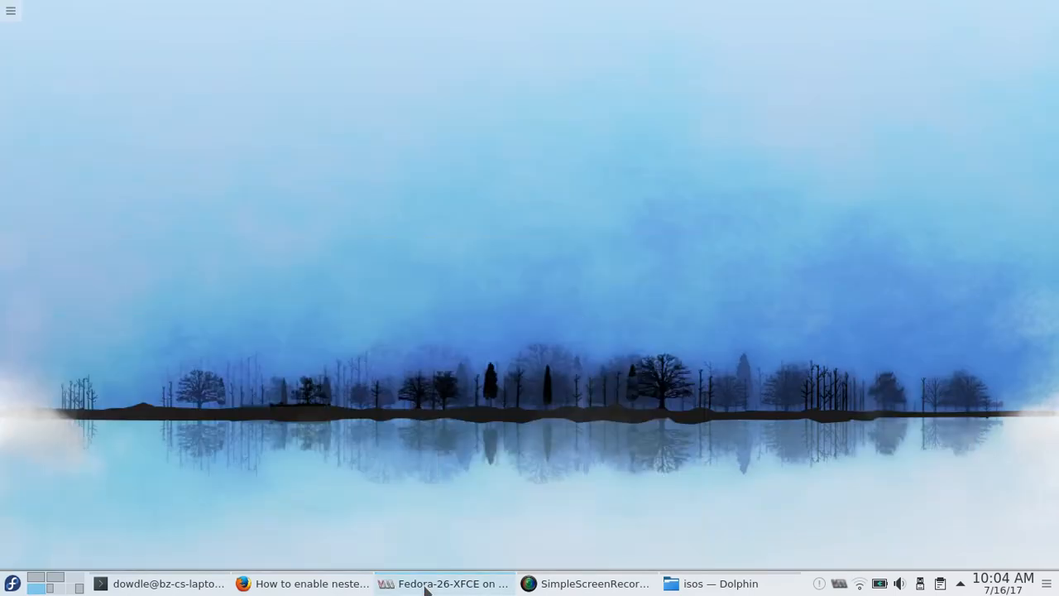
pyautogui.click(458, 582)
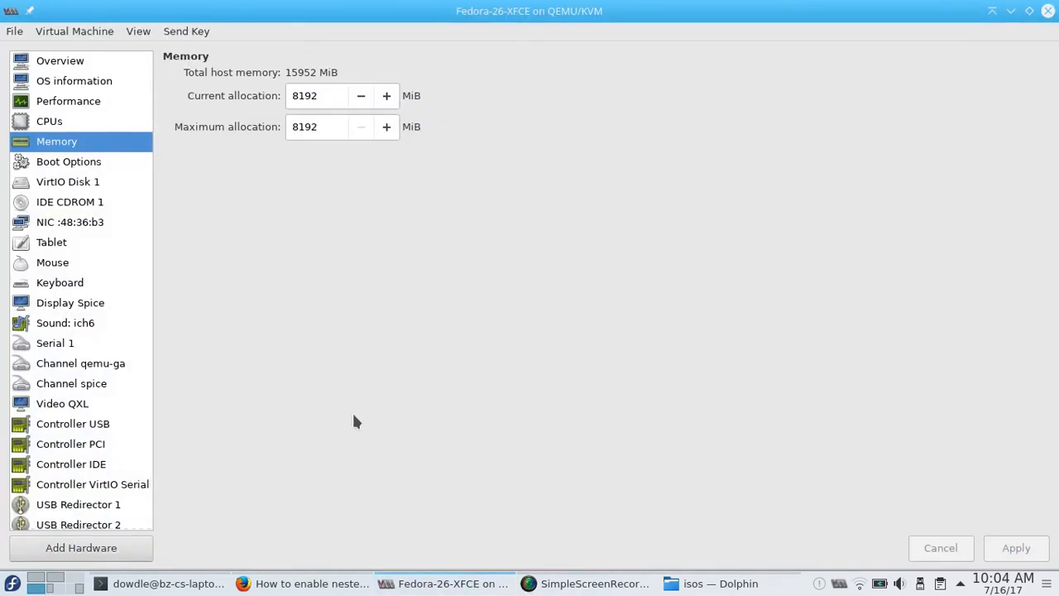
pyautogui.click(138, 31)
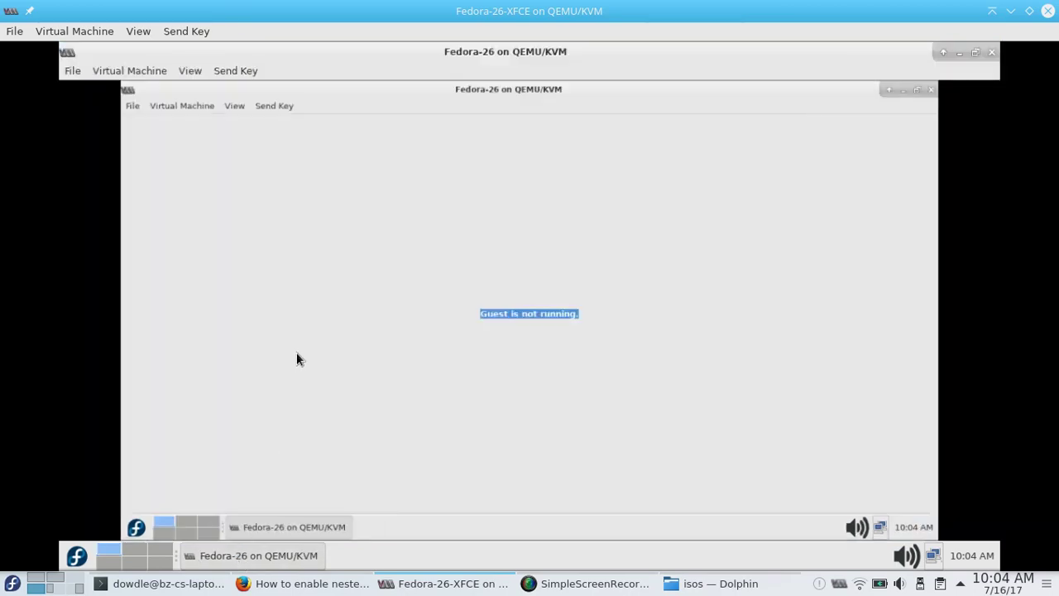
pyautogui.click(234, 105)
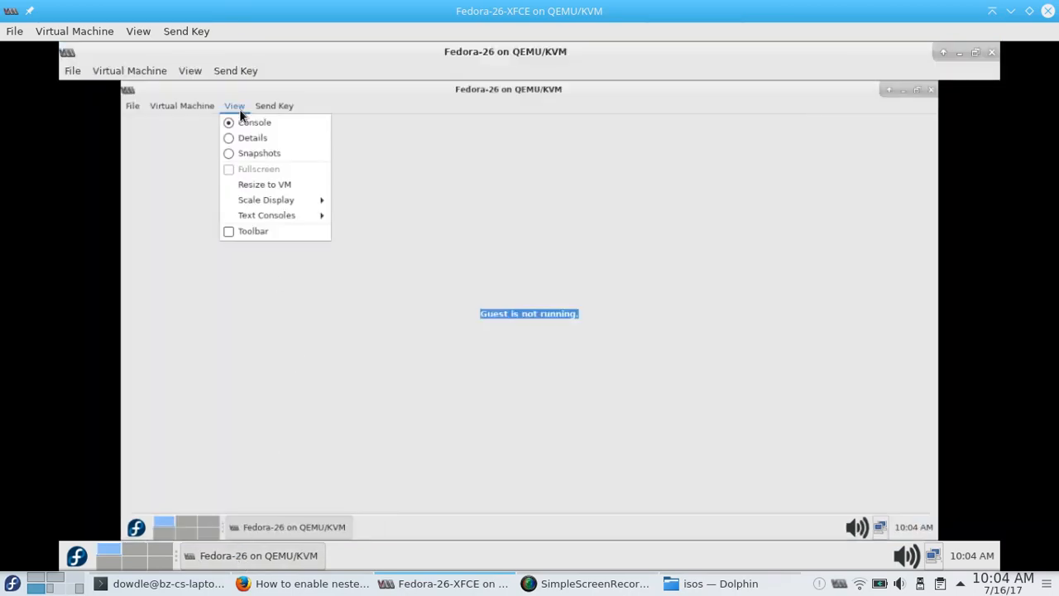
pyautogui.click(252, 138)
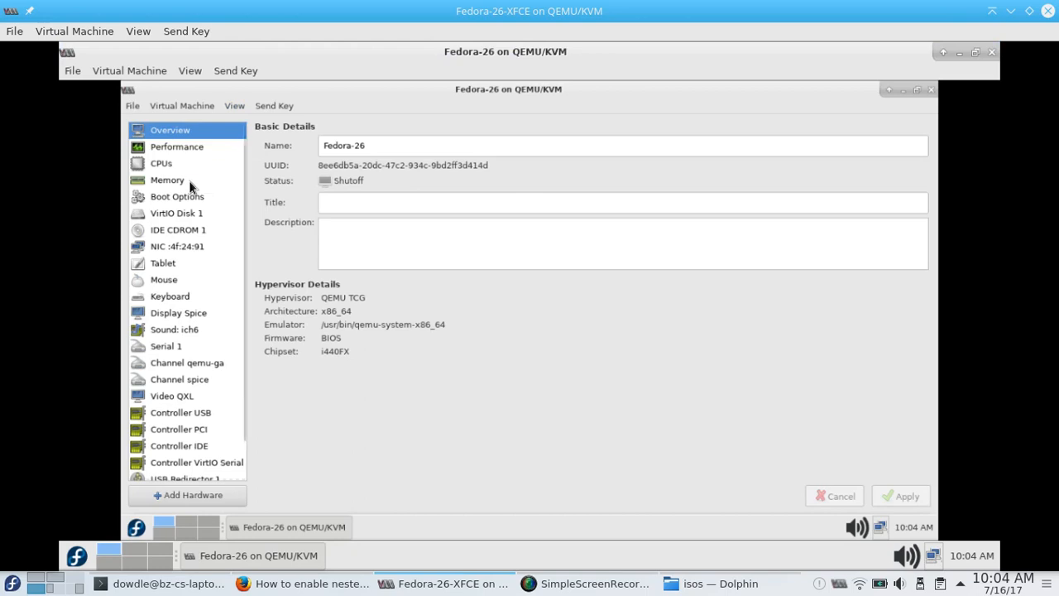
pyautogui.click(166, 179)
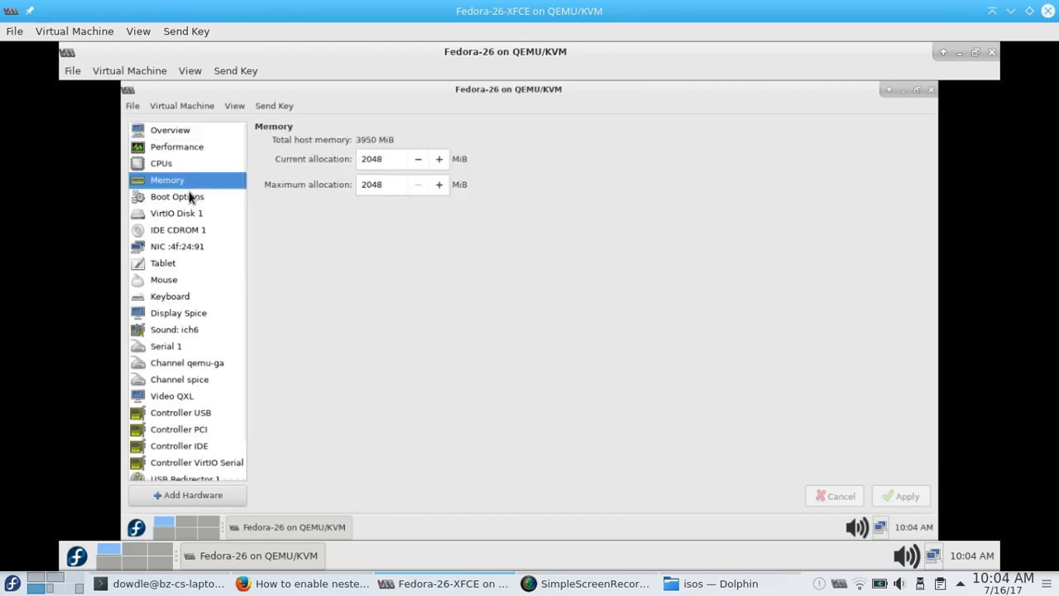
pyautogui.moveTo(195, 217)
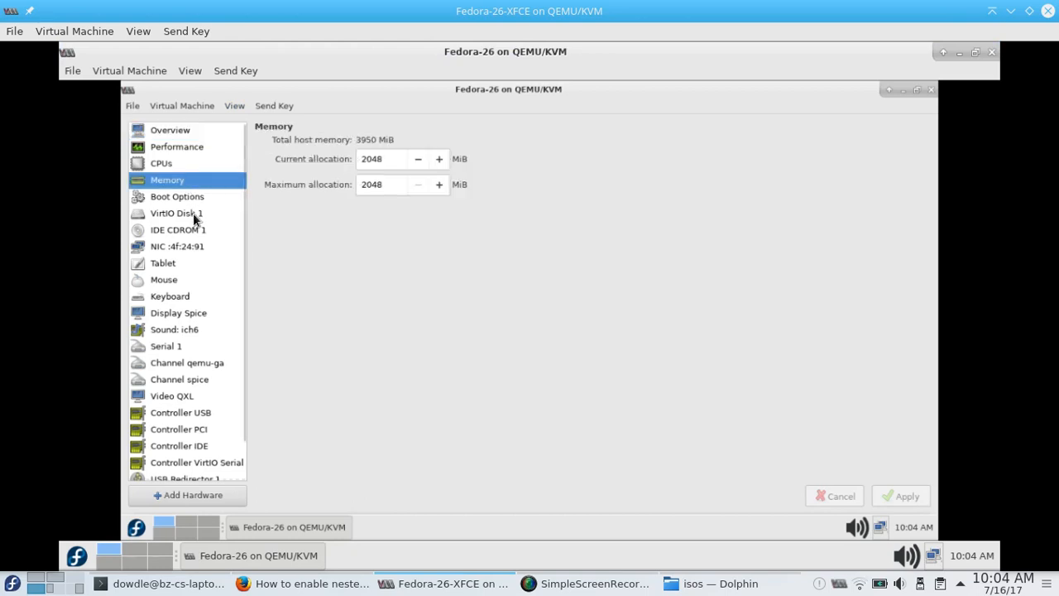
pyautogui.click(175, 212)
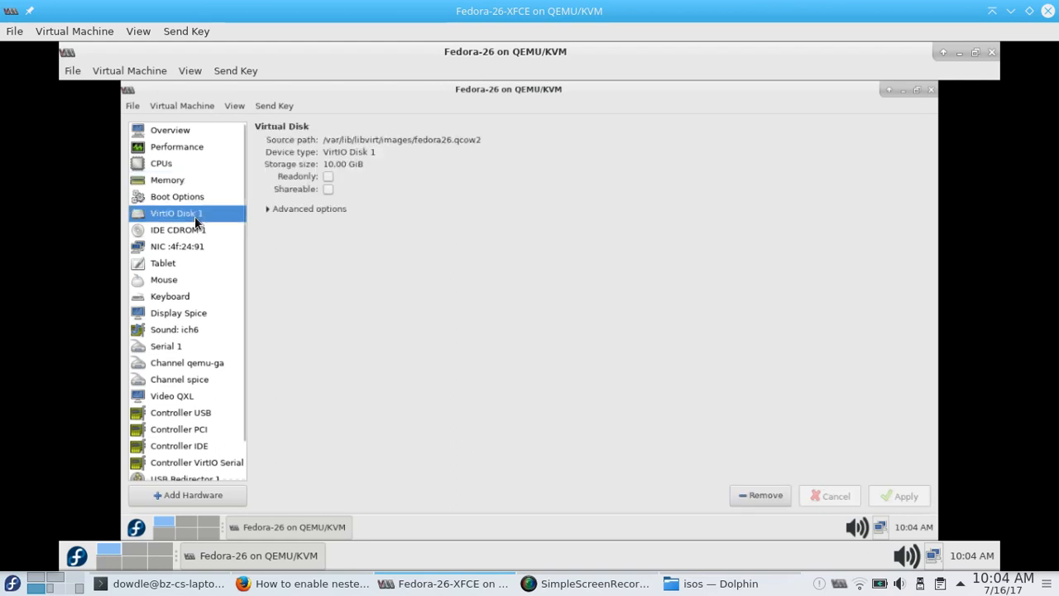
pyautogui.moveTo(181, 106)
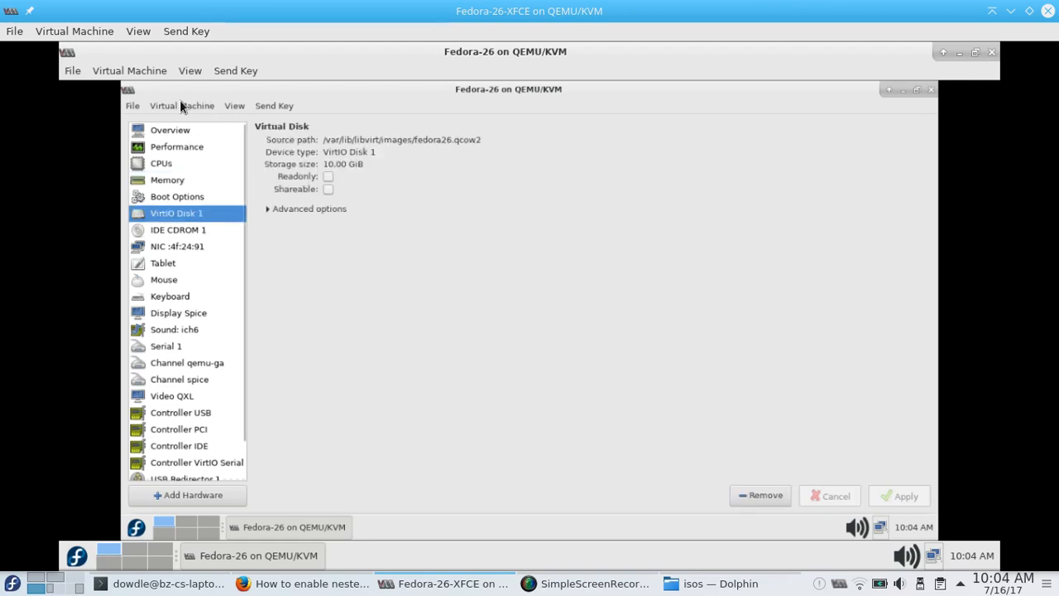
pyautogui.moveTo(196, 113)
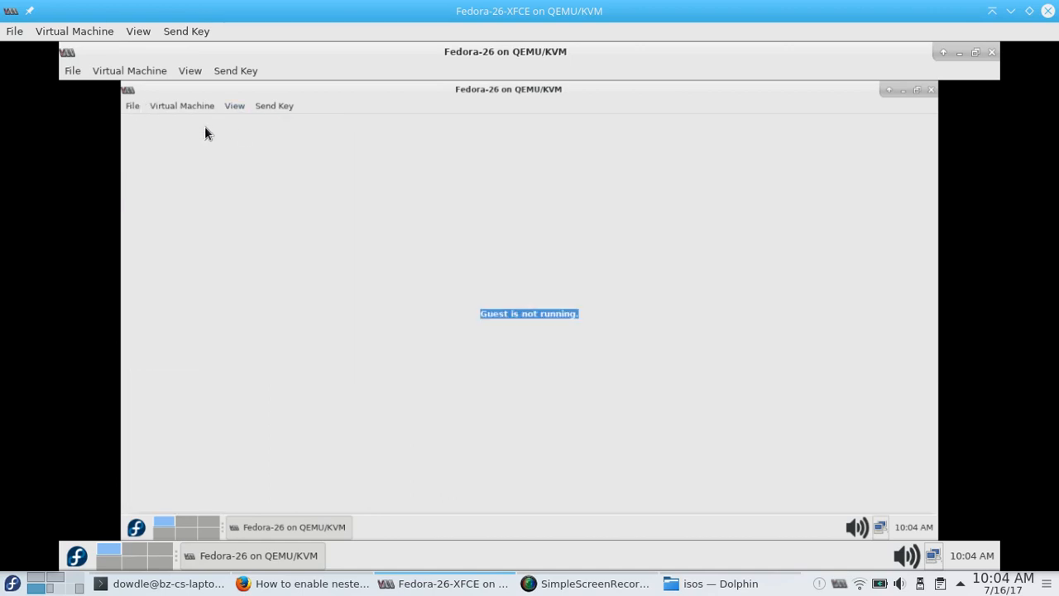
pyautogui.moveTo(316, 214)
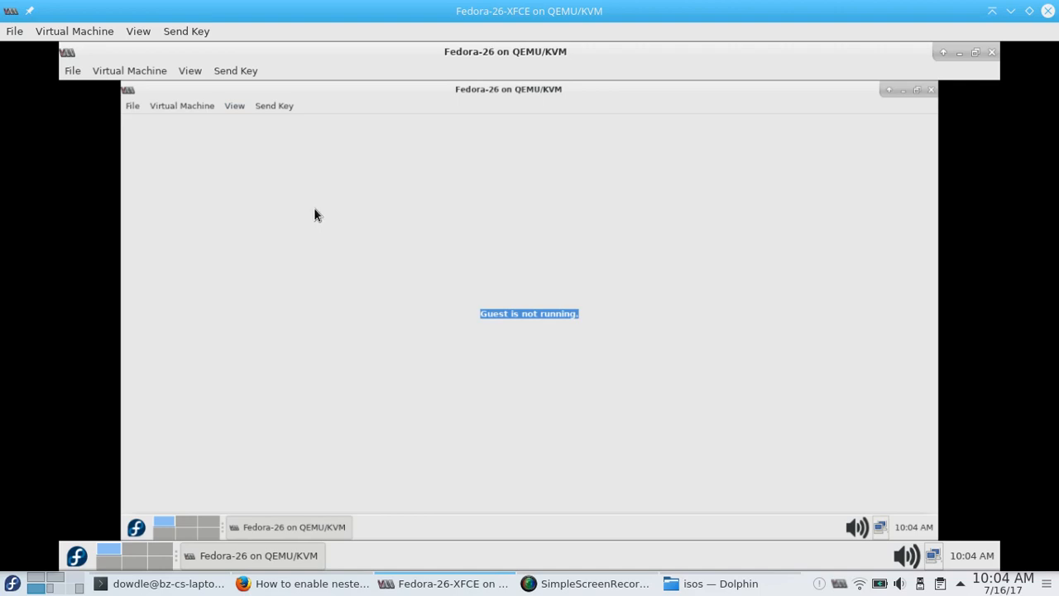
# - Run the nested Fedora-26 guest, let it boot, then bring host Firefox forward
pyautogui.click(181, 105)
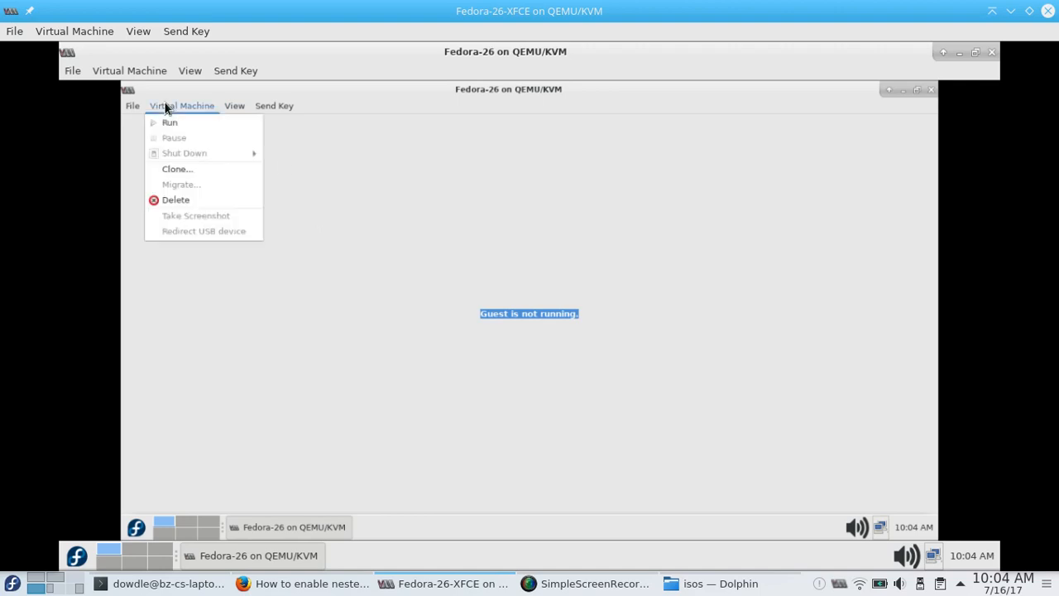
pyautogui.click(246, 223)
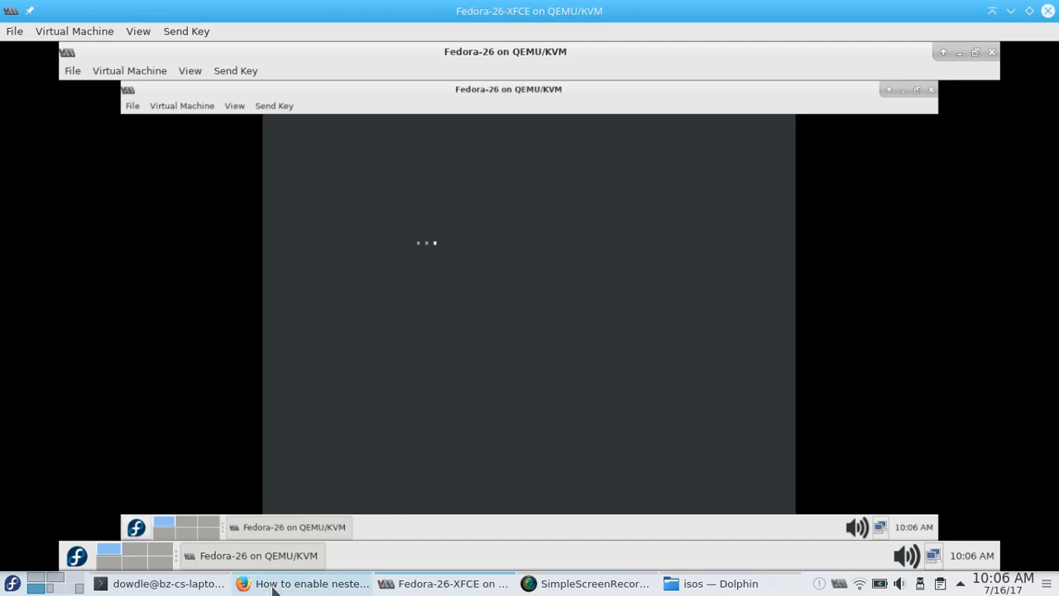
pyautogui.click(307, 582)
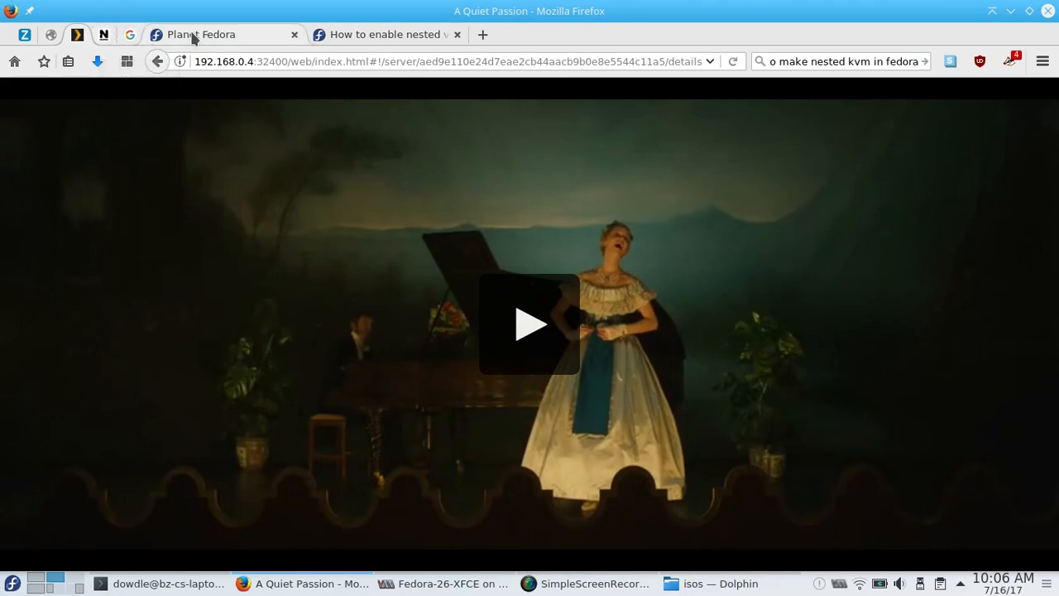
# - Show the 'How to enable nested virtualization' tab, then return to the Fedora-26-XFCE VM
pyautogui.click(393, 35)
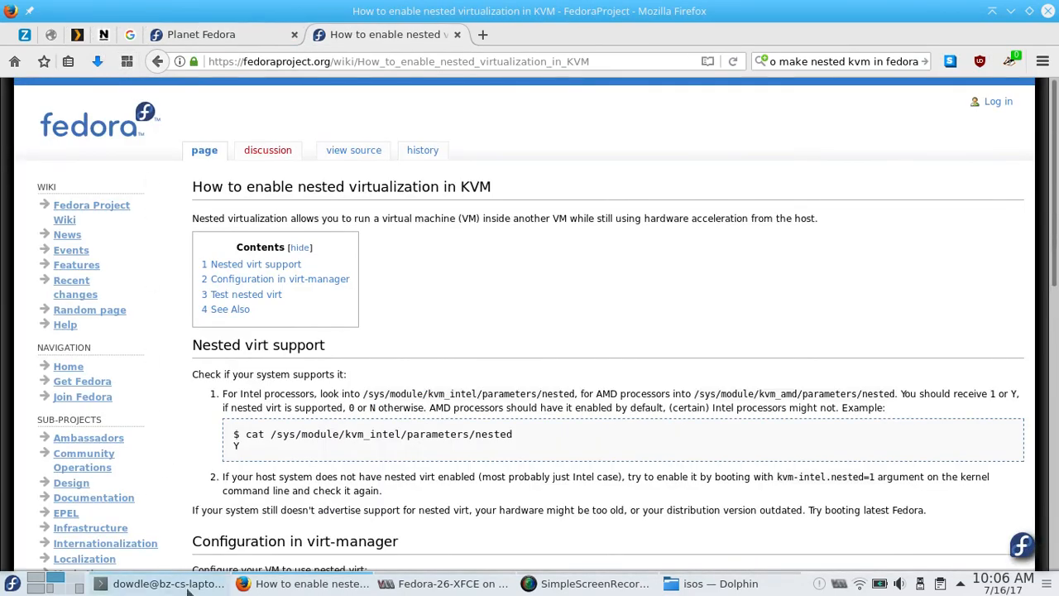
pyautogui.click(436, 583)
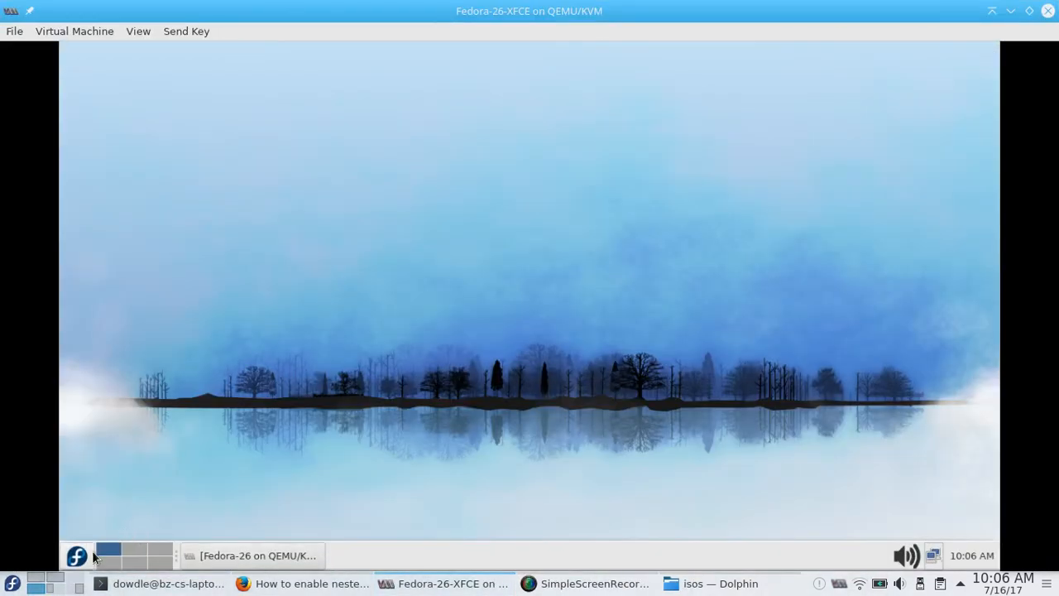
# - Launch Firefox from the Whisker menu Favorites inside the Fedora-26-XFCE guest
pyautogui.click(74, 554)
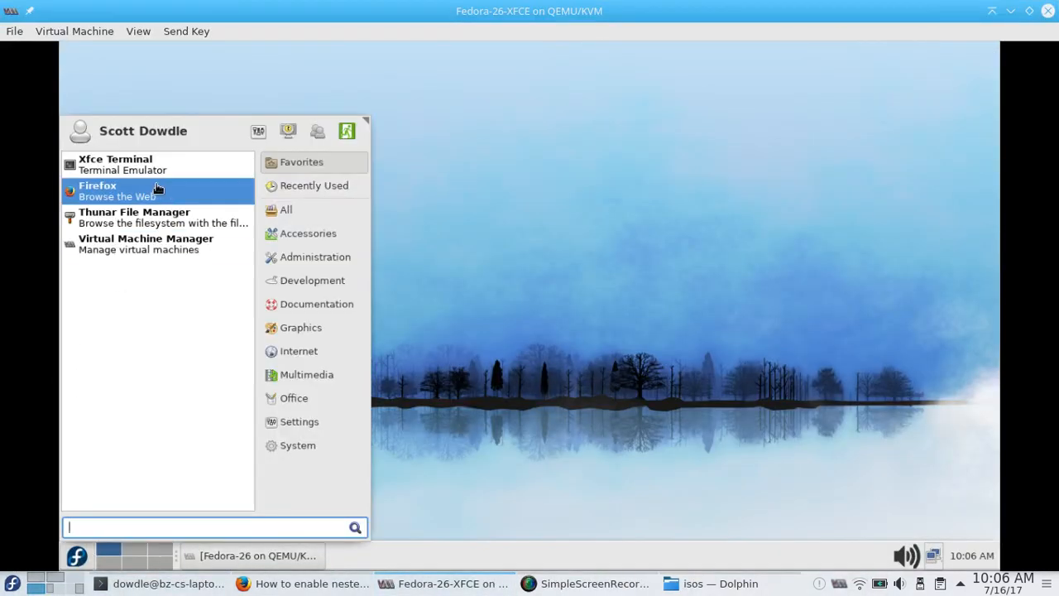
pyautogui.click(115, 164)
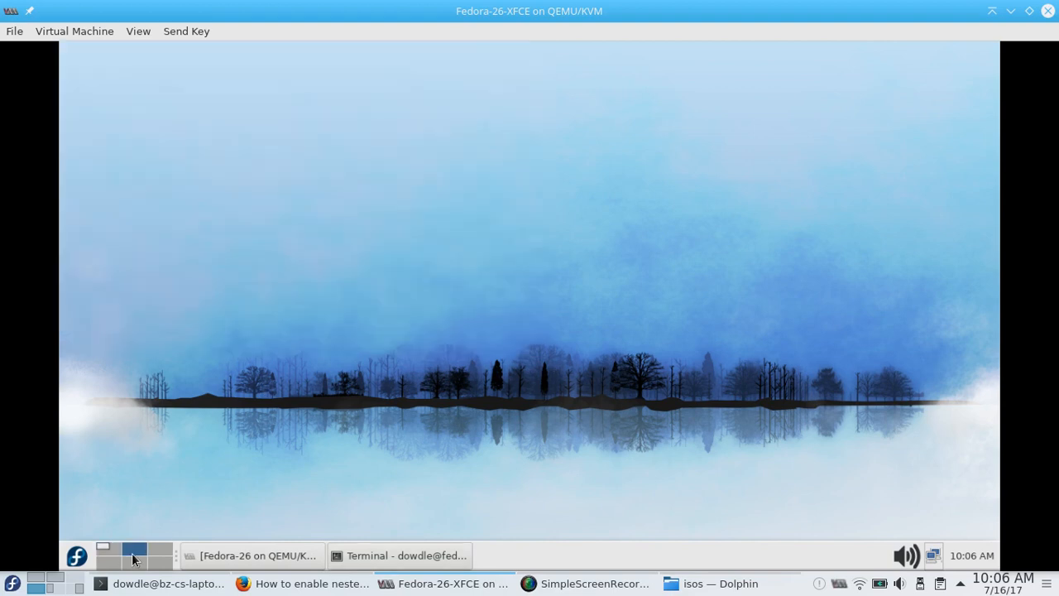
pyautogui.moveTo(123, 201)
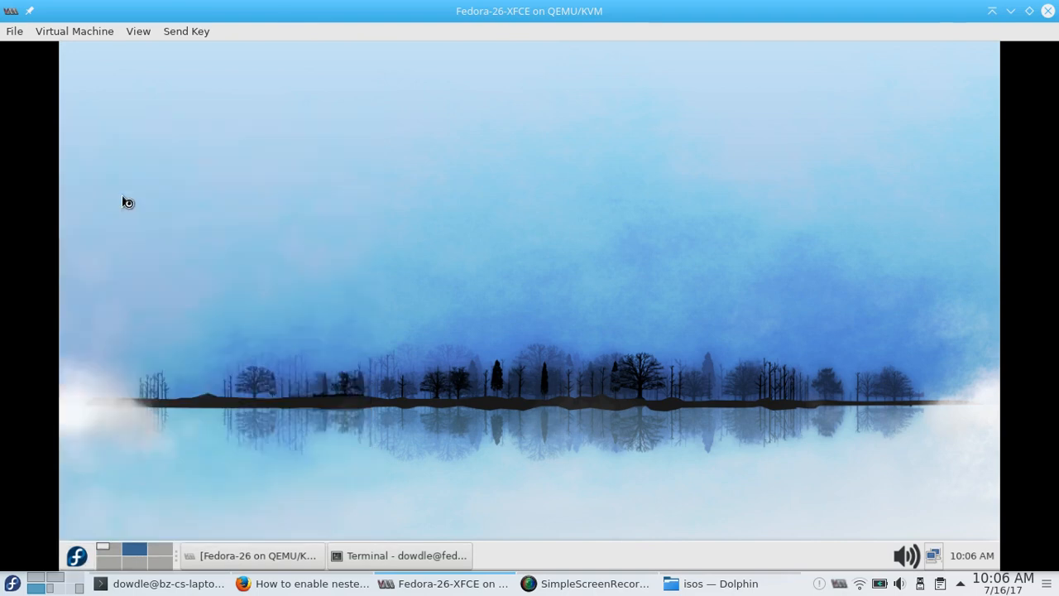
pyautogui.moveTo(485, 215)
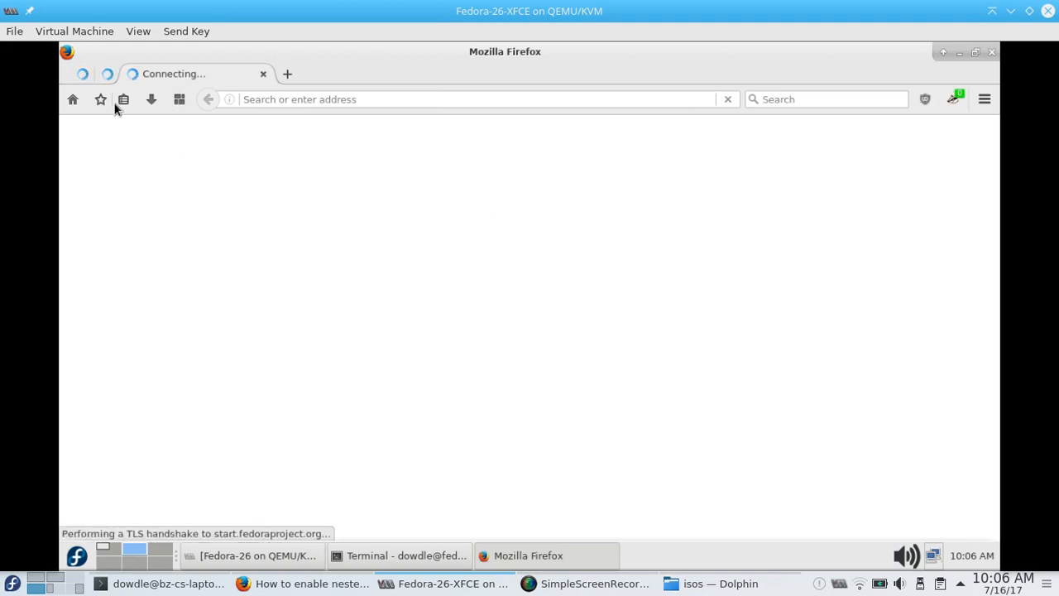
# - Switch to the Fedora-26 on QEMU/KVM window showing the nested guest's login screen
pyautogui.rightClick(178, 73)
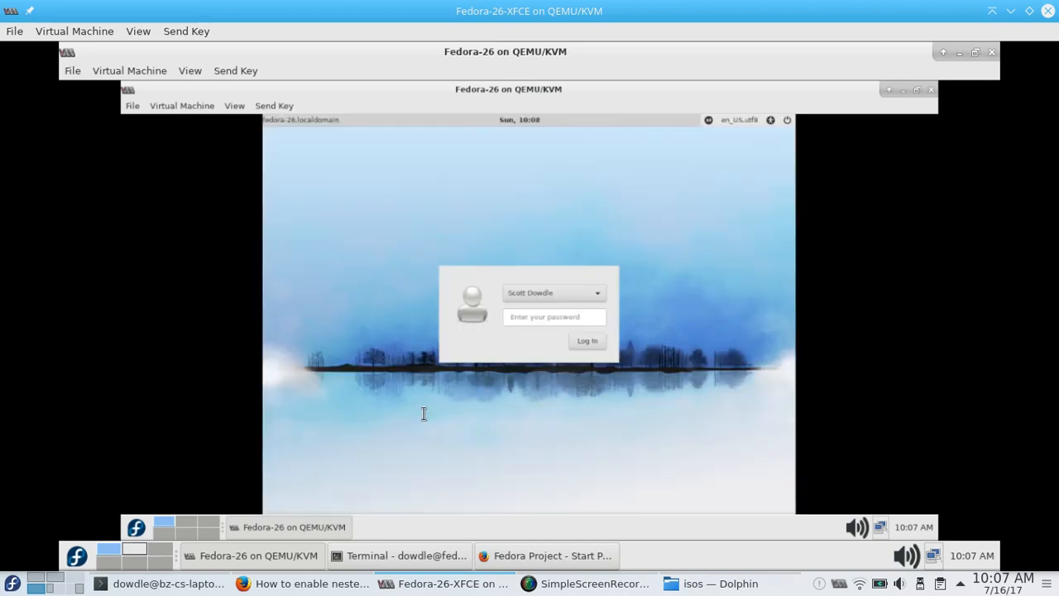
# - Enter the password and log in to the innermost Fedora-26 guest
pyautogui.click(553, 317)
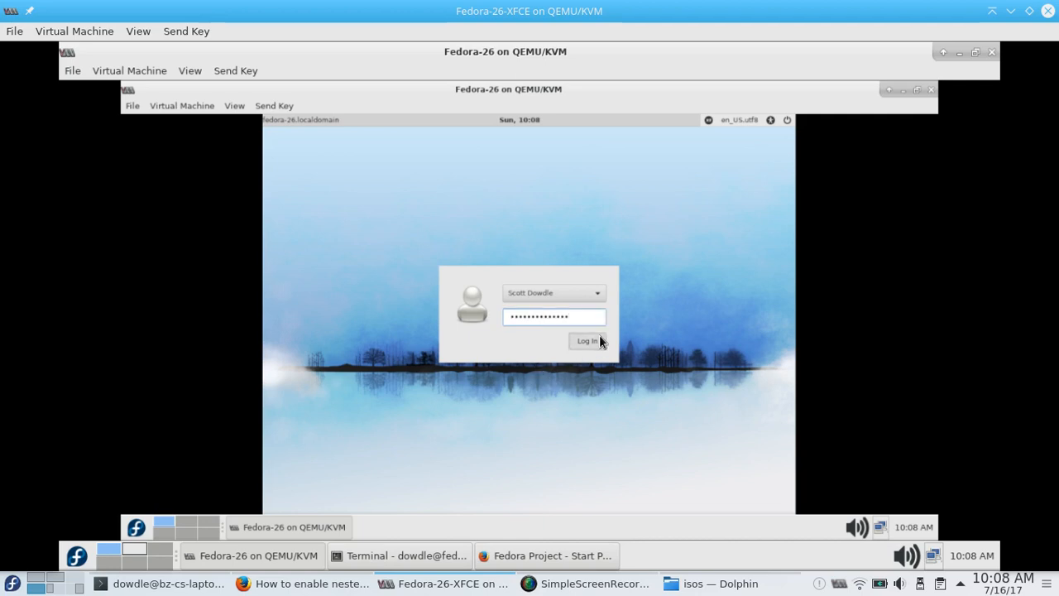
pyautogui.click(584, 341)
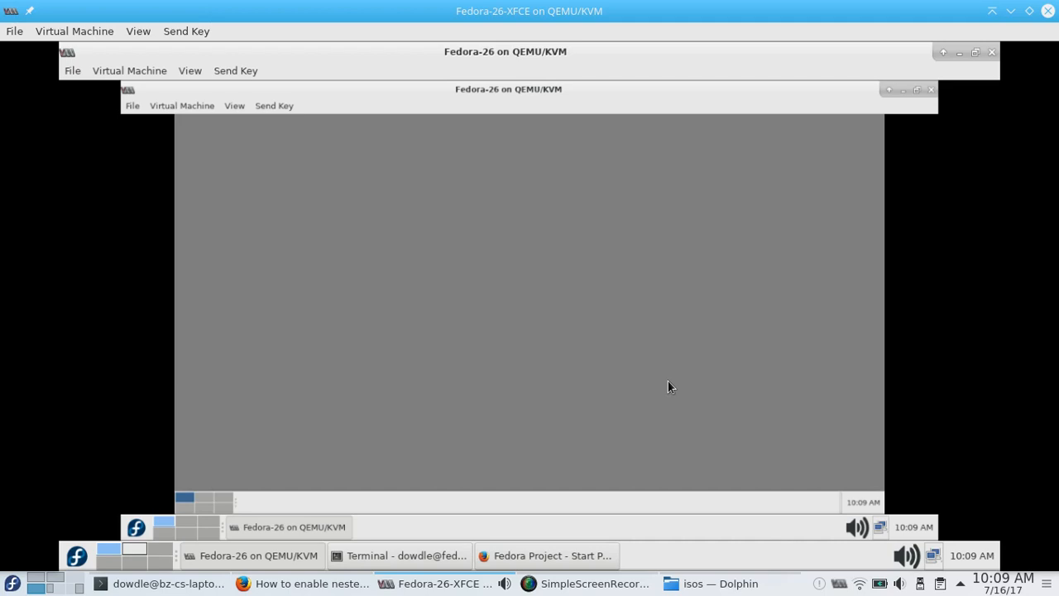
pyautogui.moveTo(573, 465)
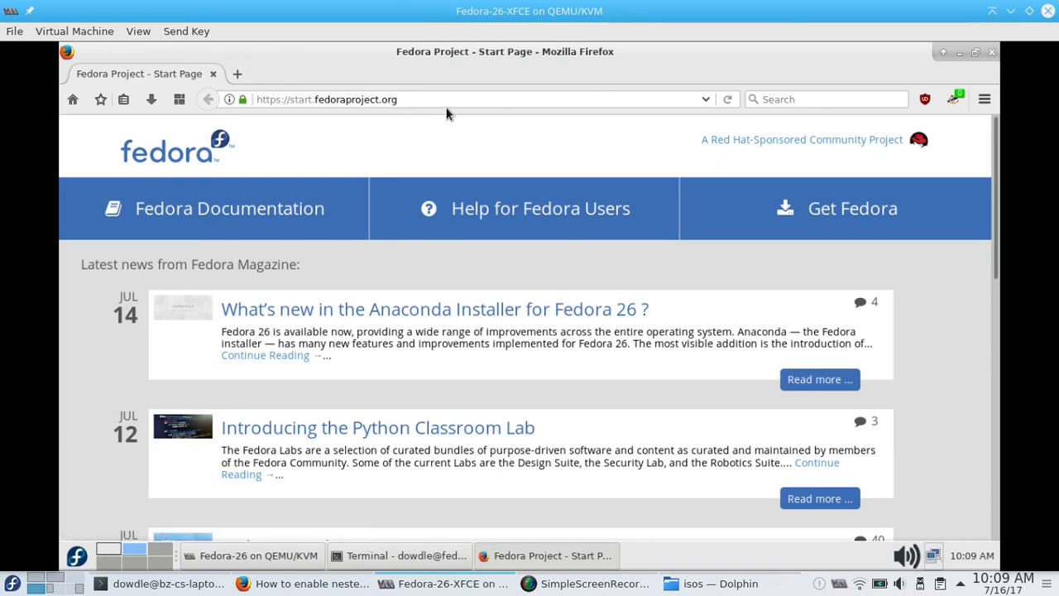
# - Search YouTube for 'fedora 26' and play 'First Look at Fedora 26 Official Release!'
pyautogui.click(827, 99)
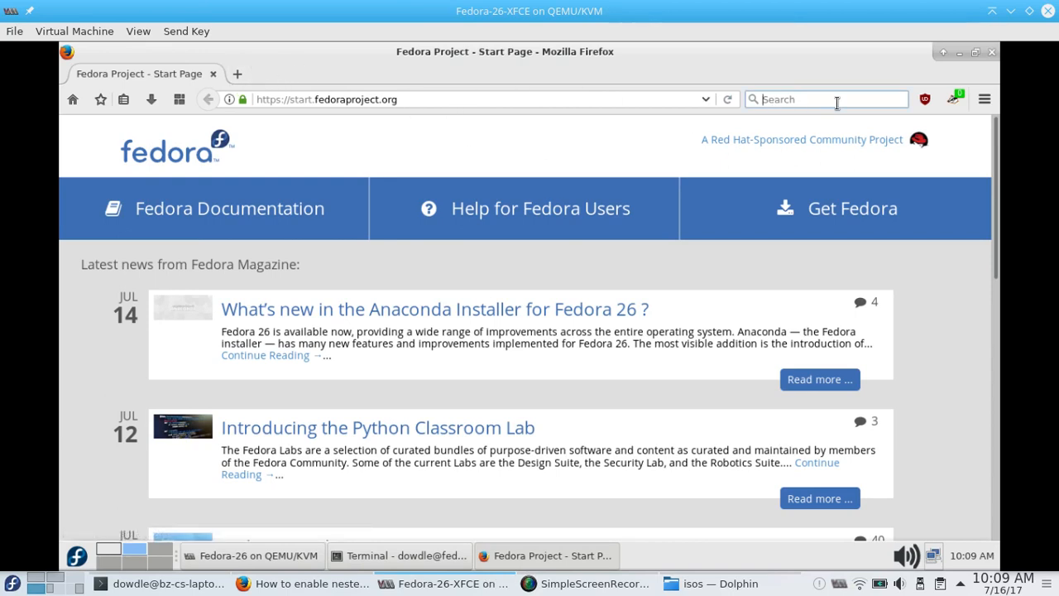
pyautogui.write('fedora 265')
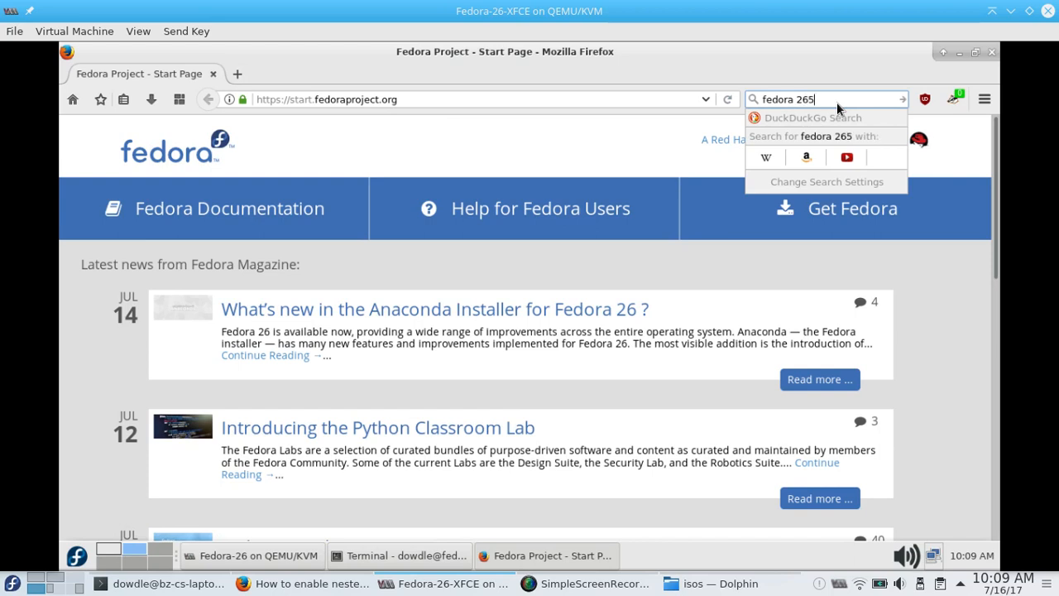
pyautogui.press('BackSpace')
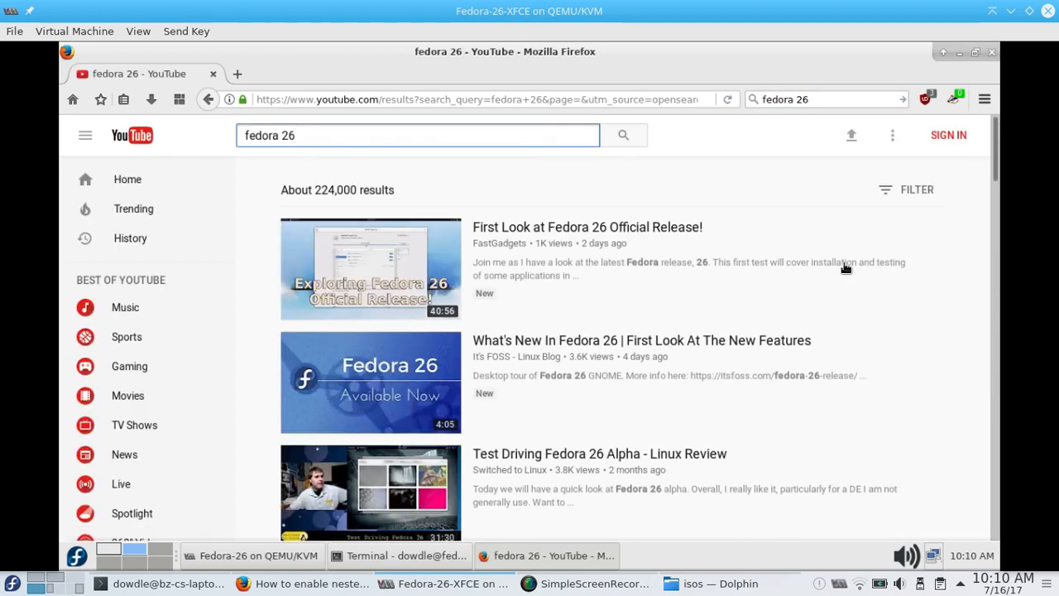
pyautogui.moveTo(589, 258)
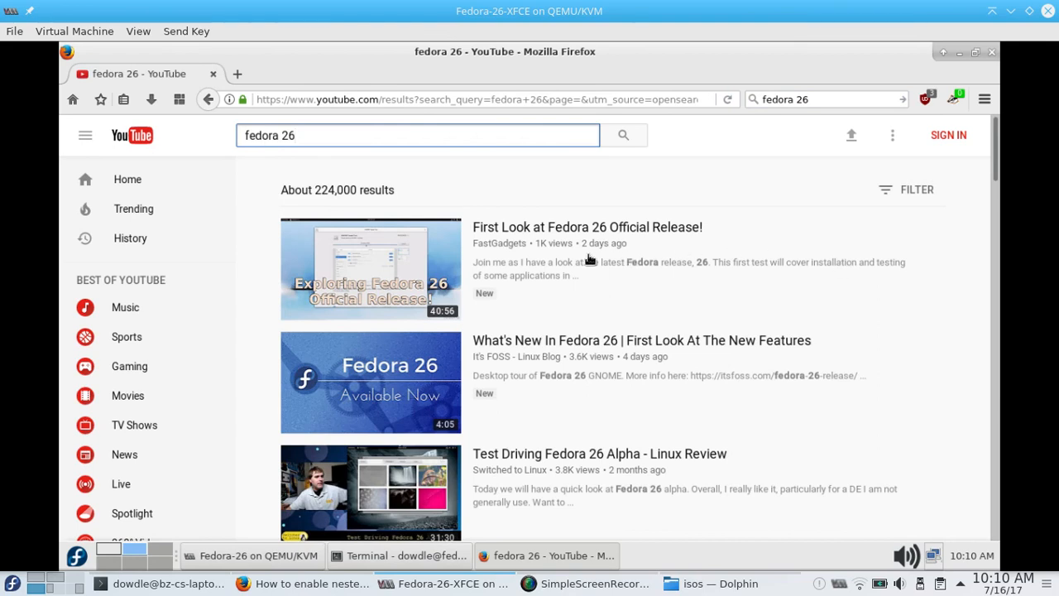
pyautogui.click(370, 268)
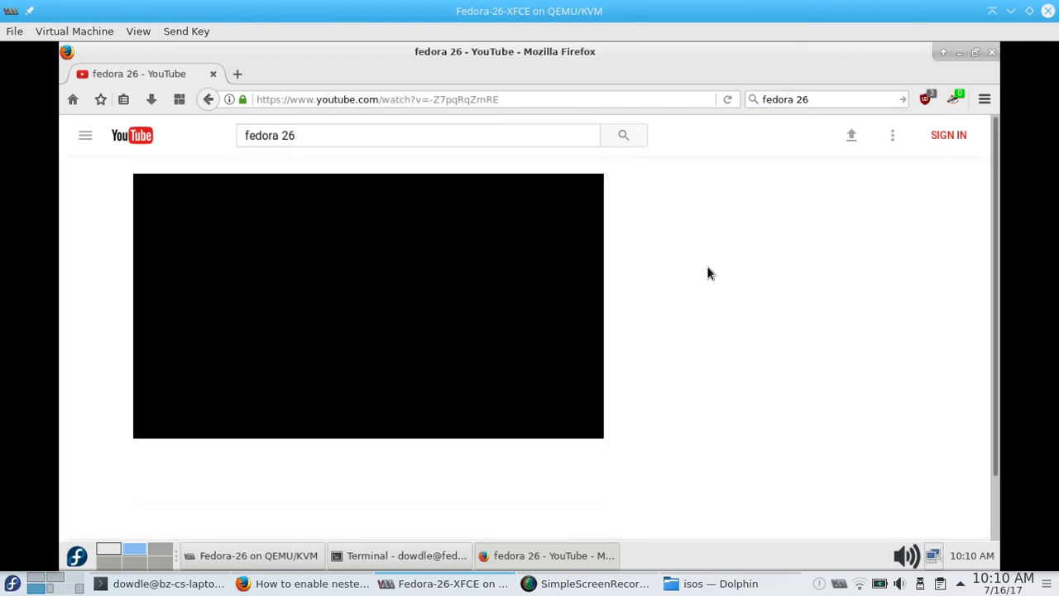
pyautogui.moveTo(573, 461)
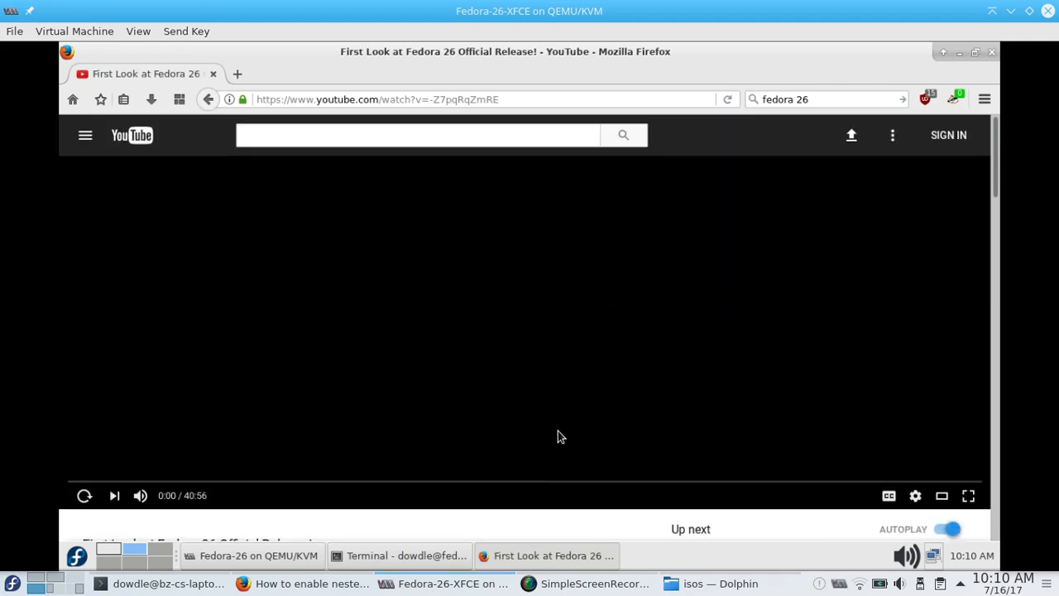
pyautogui.click(561, 437)
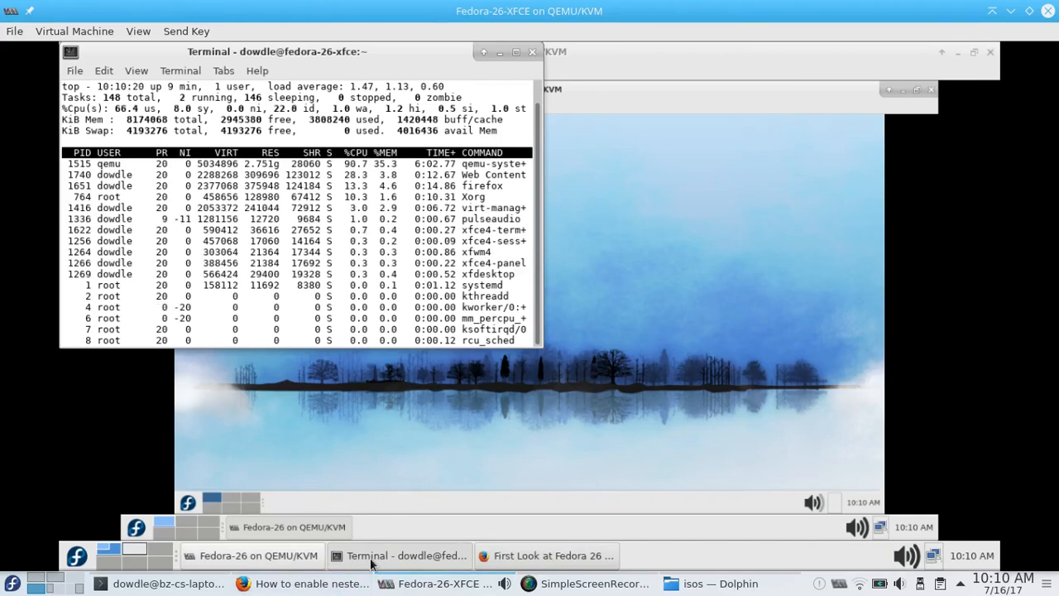
pyautogui.click(553, 555)
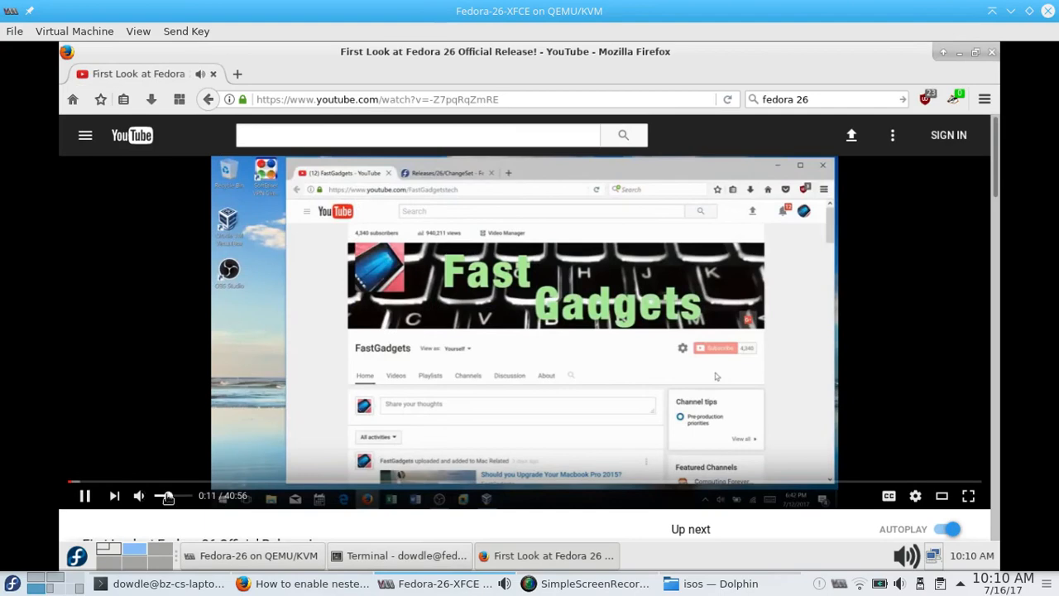
pyautogui.moveTo(162, 496)
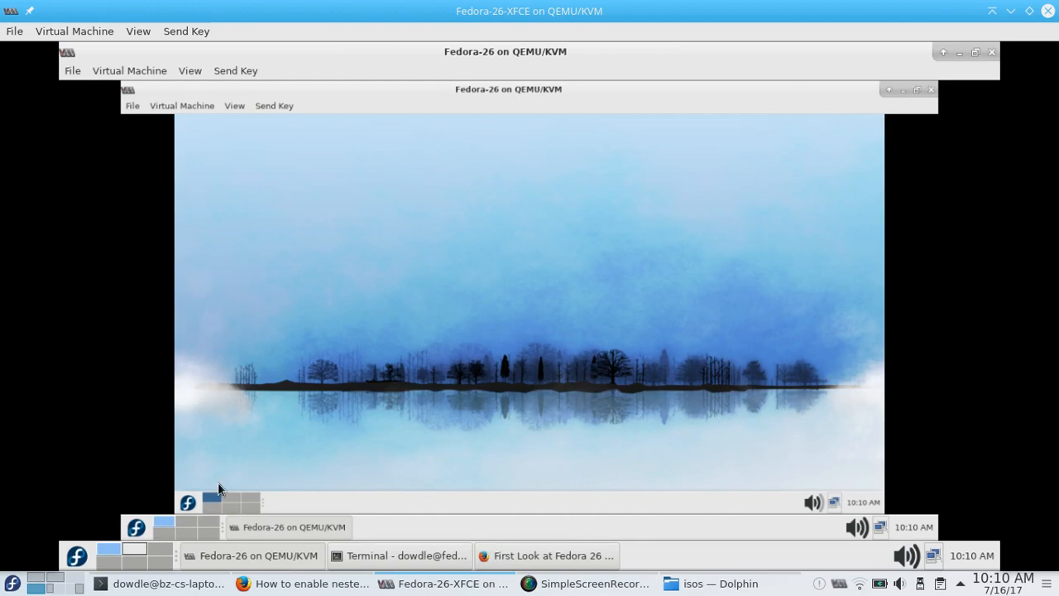
# - Open Xfce Terminal from the inner guest's Whisker menu, then open and dismiss View options
pyautogui.click(188, 501)
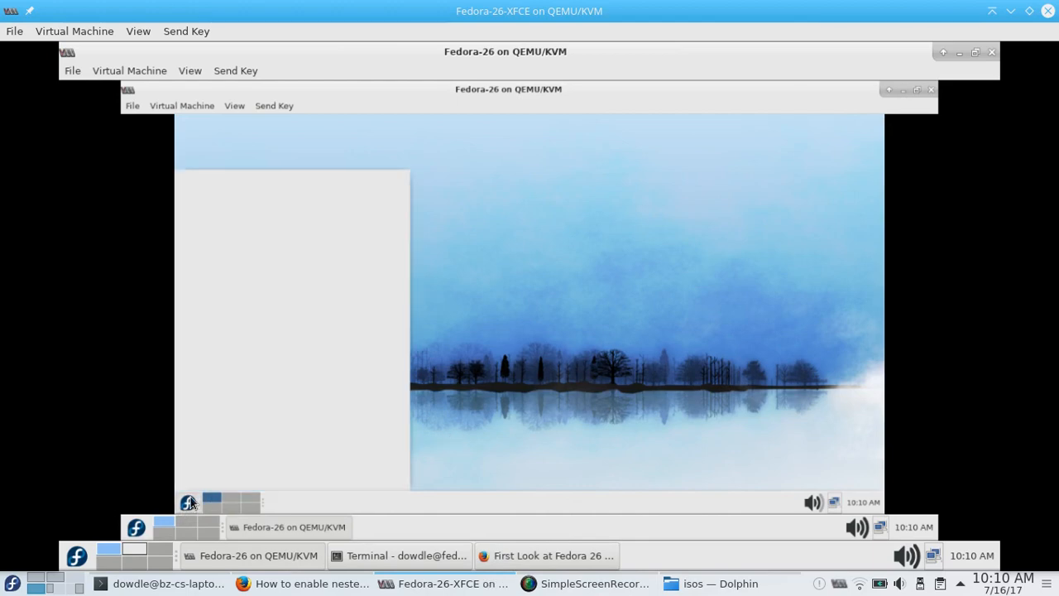
pyautogui.click(189, 503)
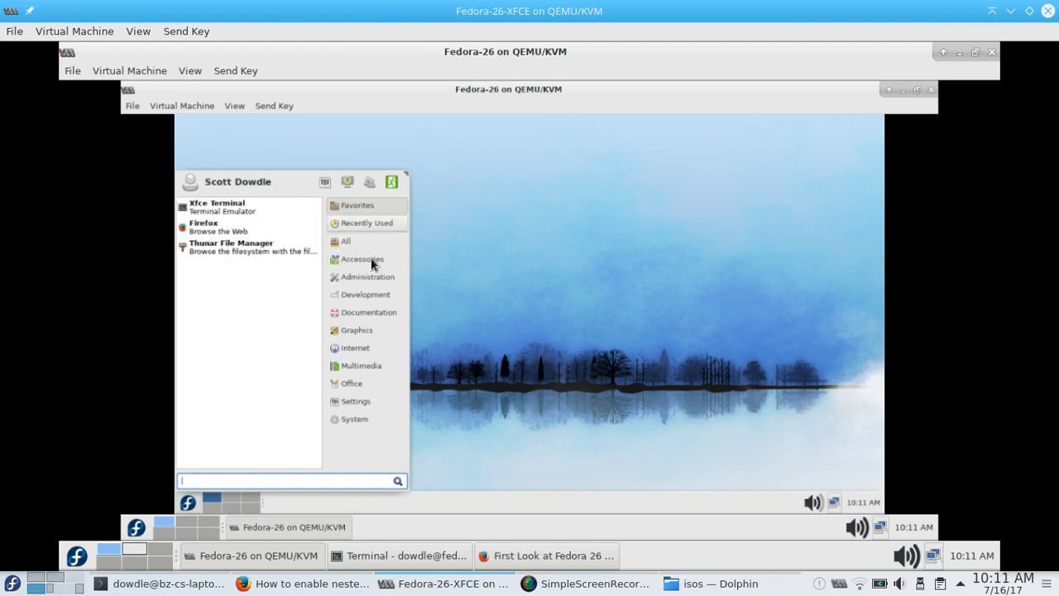
pyautogui.click(240, 219)
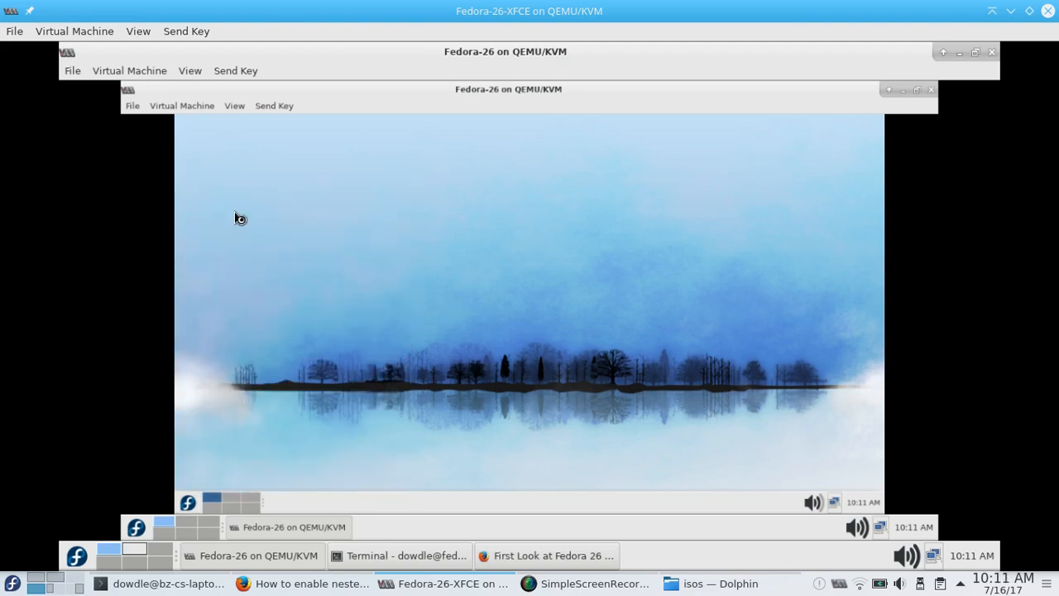
pyautogui.moveTo(507, 264)
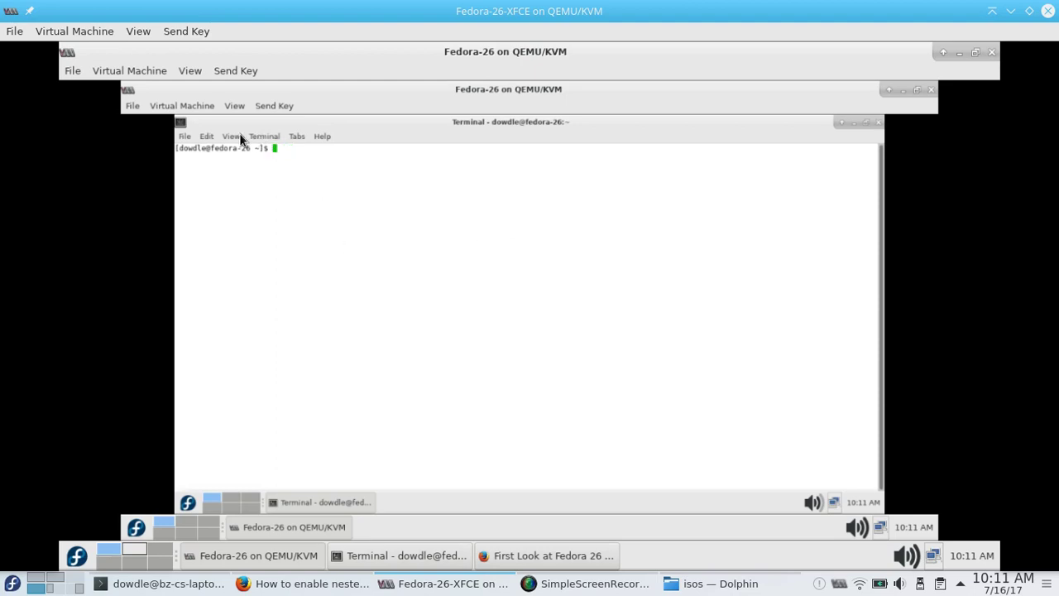
pyautogui.click(232, 135)
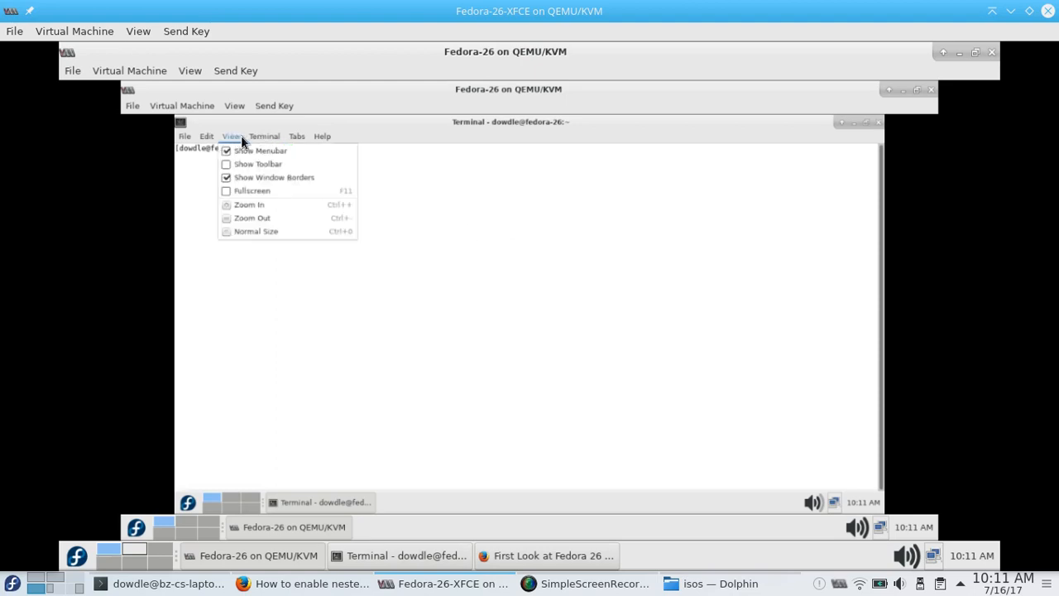
pyautogui.click(264, 136)
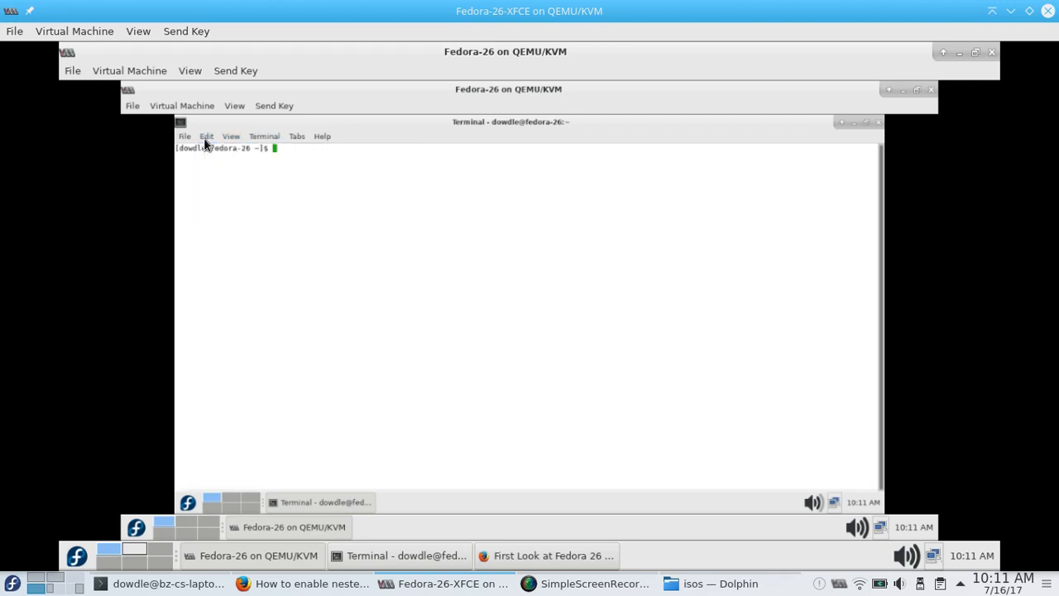
pyautogui.moveTo(425, 283)
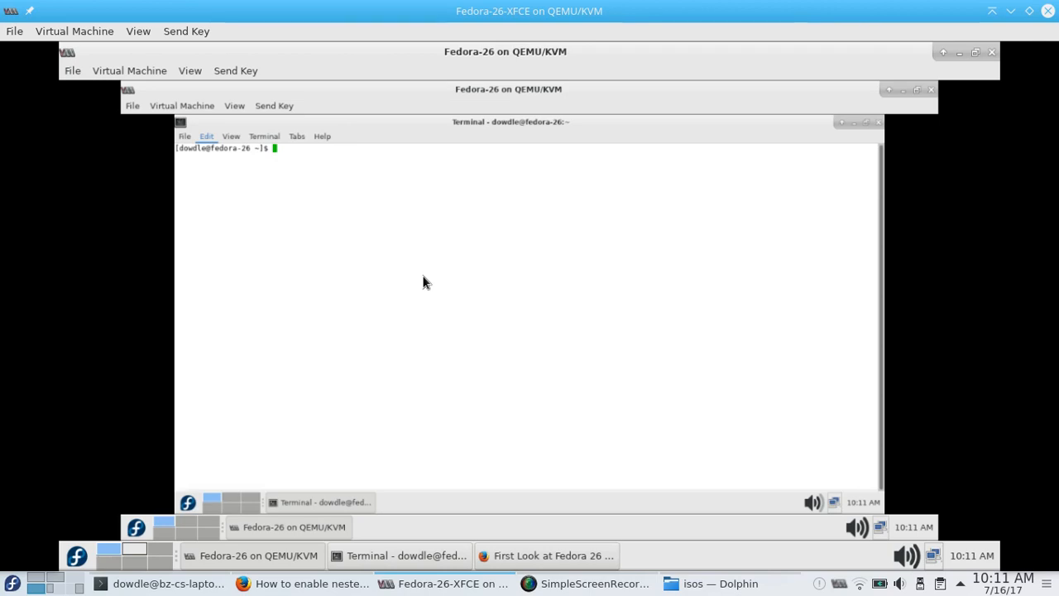
# - Set the nested terminal's font size to 14 under Preferences > Appearance, then open View options
pyautogui.click(206, 136)
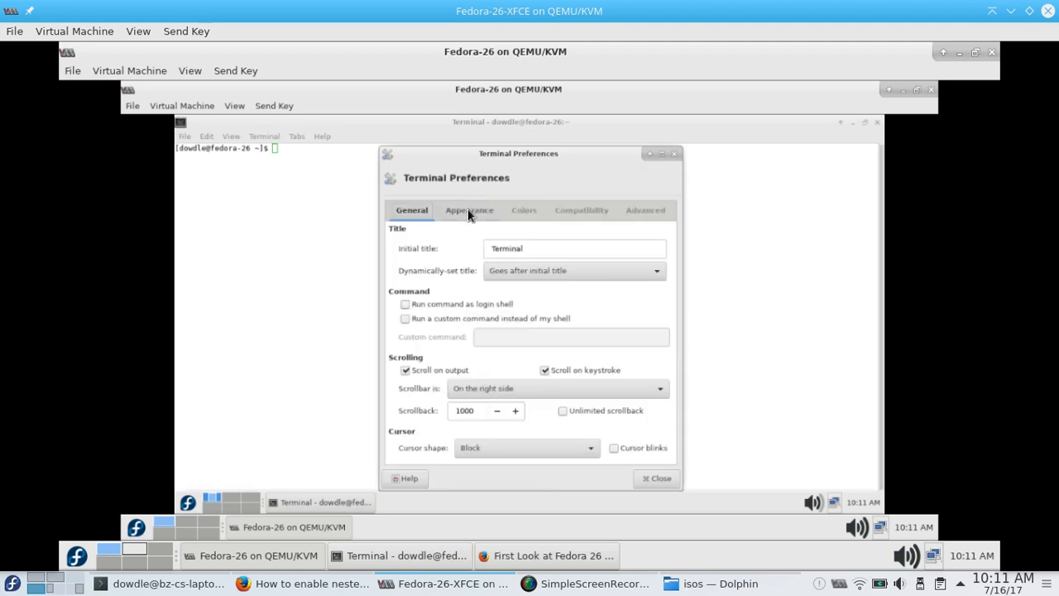
pyautogui.click(469, 210)
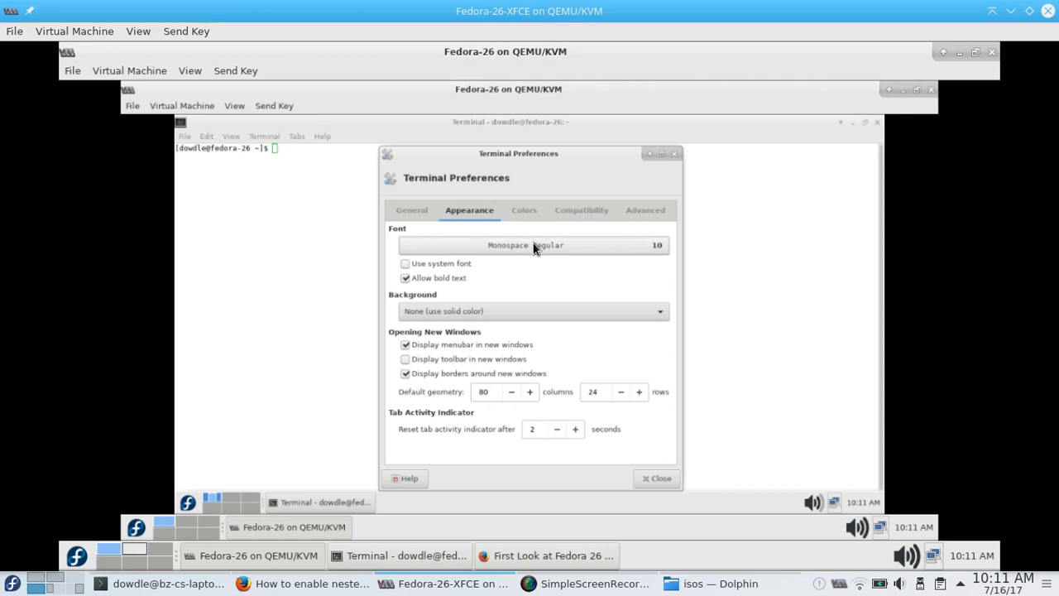
pyautogui.click(532, 245)
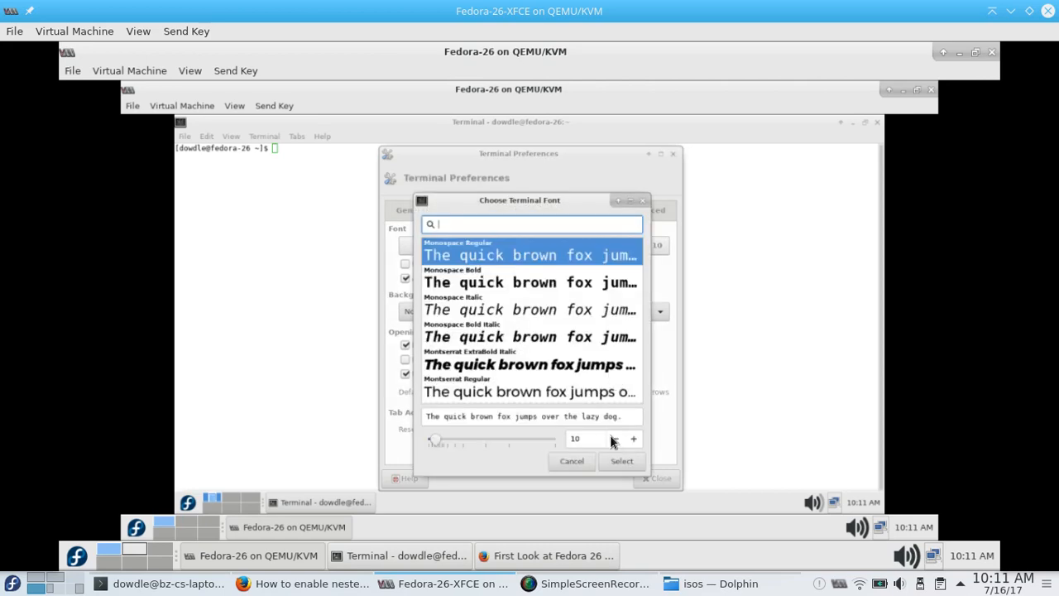
pyautogui.click(634, 438)
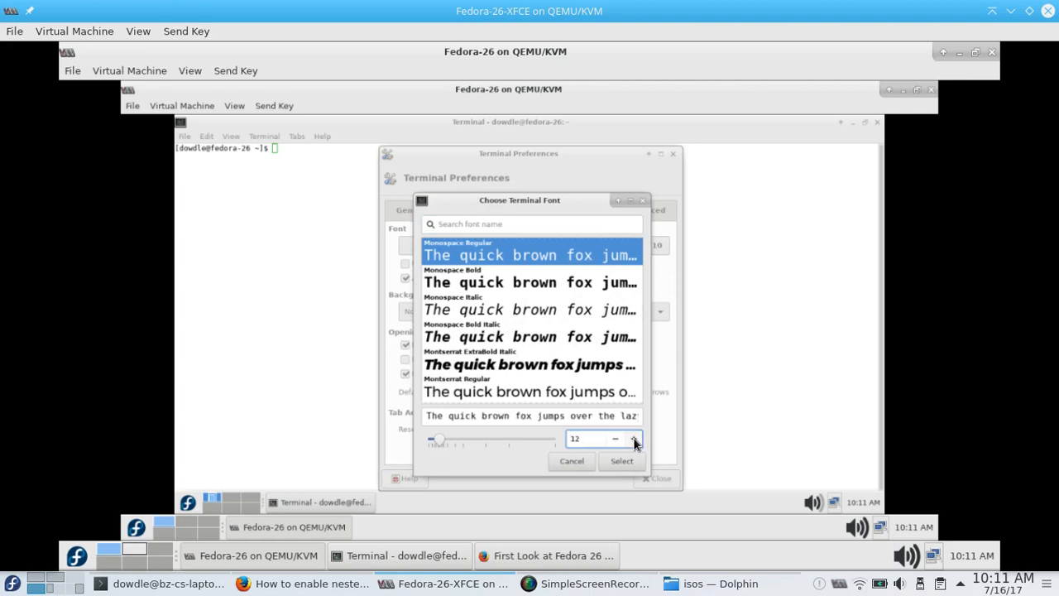
pyautogui.click(636, 439)
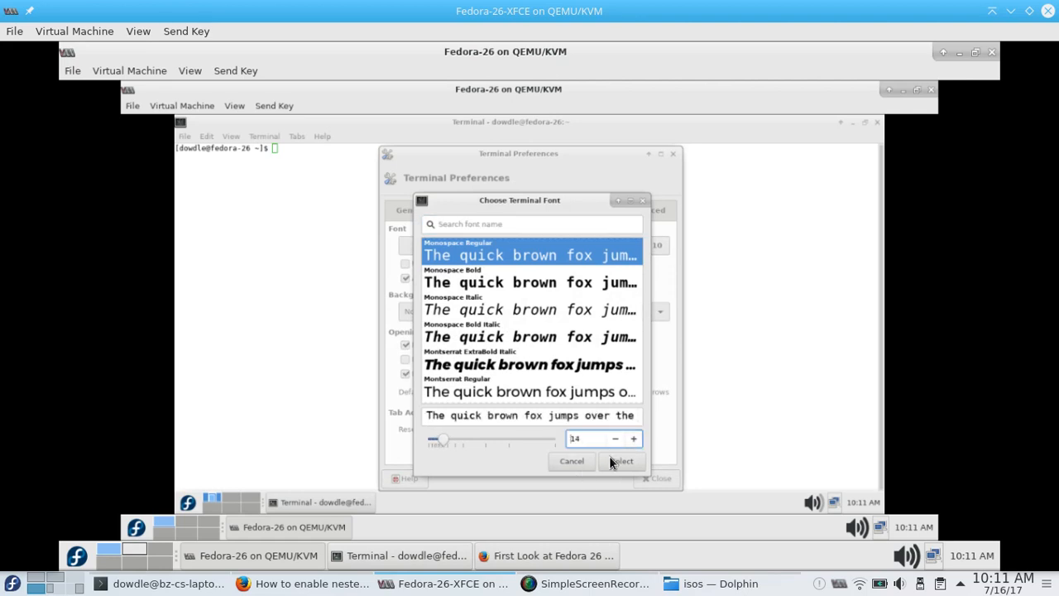
pyautogui.click(620, 461)
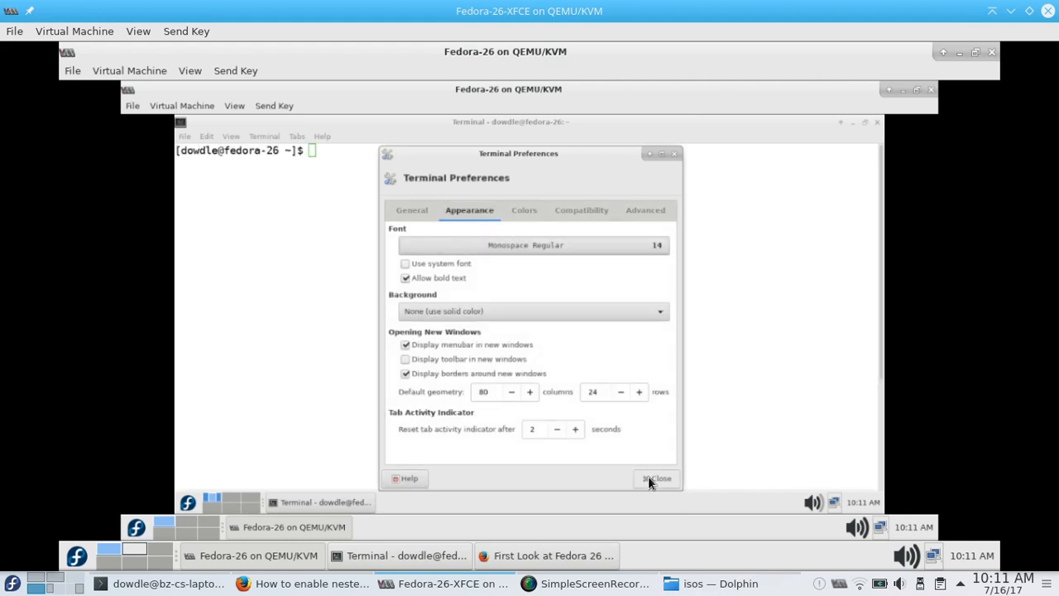
pyautogui.click(656, 478)
pyautogui.write('lscpu')
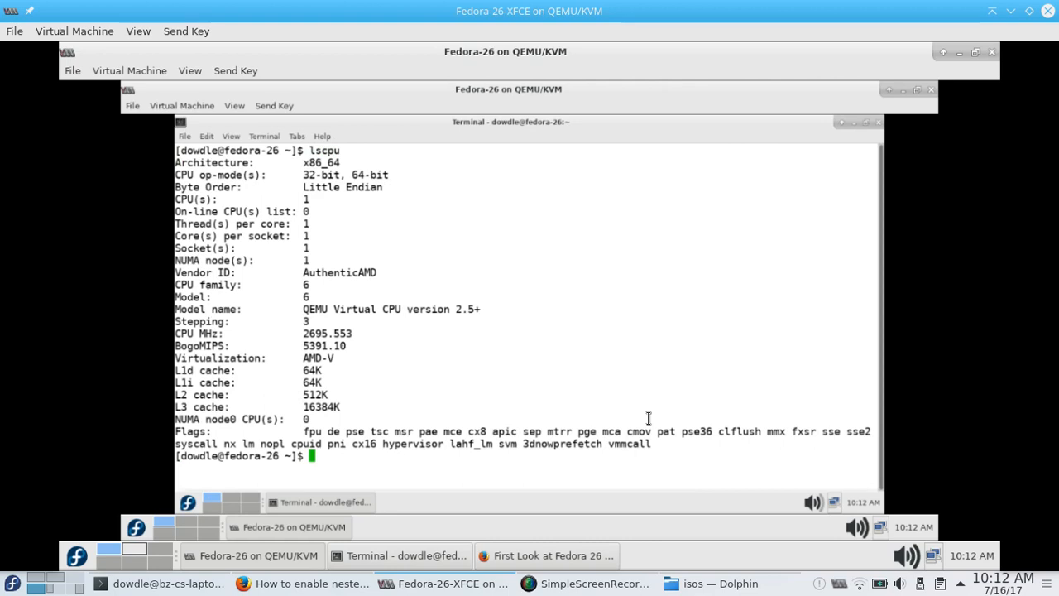
pyautogui.moveTo(534, 266)
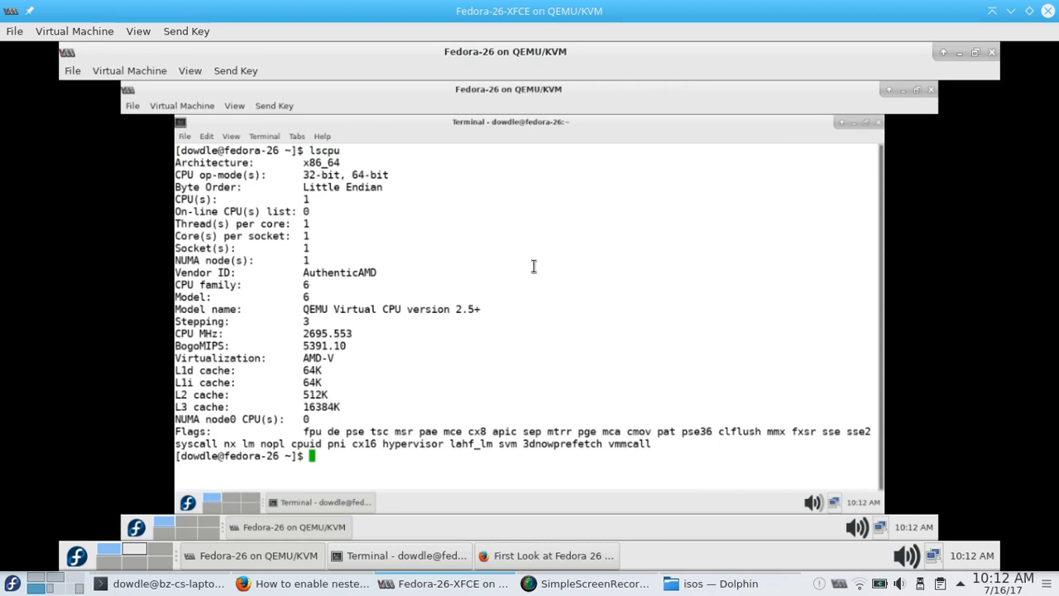
pyautogui.click(234, 105)
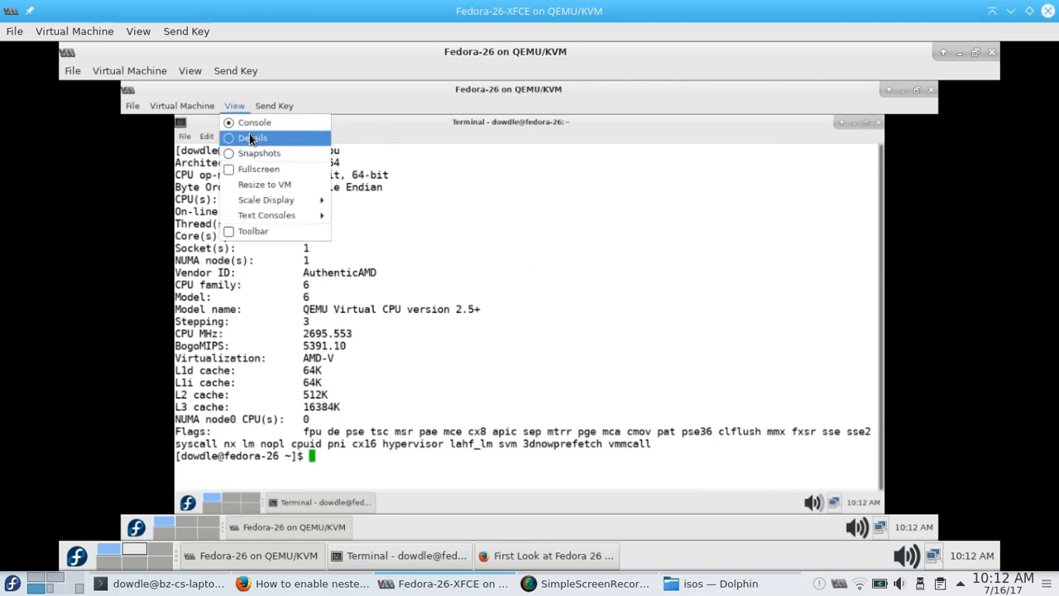
# - Confirm the innermost Fedora-26 guest has 1 vCPU, then return to its console desktop
pyautogui.click(252, 137)
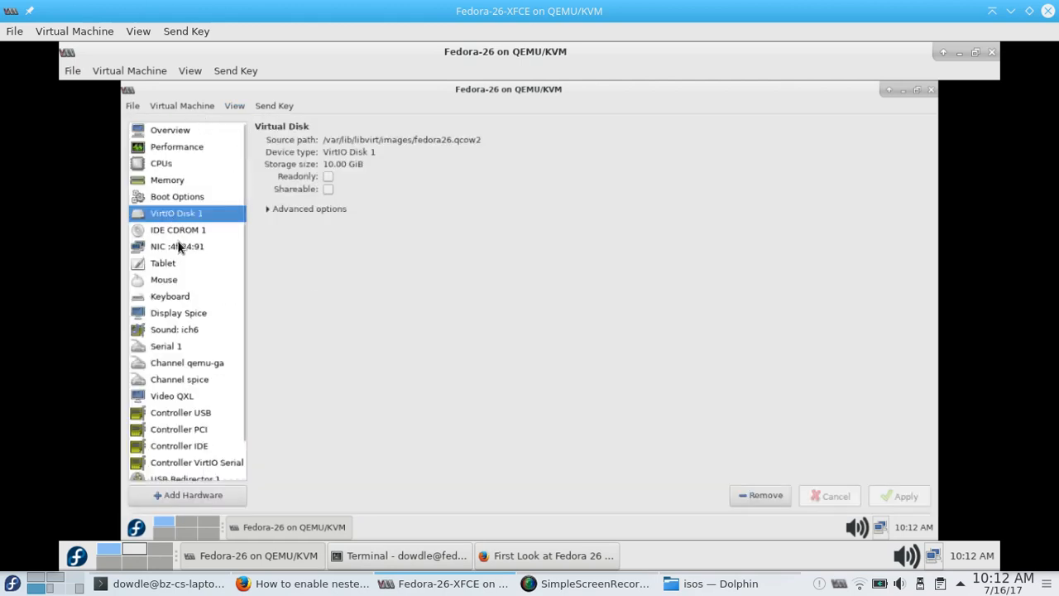
pyautogui.click(161, 163)
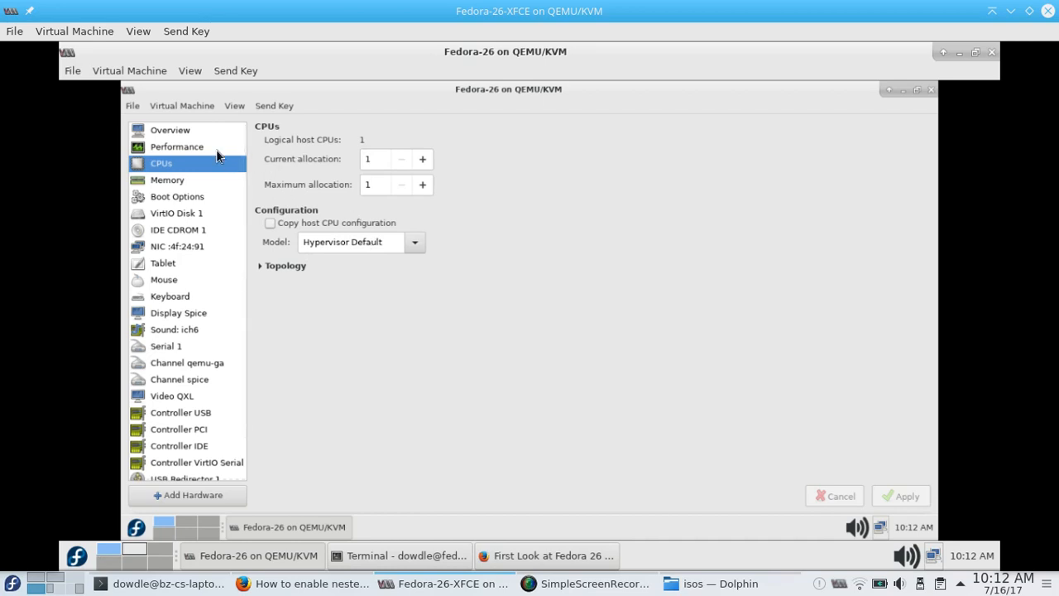
pyautogui.moveTo(243, 122)
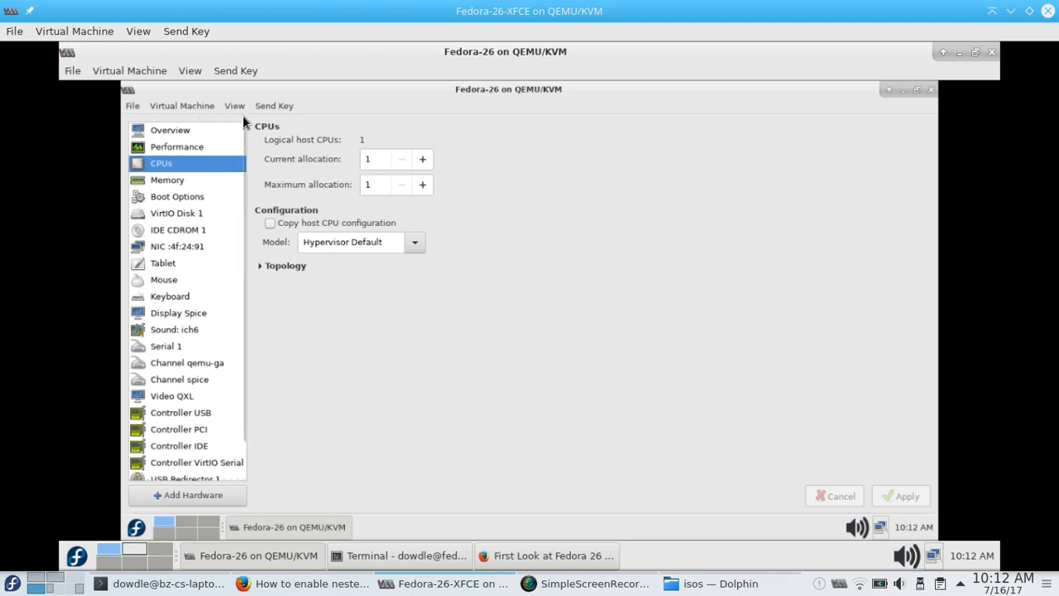
pyautogui.click(235, 105)
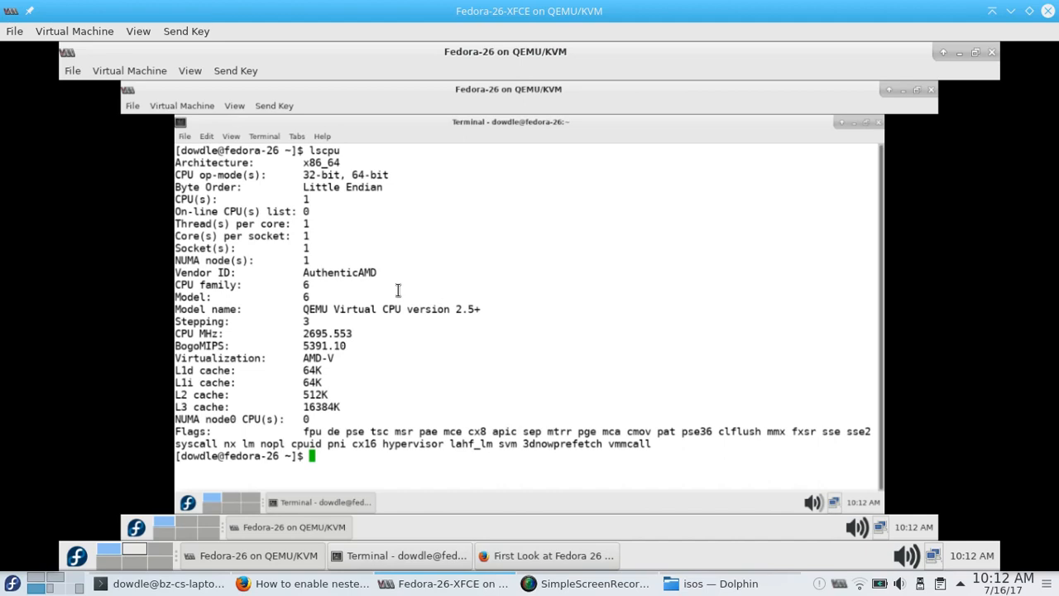
pyautogui.moveTo(463, 309)
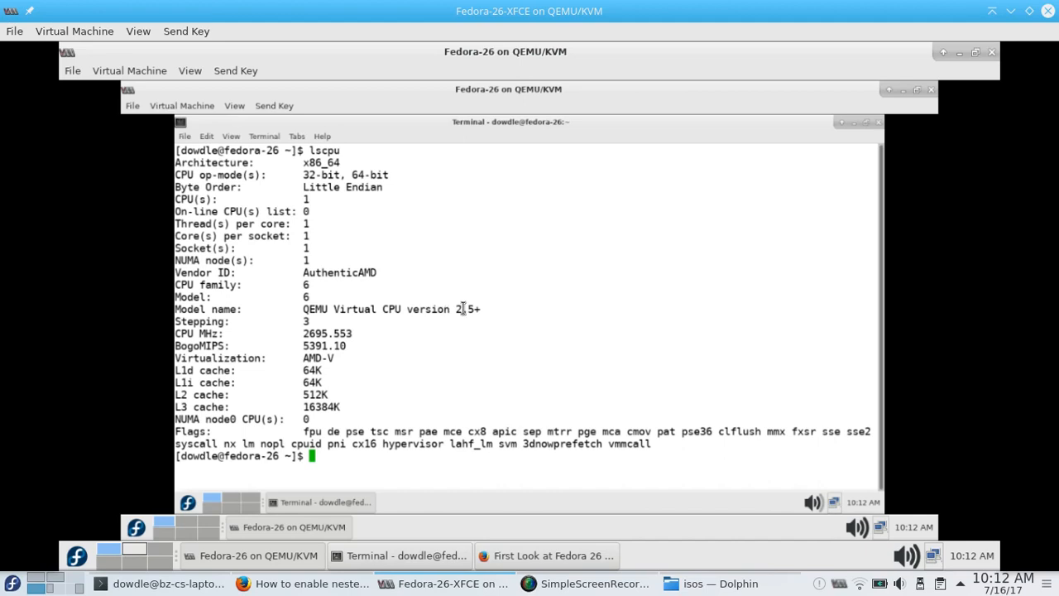
pyautogui.write('free -m')
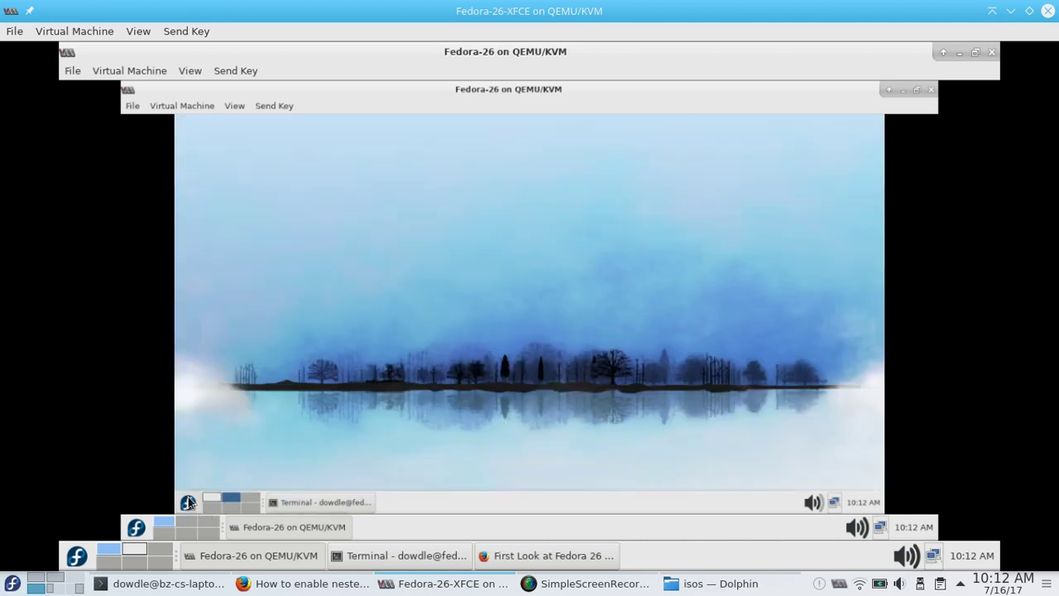
# - Bring up the host Firefox's FedoraProject wiki guide on nested KVM virtualization
pyautogui.click(188, 501)
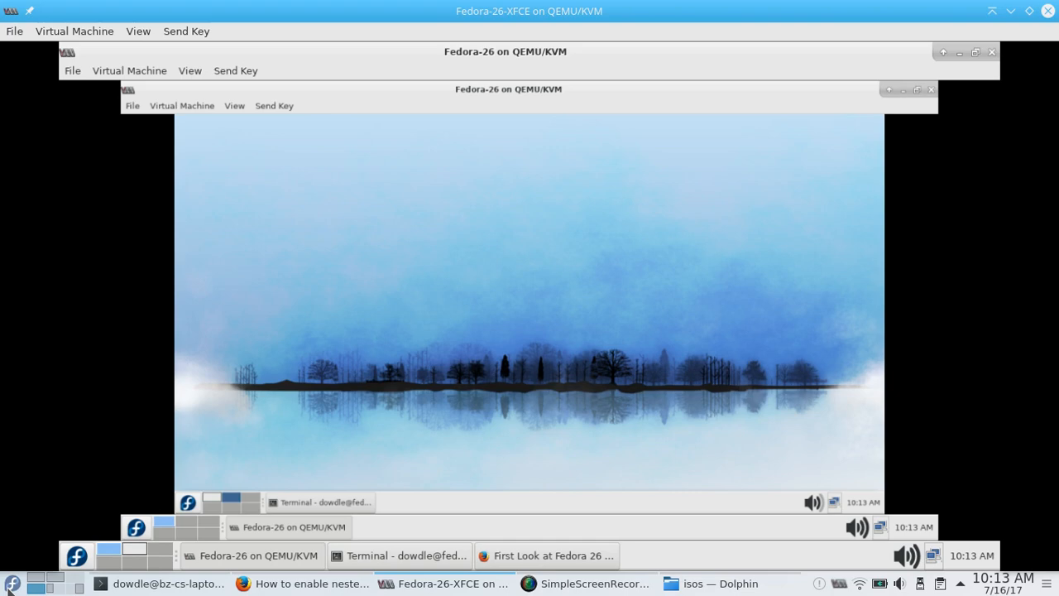
pyautogui.moveTo(290, 440)
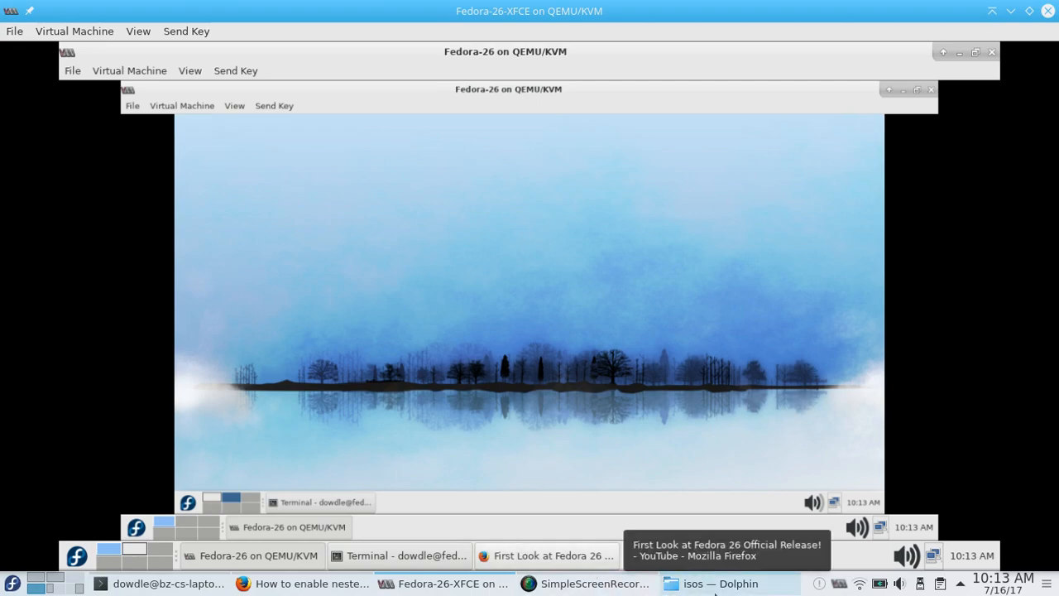
pyautogui.click(602, 582)
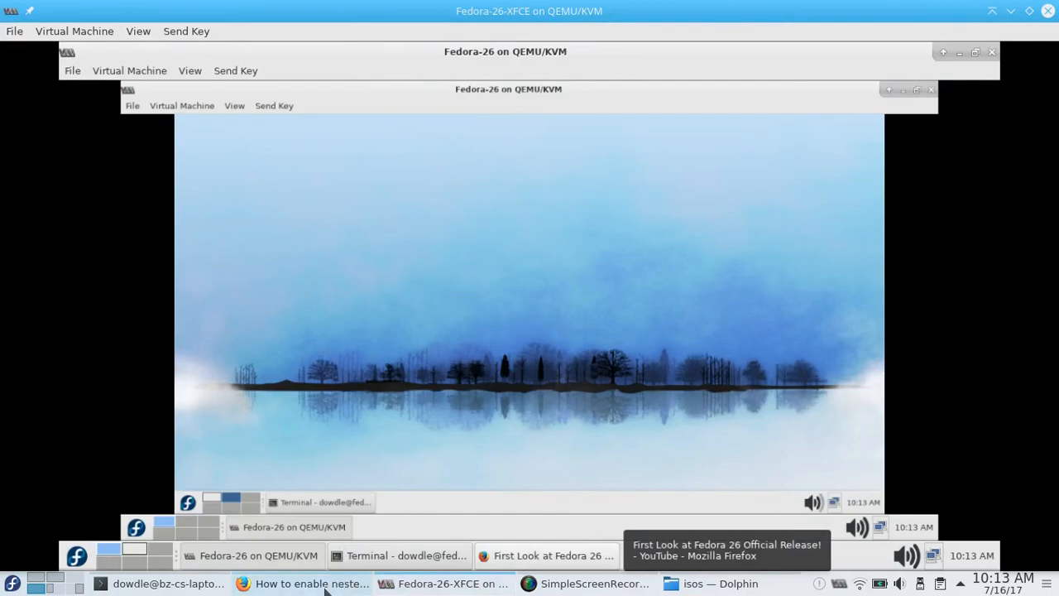
pyautogui.click(308, 583)
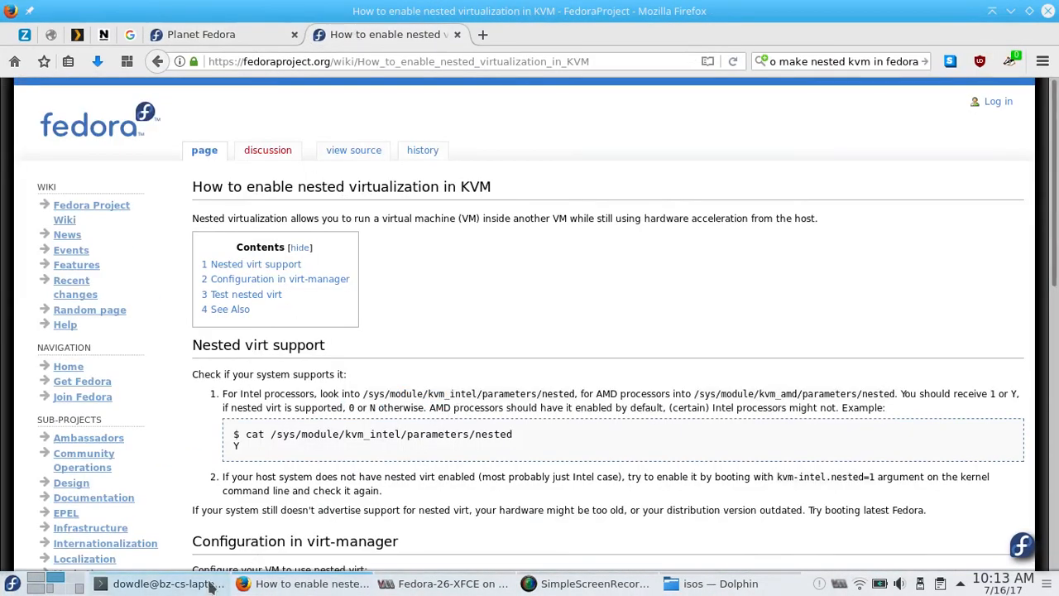
# - Show the host's top in Konsole, with qemu-system-x86_64 near 104% CPU
pyautogui.click(161, 583)
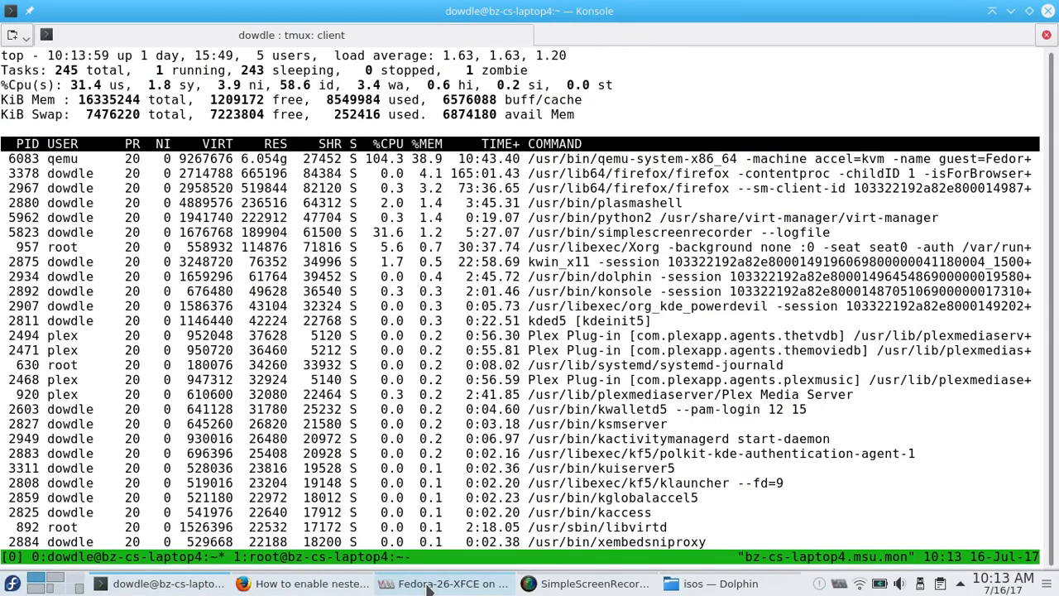
# - Return to the Fedora-26-XFCE console and focus the nested Firefox address bar
pyautogui.click(441, 583)
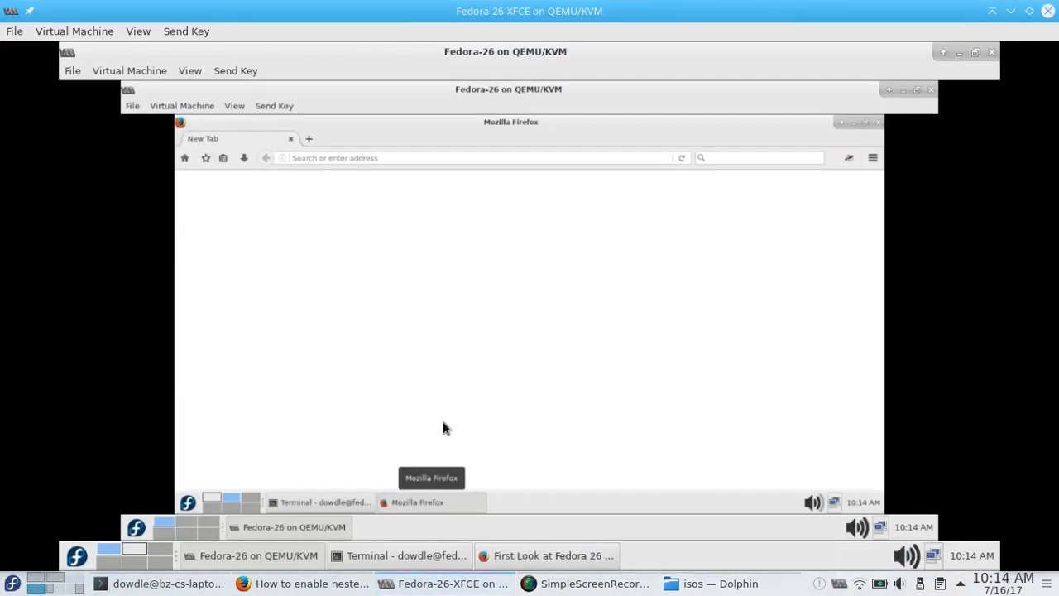
pyautogui.moveTo(441, 364)
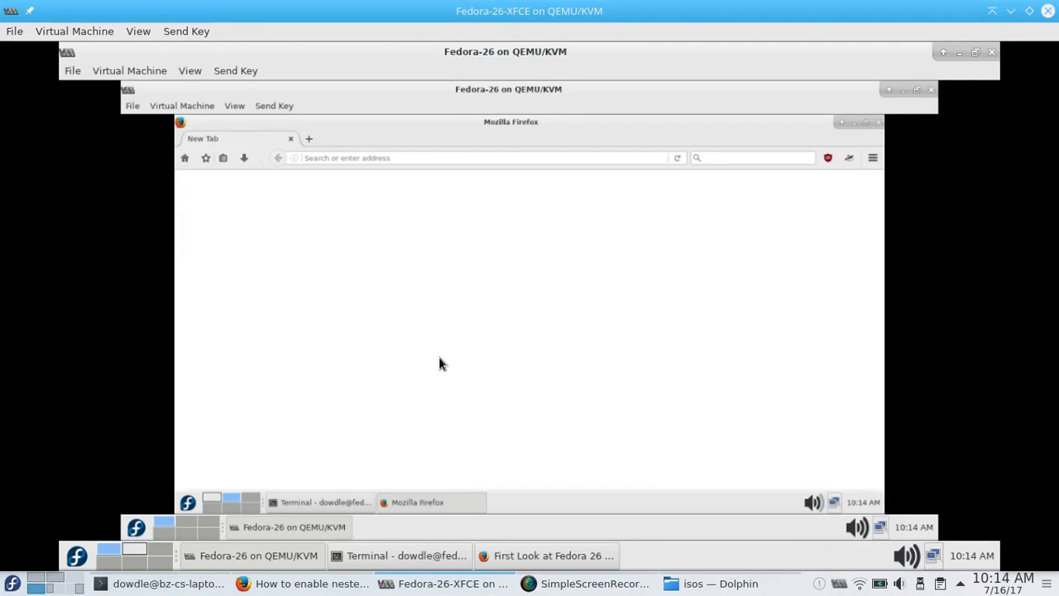
pyautogui.moveTo(472, 308)
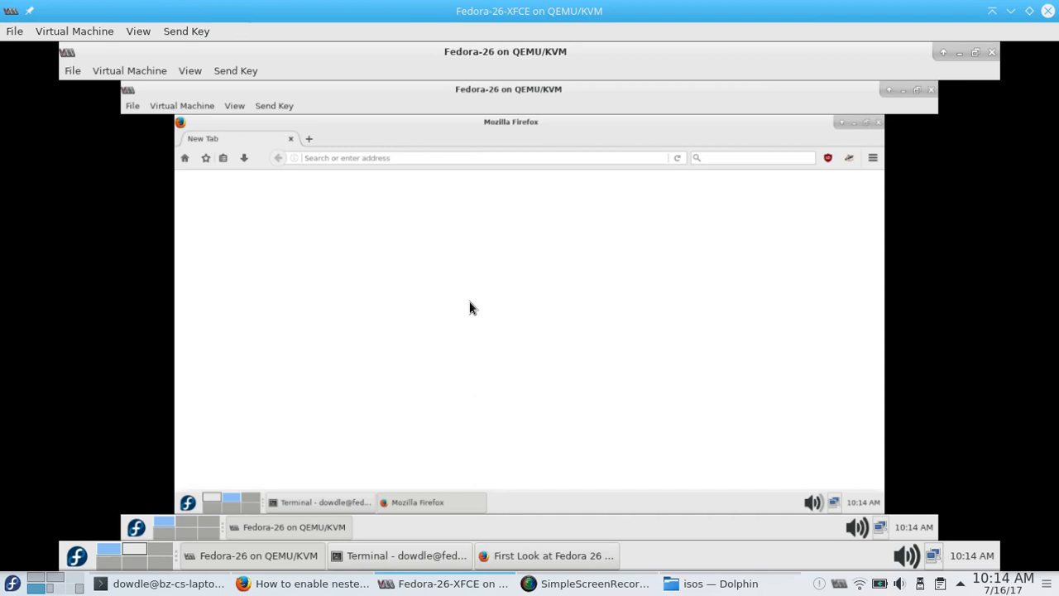
pyautogui.moveTo(447, 164)
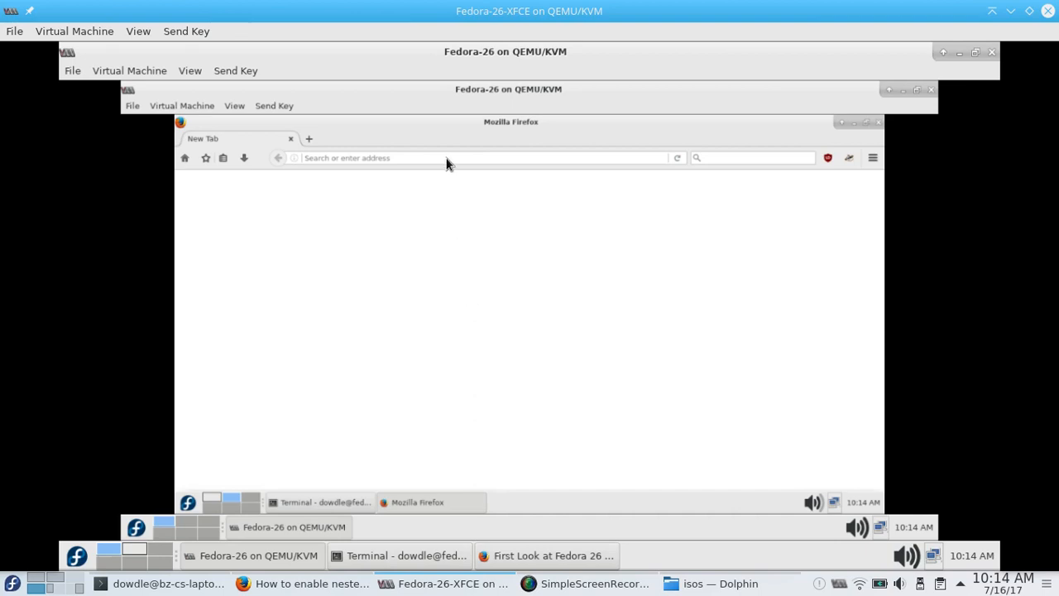
pyautogui.moveTo(460, 163)
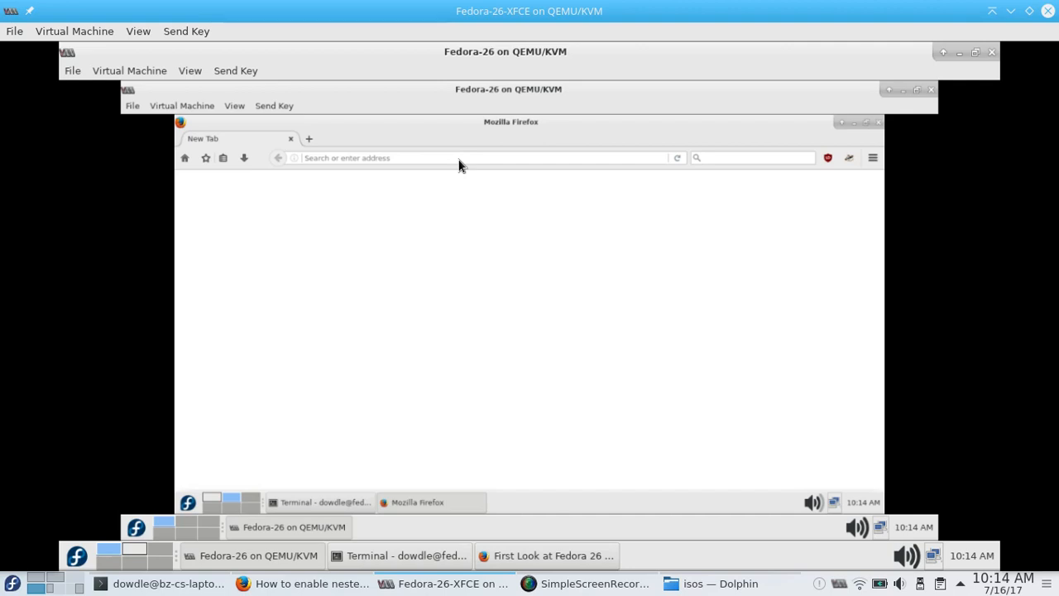
pyautogui.click(459, 158)
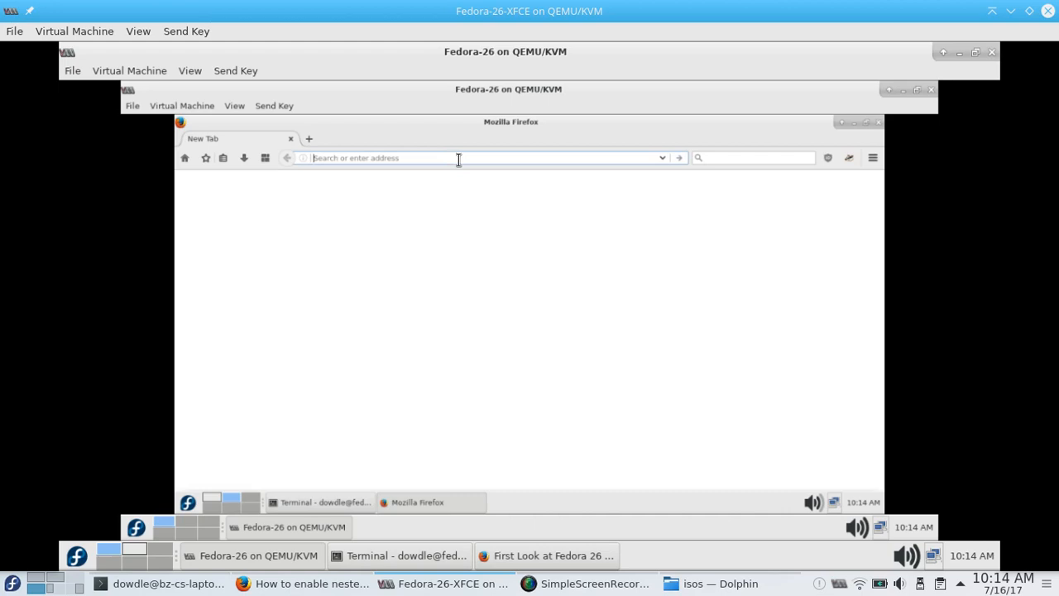
pyautogui.moveTo(303, 156)
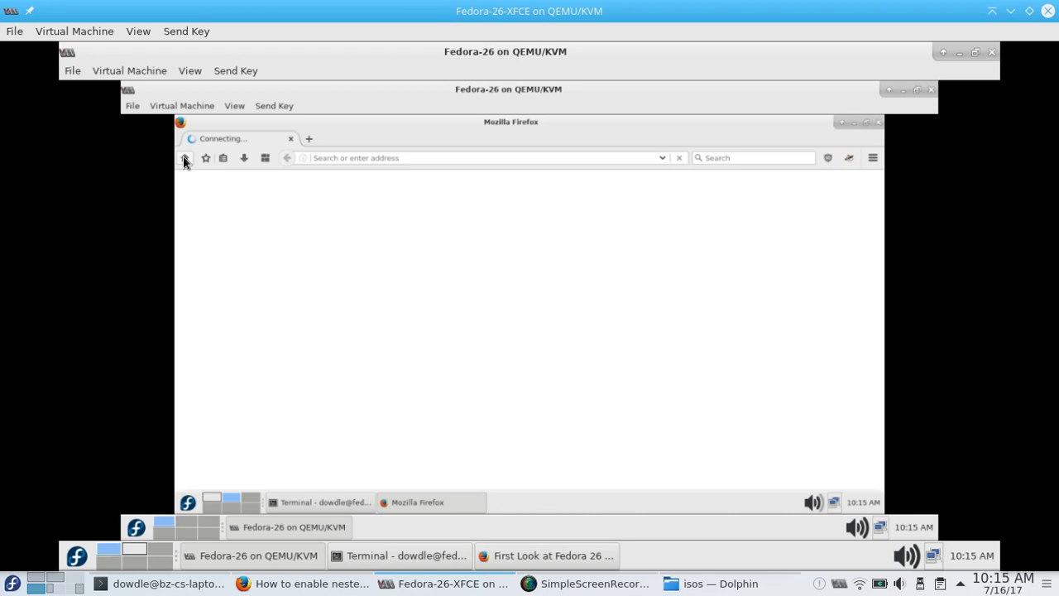
pyautogui.moveTo(252, 219)
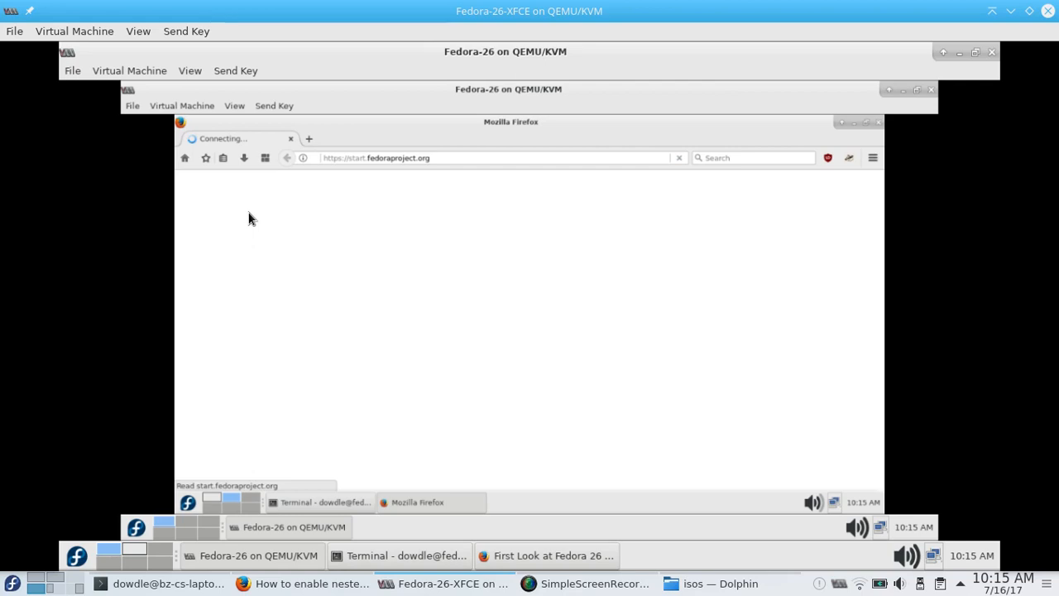
pyautogui.moveTo(327, 516)
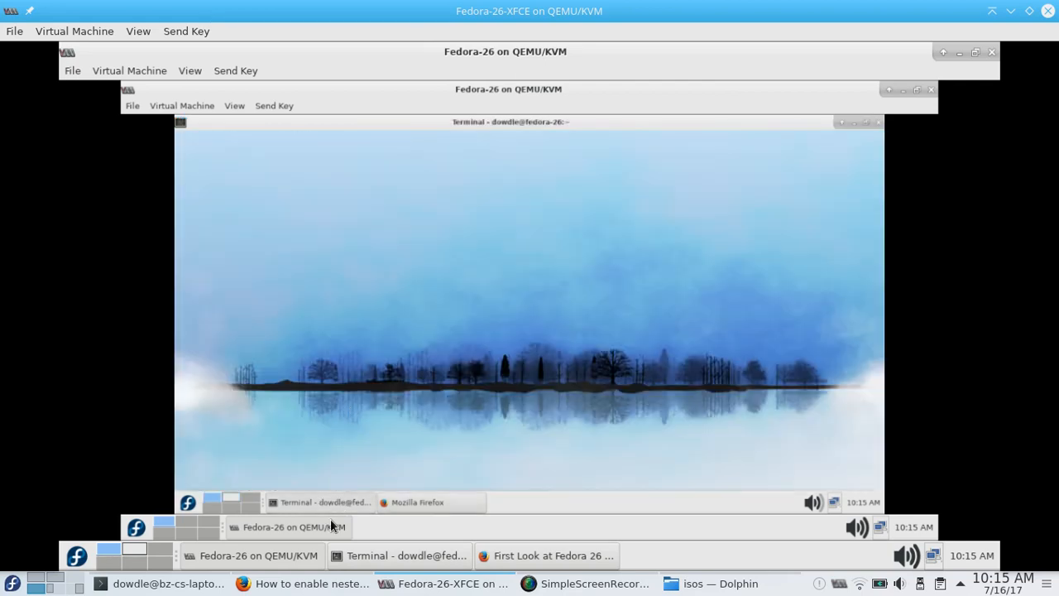
# - Run top in the innermost guest's terminal, then return to the loaded Fedora start page
pyautogui.write('top -d')
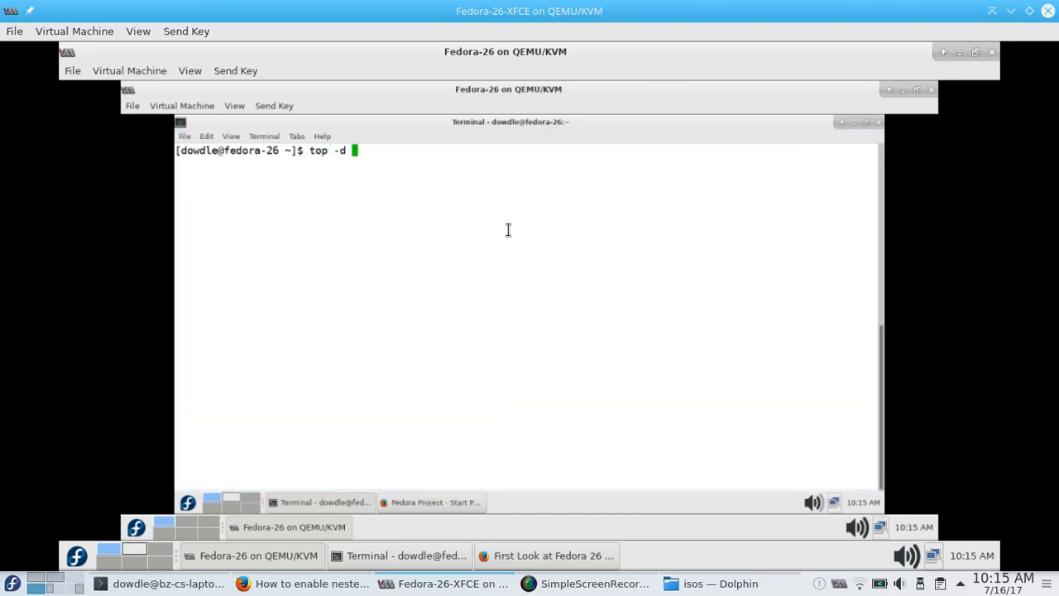
pyautogui.press('Return')
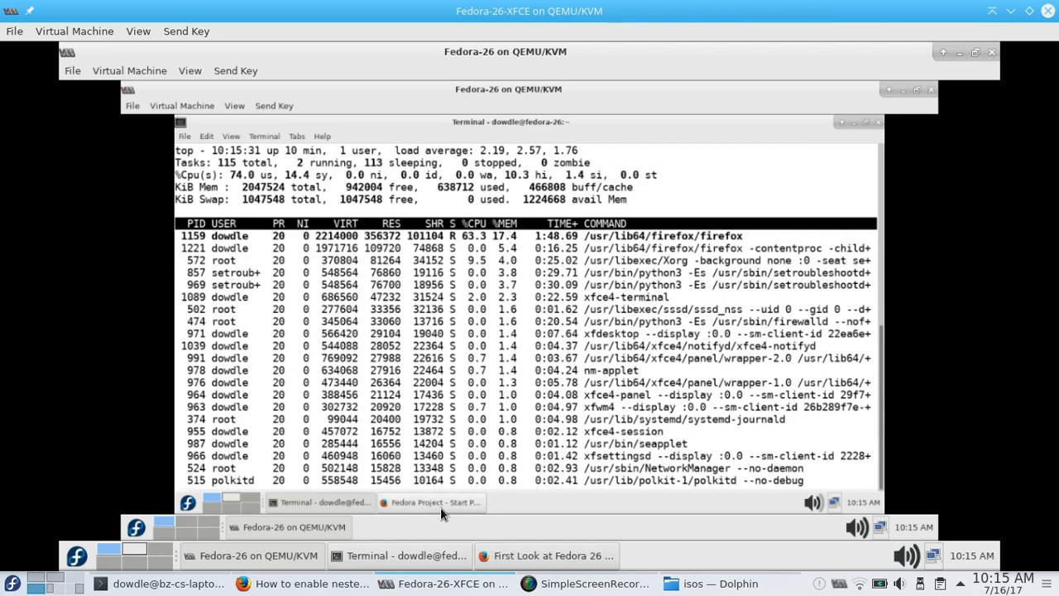
pyautogui.click(428, 501)
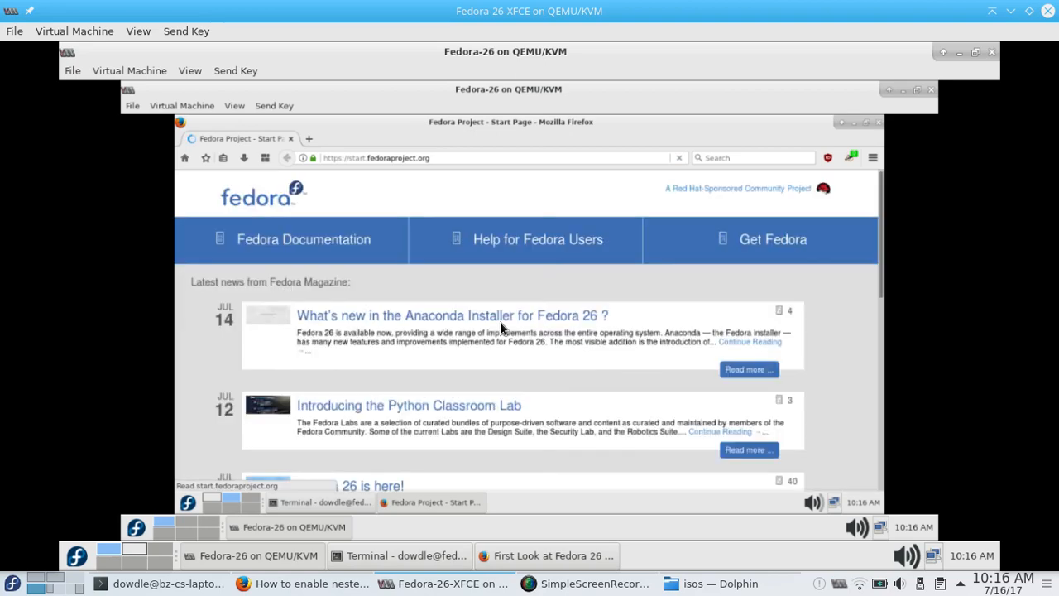
pyautogui.moveTo(742, 302)
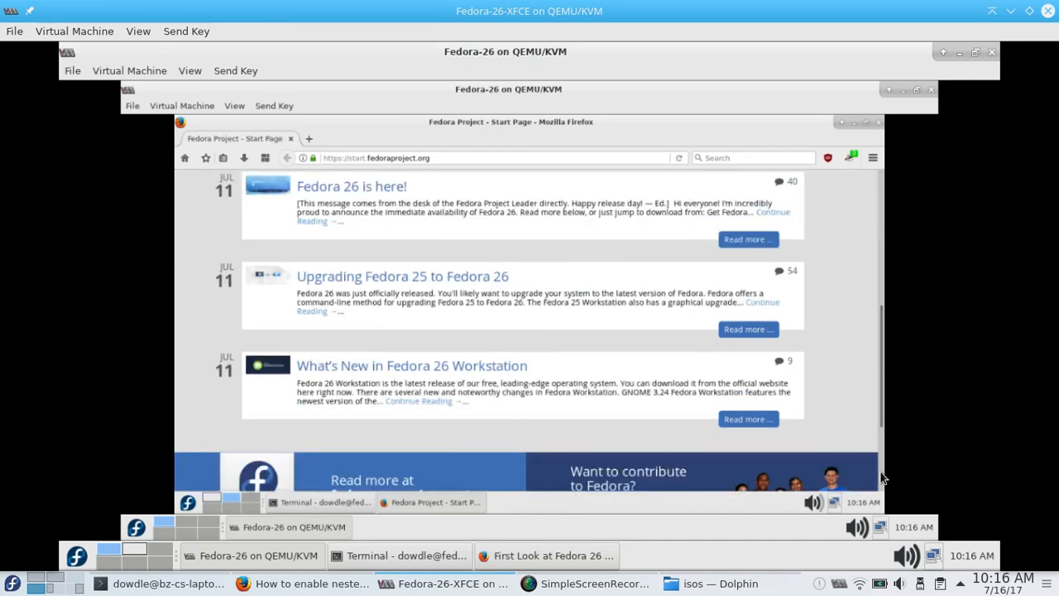
# - Scroll through the Fedora start page, then close the innermost guest's Firefox
pyautogui.scroll(-3)
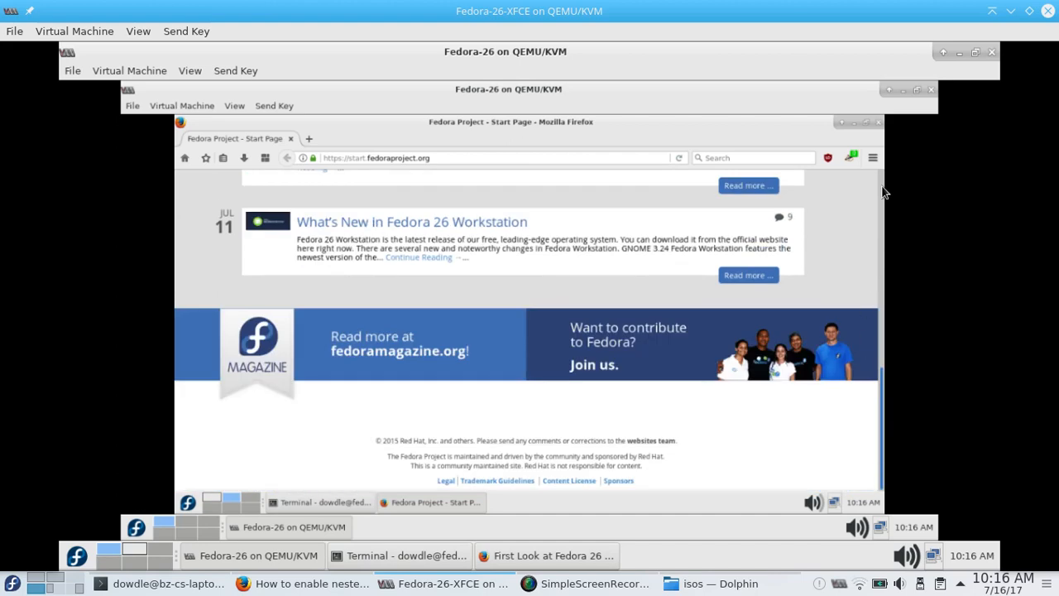
pyautogui.scroll(3)
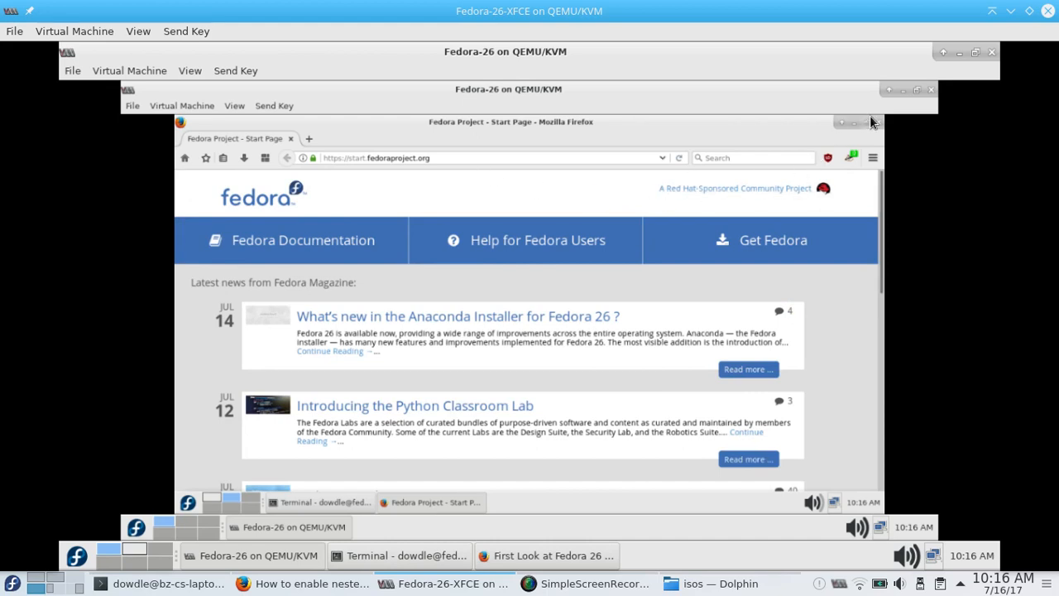
pyautogui.moveTo(881, 132)
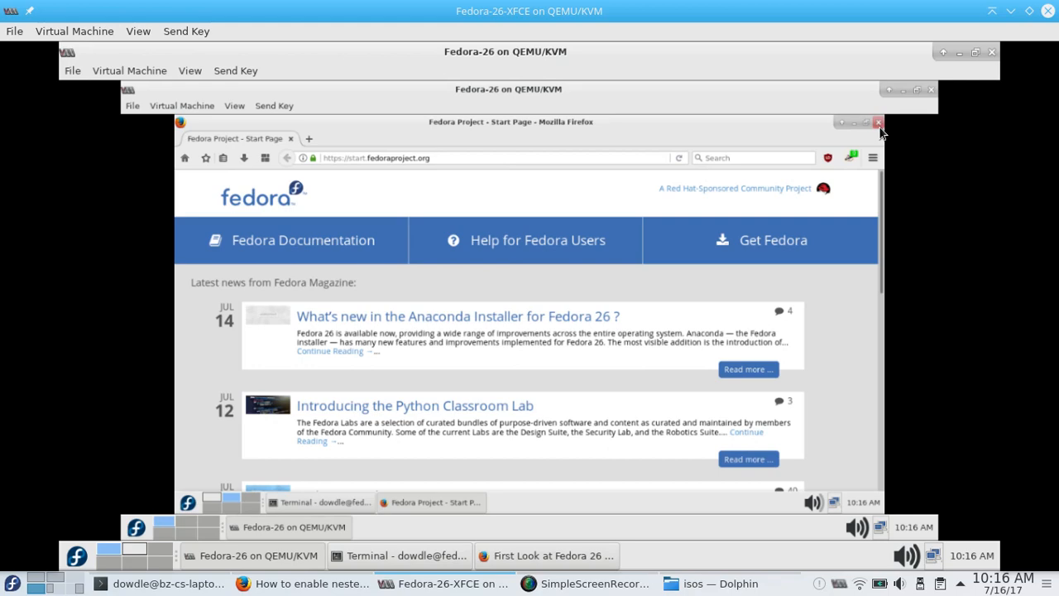
pyautogui.click(879, 123)
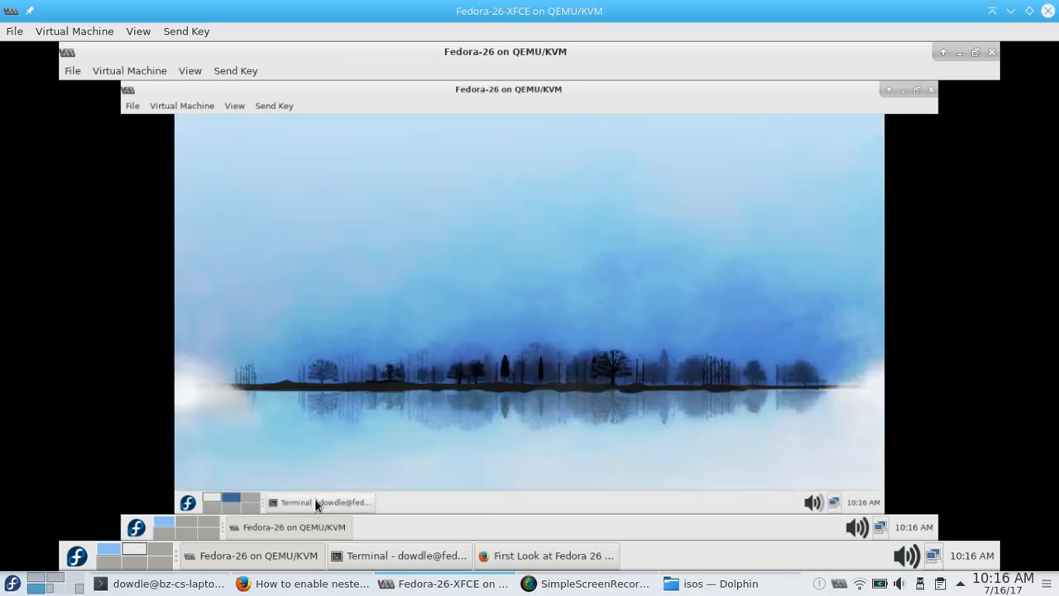
# - Shut down the innermost Fedora-26 guest from its Whisker menu's log out options
pyautogui.click(339, 502)
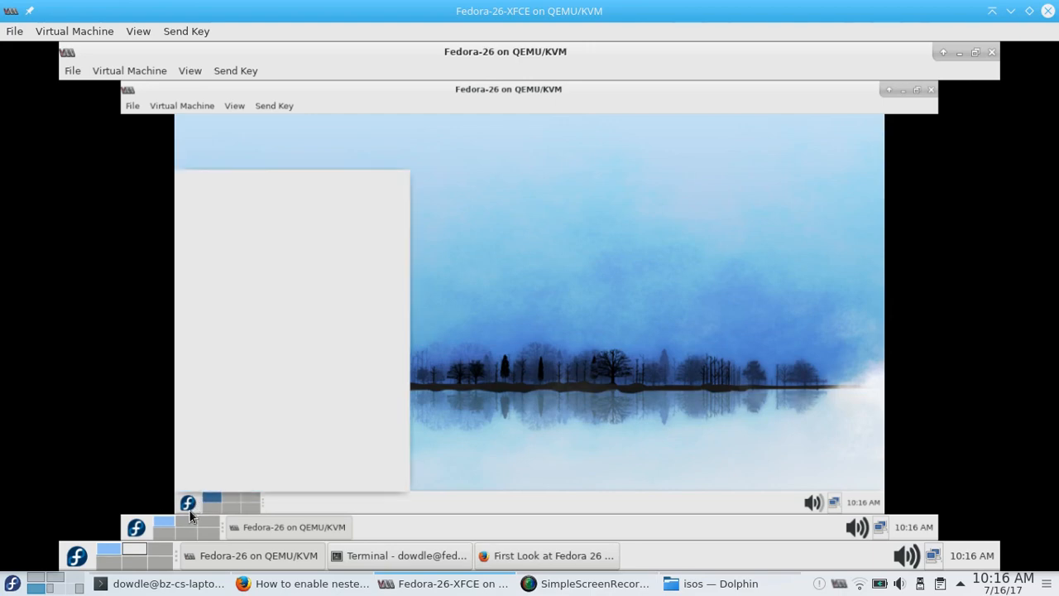
pyautogui.click(191, 499)
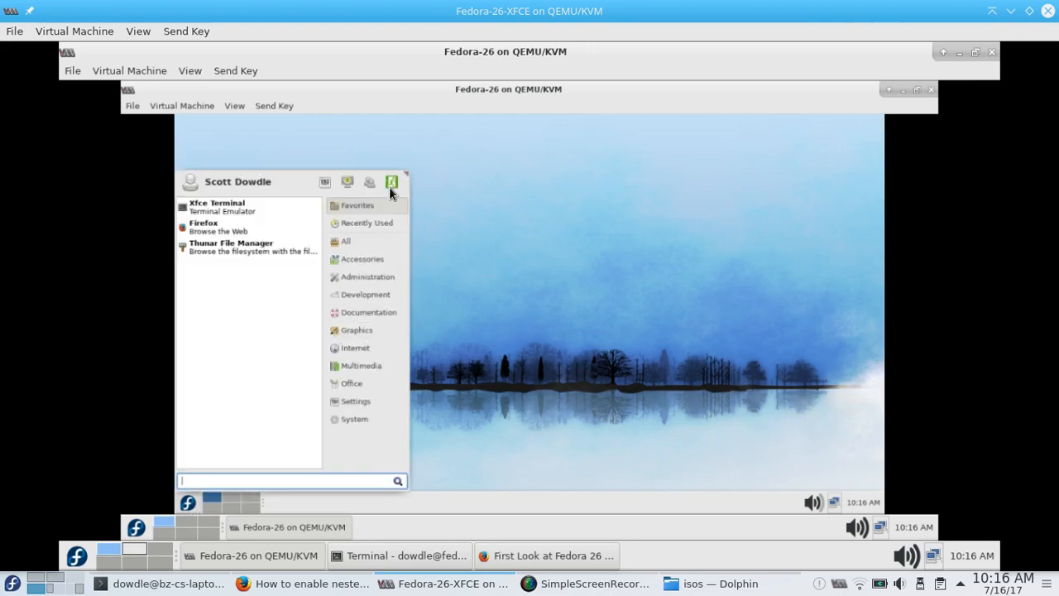
pyautogui.click(693, 266)
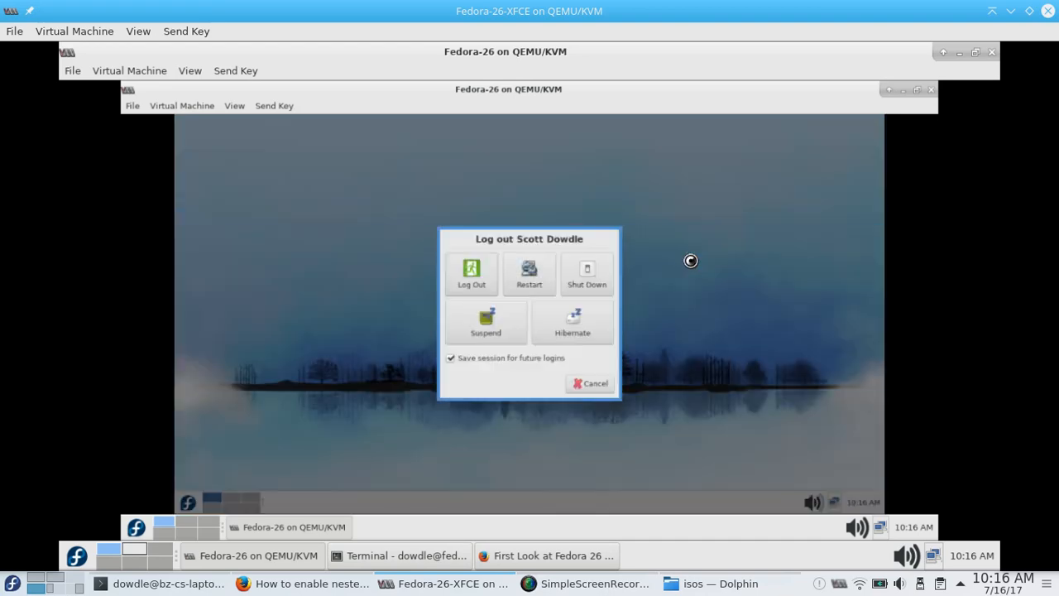
pyautogui.click(589, 383)
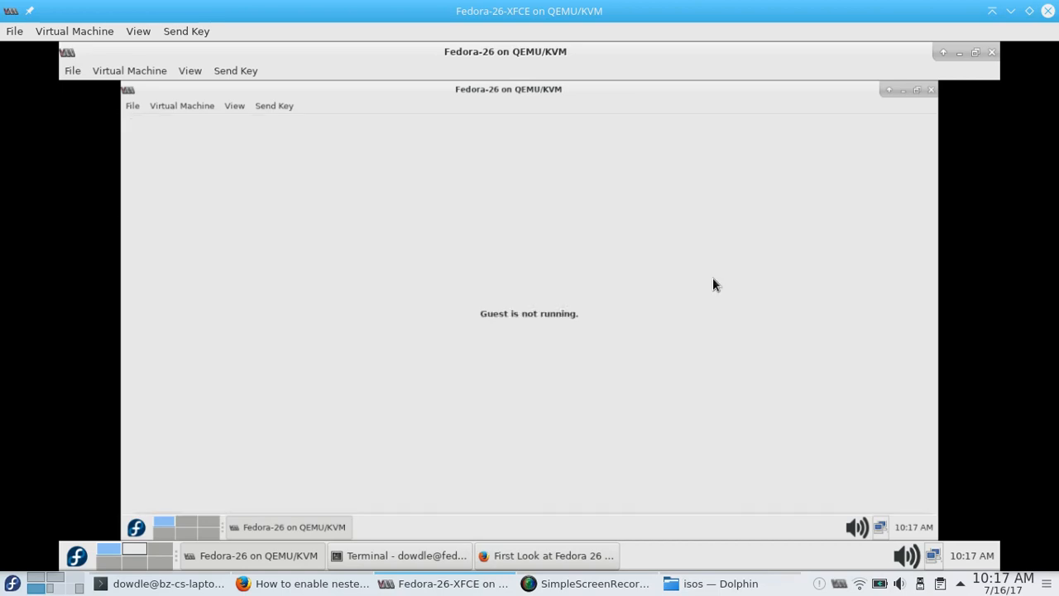
pyautogui.moveTo(930, 90)
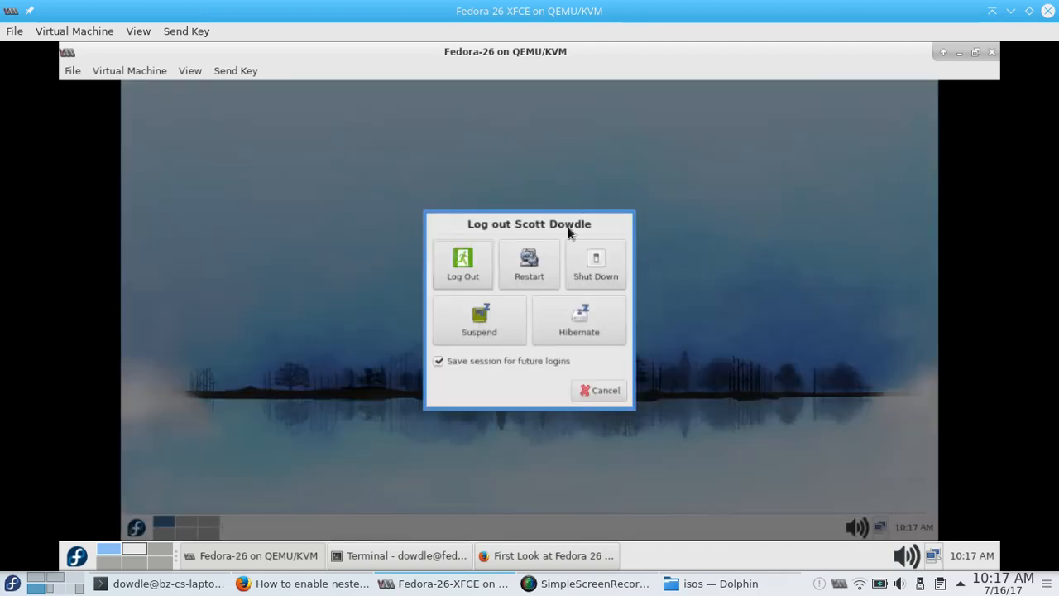
pyautogui.moveTo(595, 273)
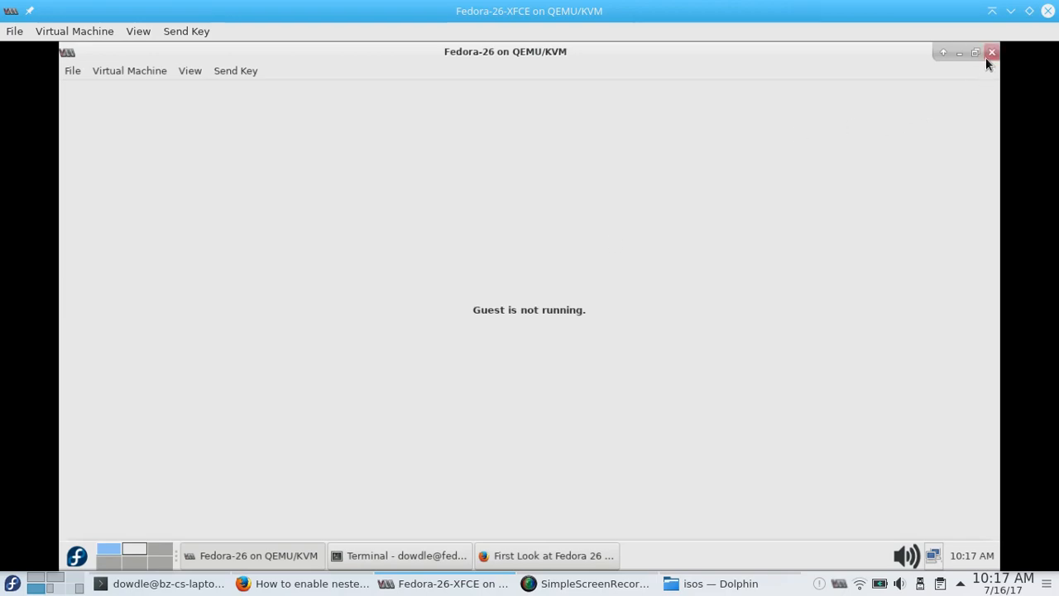
# - Close the nested viewer and top terminal, then shut down Fedora-26-XFCE
pyautogui.click(991, 52)
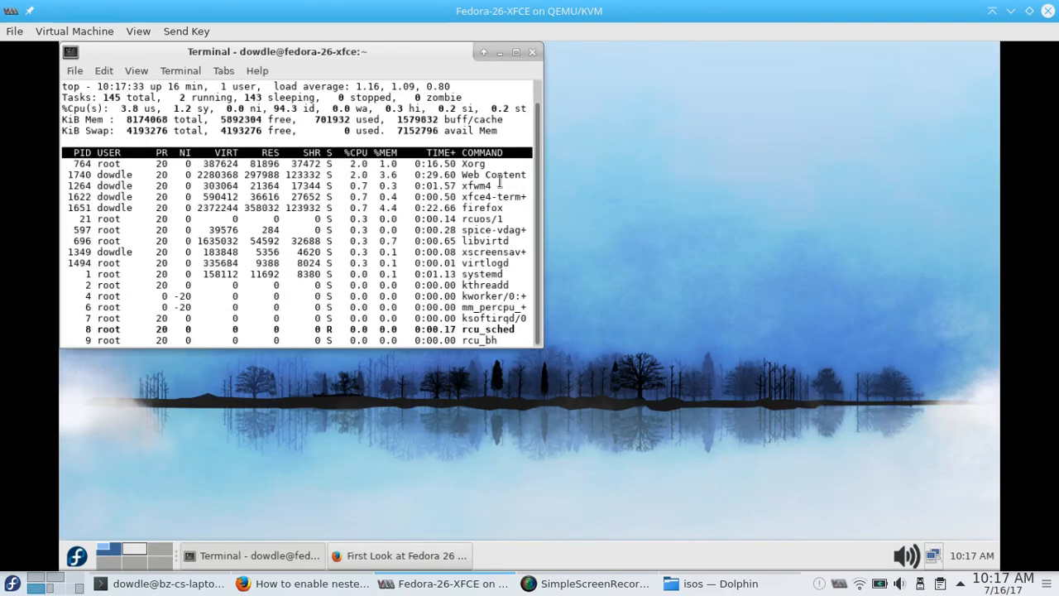
pyautogui.click(530, 53)
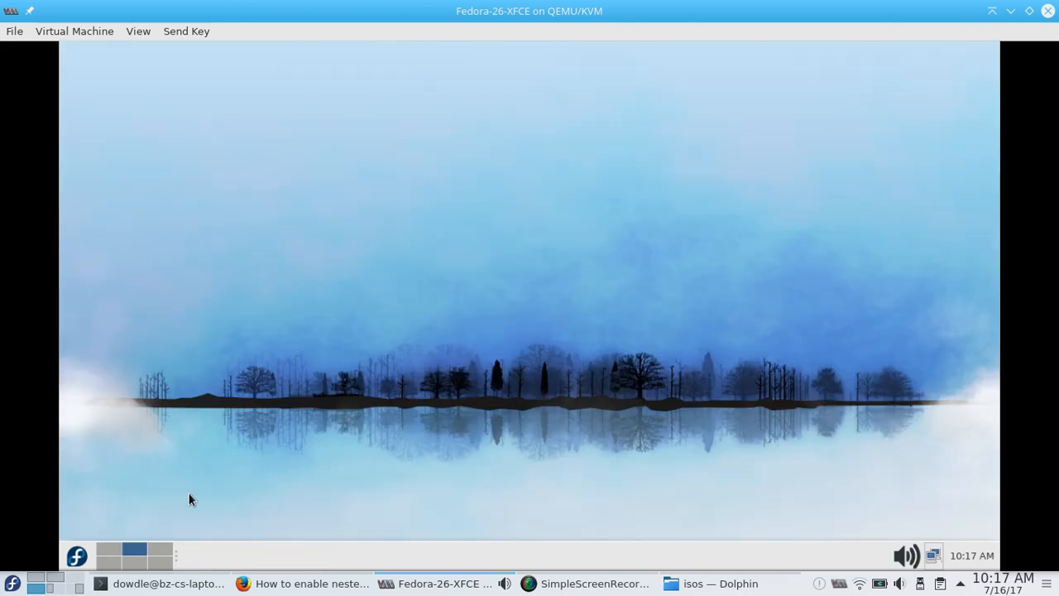
pyautogui.click(76, 555)
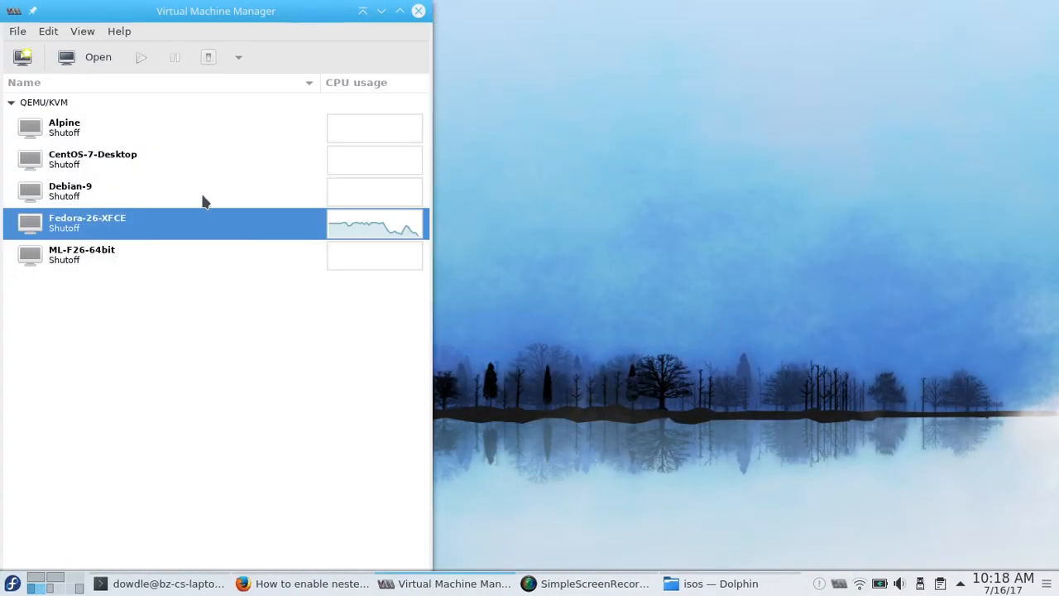
# - Quit Virtual Machine Manager and bring back the host's nested KVM wiki page
pyautogui.click(16, 31)
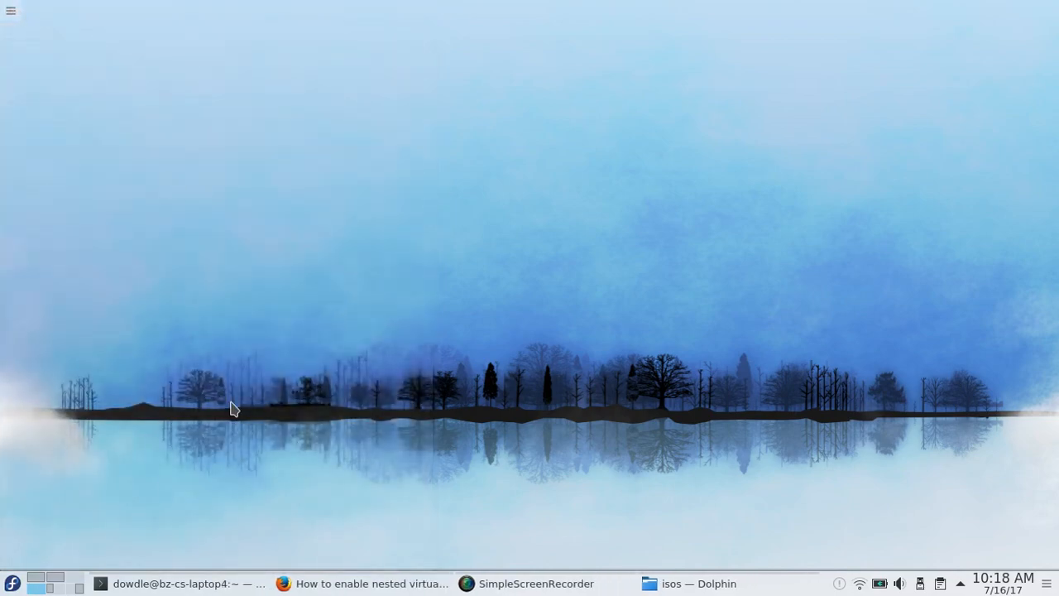
pyautogui.click(362, 583)
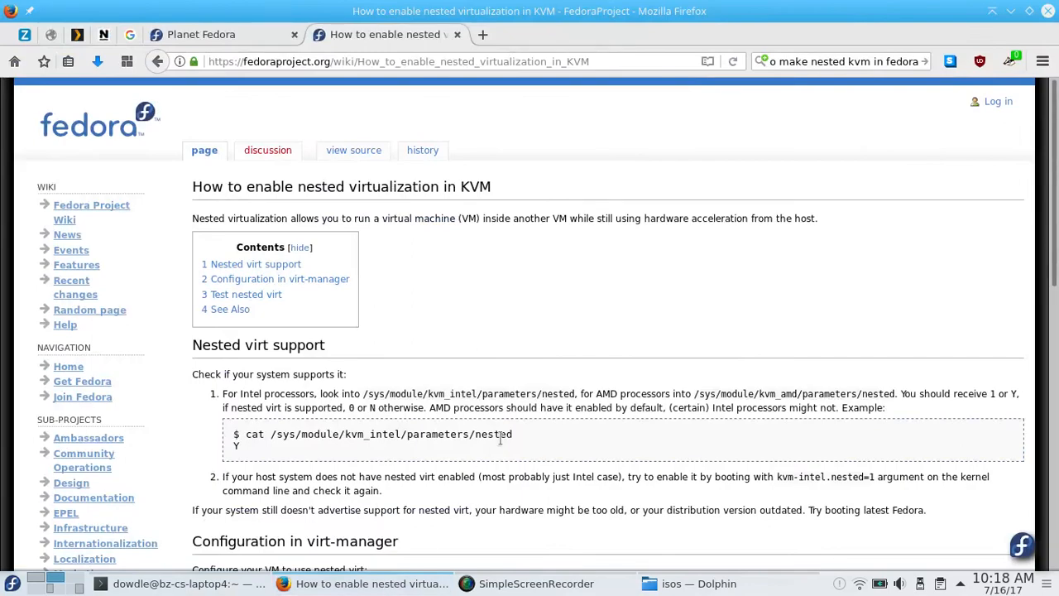